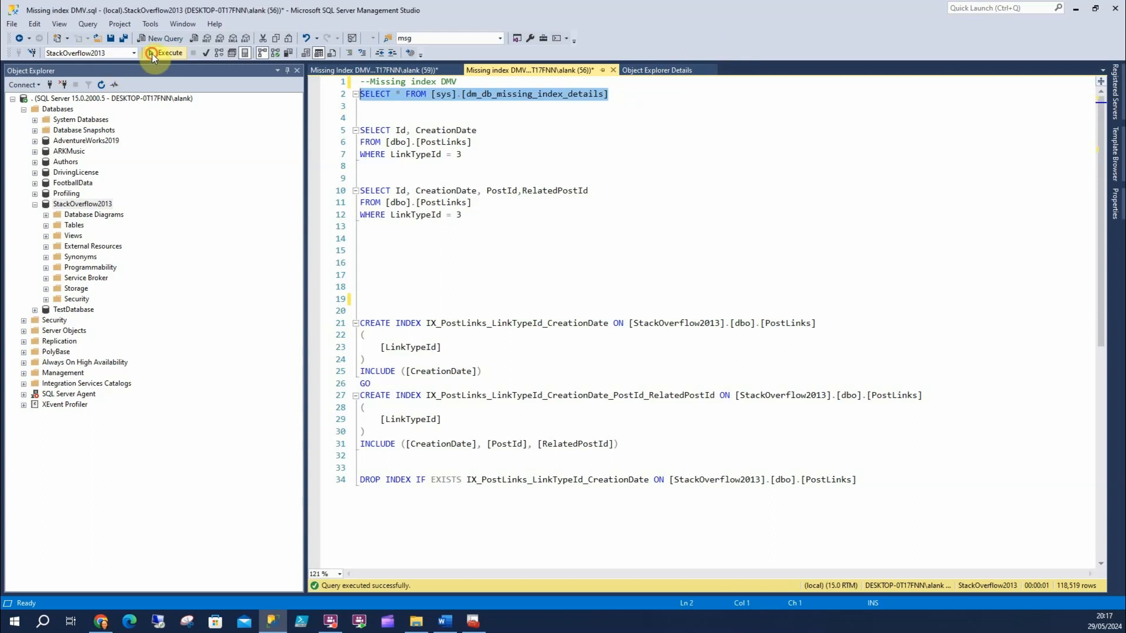
Run the LinkTypeId 3 PostLinks query with its plan, then re-run the missing-index DMV query.
{"action": "left_click", "coordinate": [167, 52]}
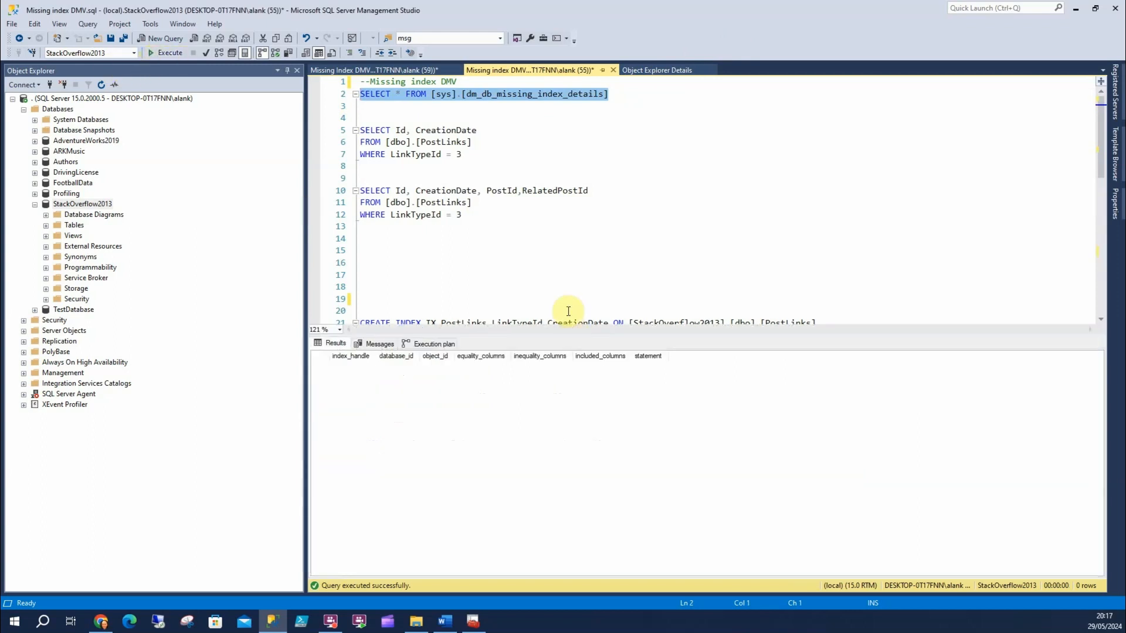
{"action": "mouse_move", "coordinate": [505, 159]}
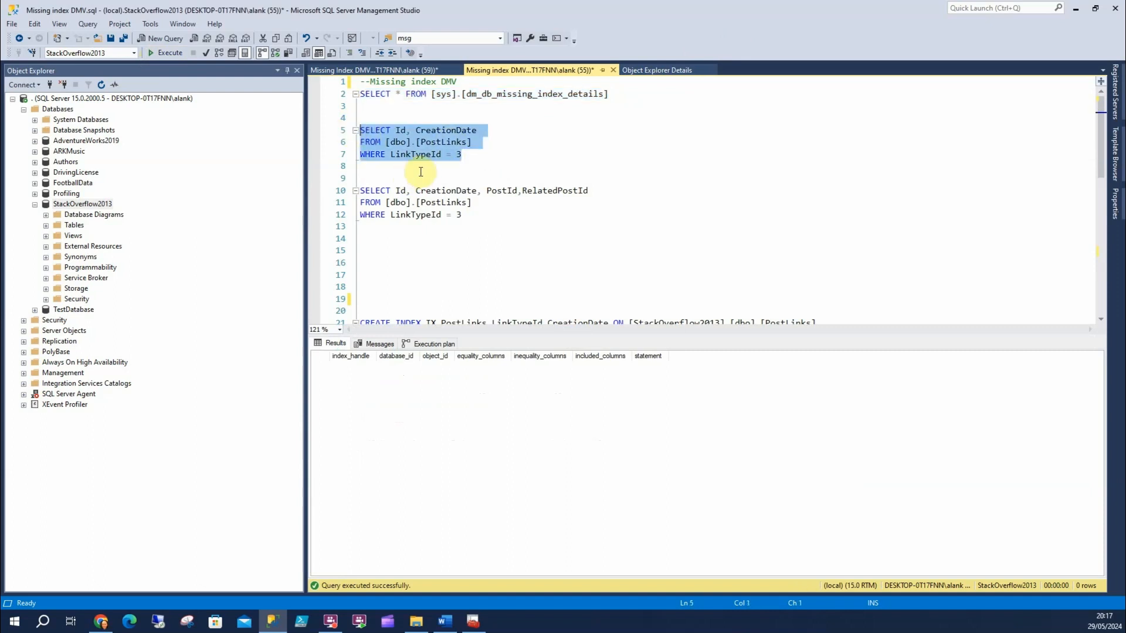
{"action": "left_click", "coordinate": [170, 52]}
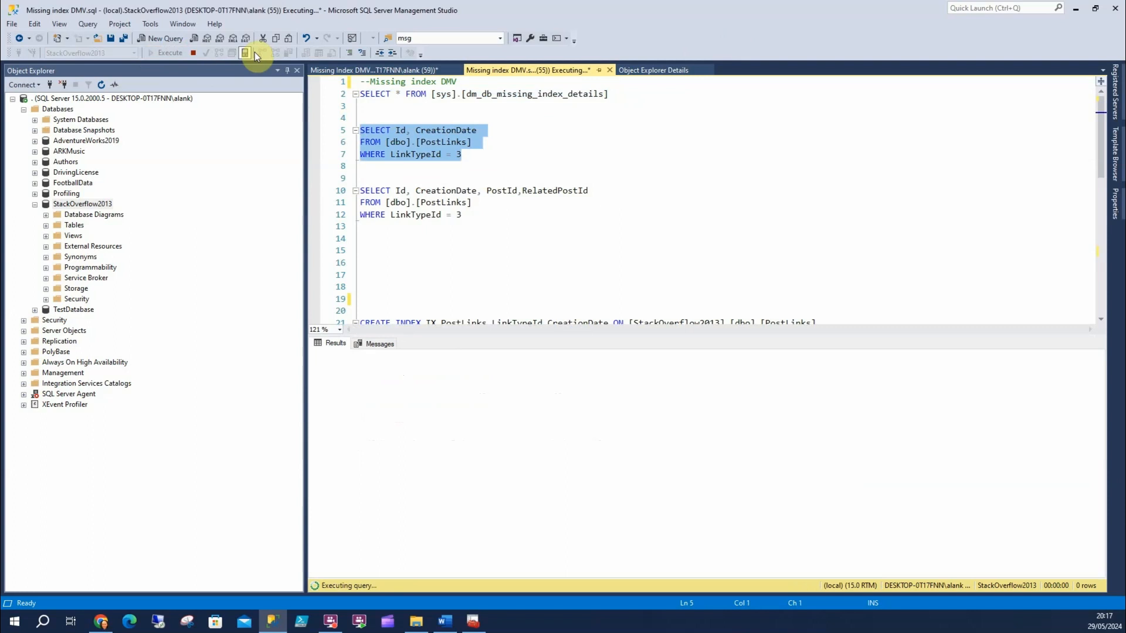
{"action": "left_click", "coordinate": [169, 52]}
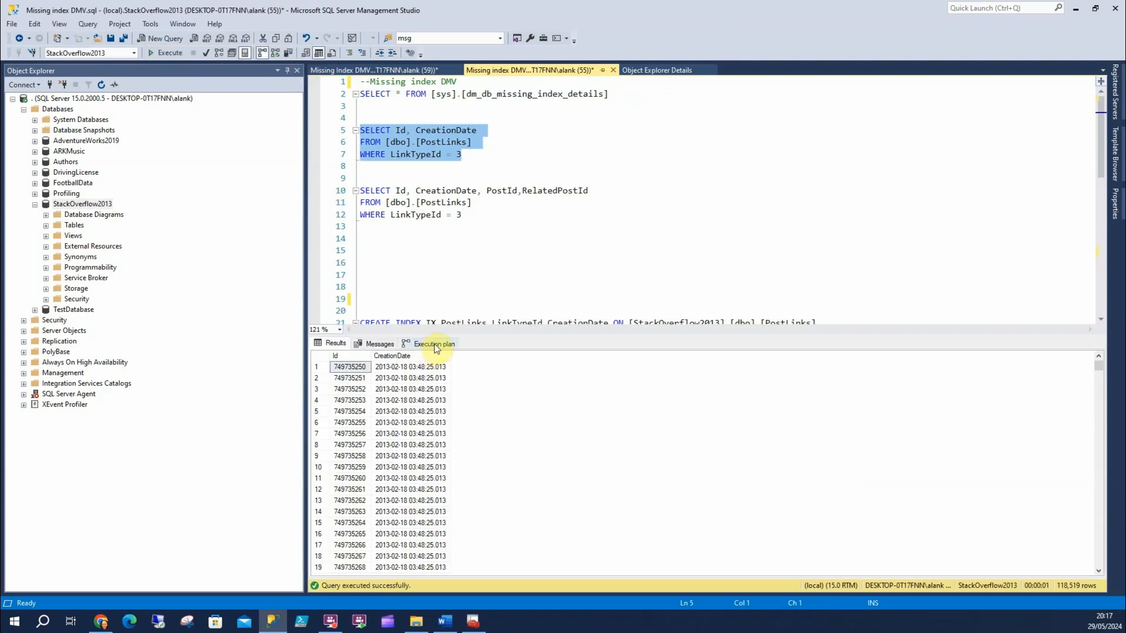
{"action": "left_click", "coordinate": [434, 343]}
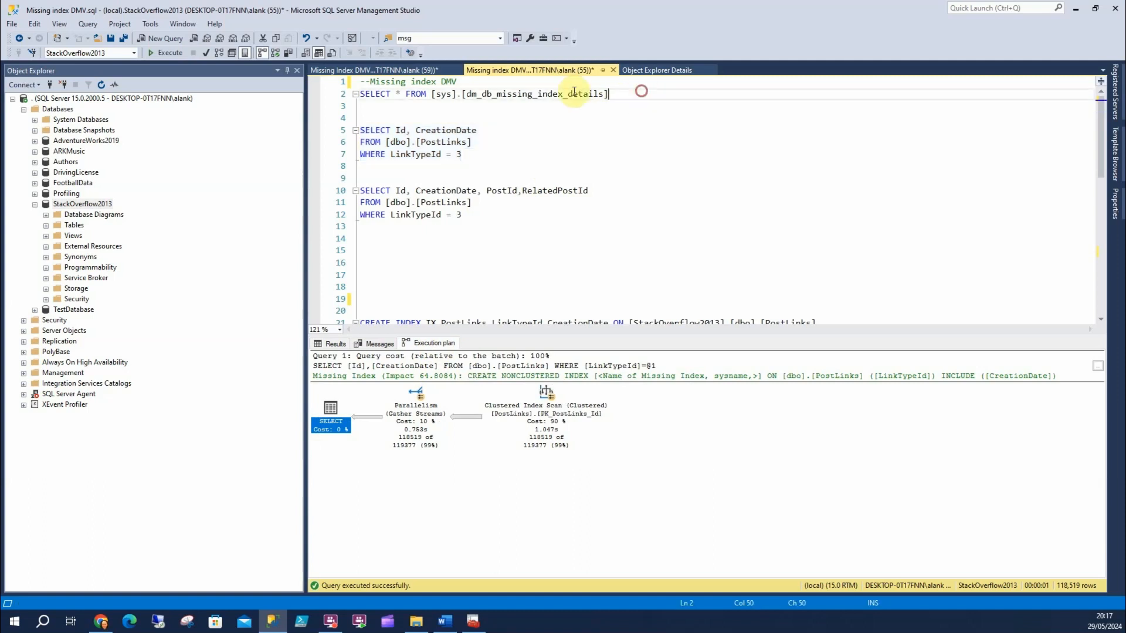
{"action": "left_click", "coordinate": [170, 52]}
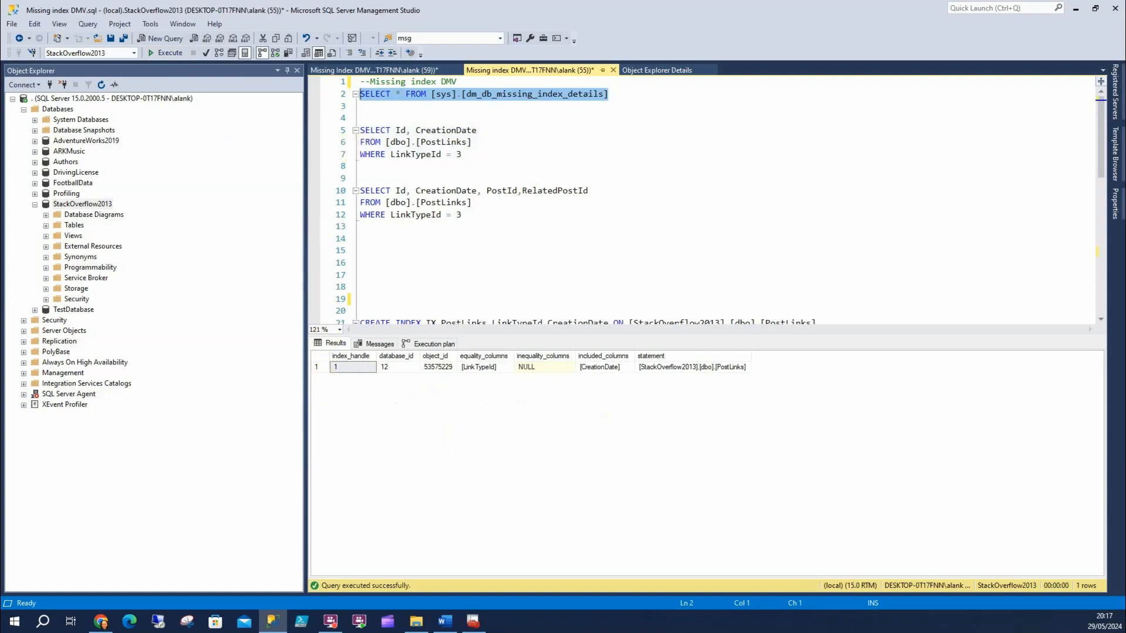
Read the sys.dm_db_missing_index_details docs in the browser down to the Examples section.
{"action": "left_click", "coordinate": [128, 621]}
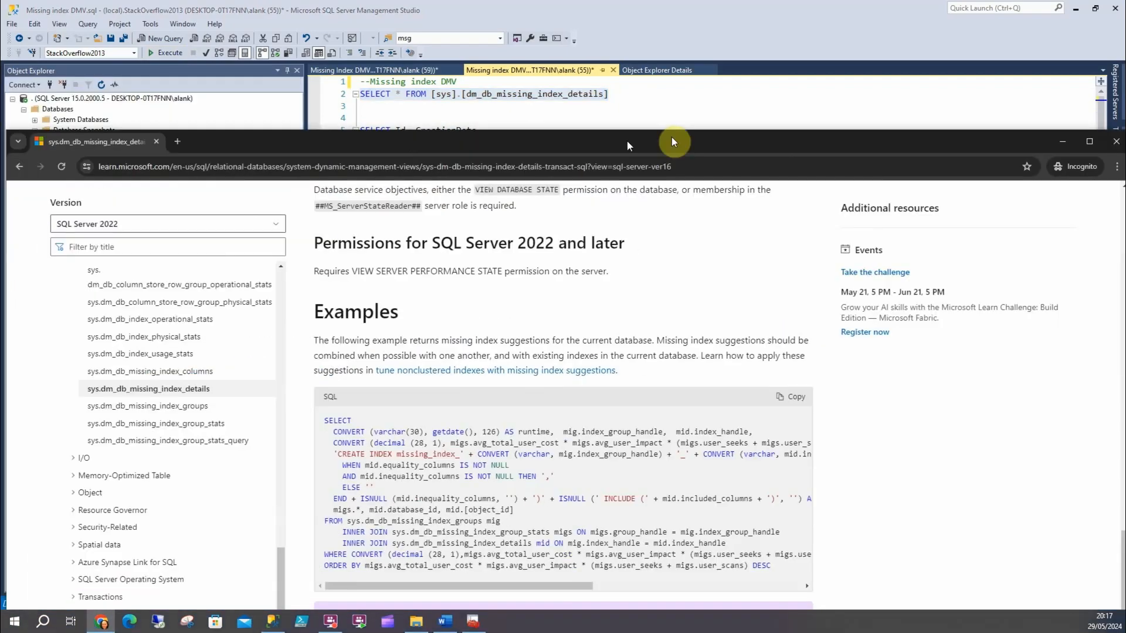
{"action": "left_click", "coordinate": [1089, 141]}
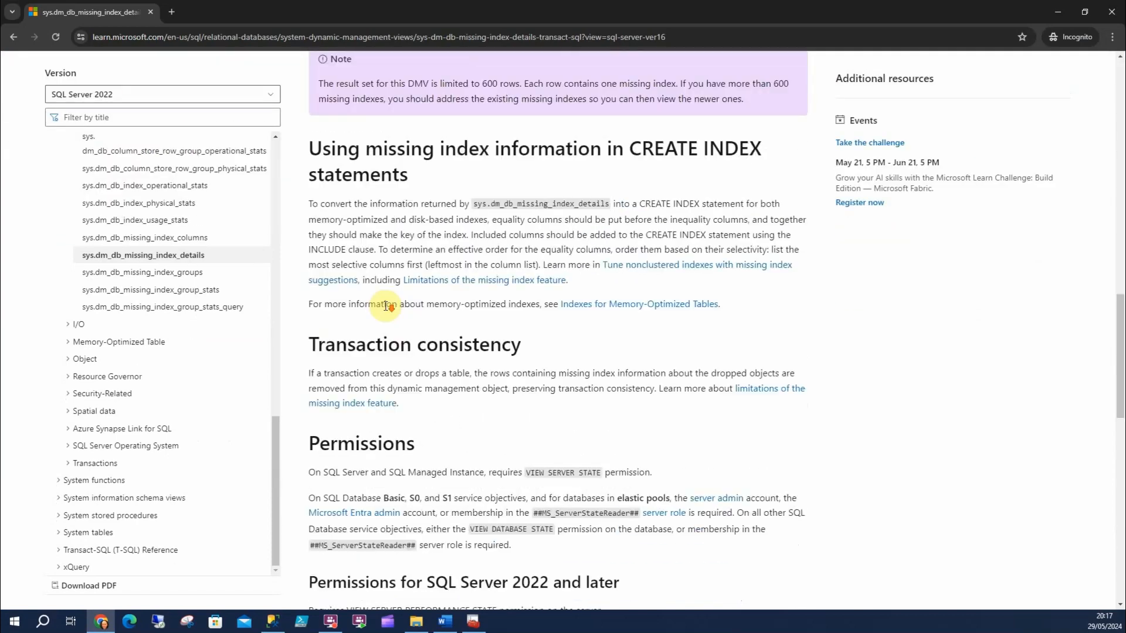
{"action": "scroll", "scroll_direction": "down", "scroll_amount": 3}
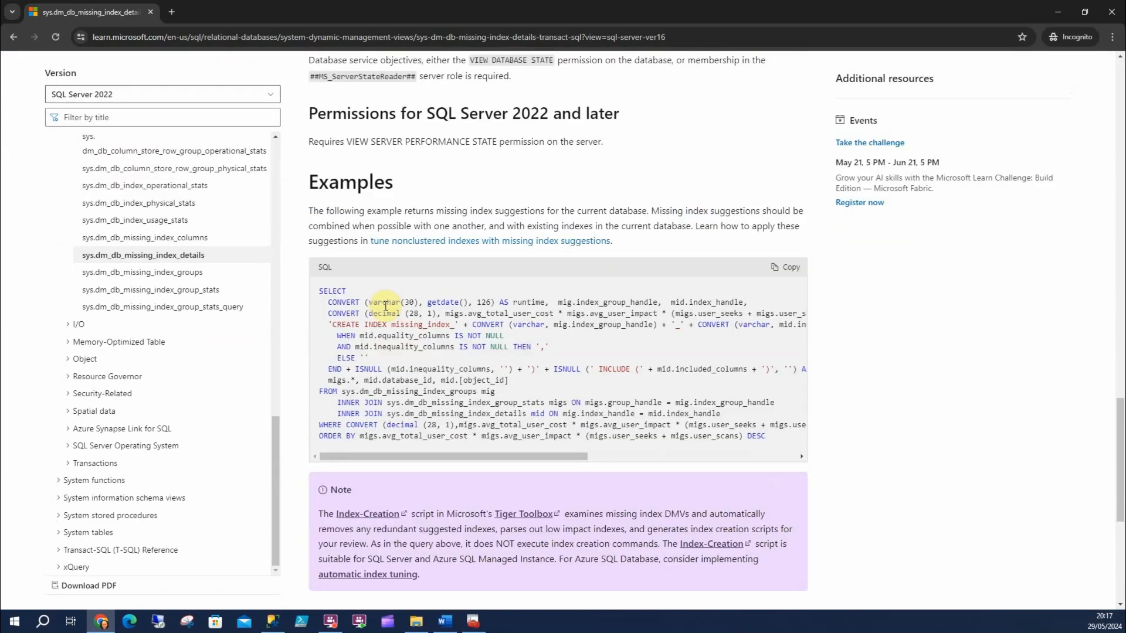
{"action": "scroll", "scroll_direction": "down", "scroll_amount": 3}
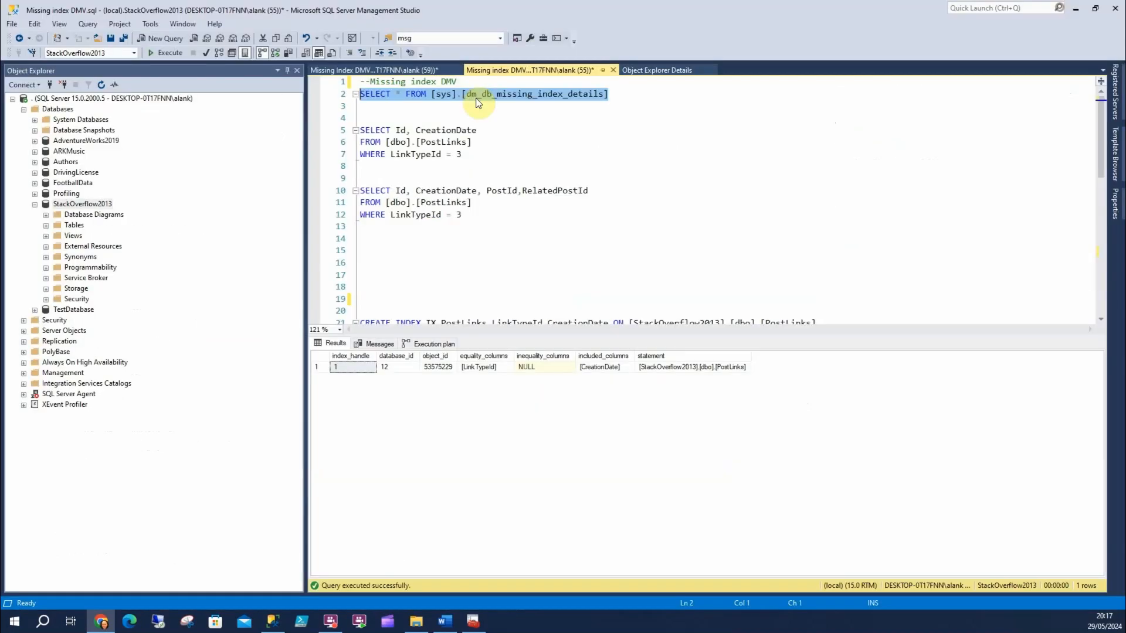
Run the Full Query and paste its missing_index_2_1 PostLinks CREATE INDEX statement on line 18.
{"action": "left_click", "coordinate": [374, 70]}
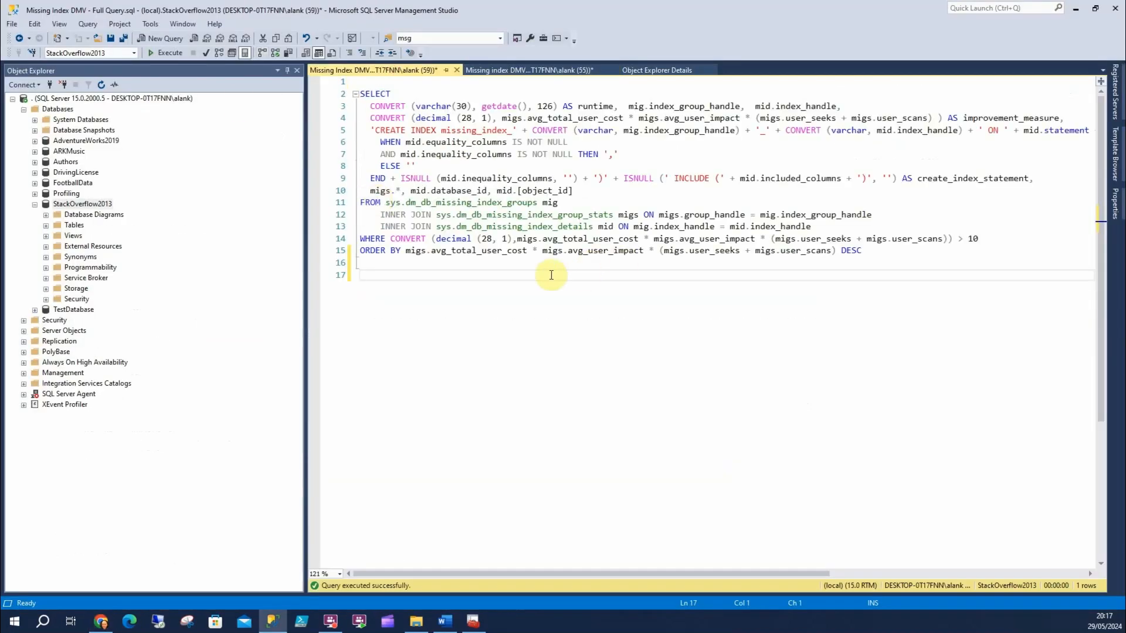
{"action": "left_click", "coordinate": [169, 52]}
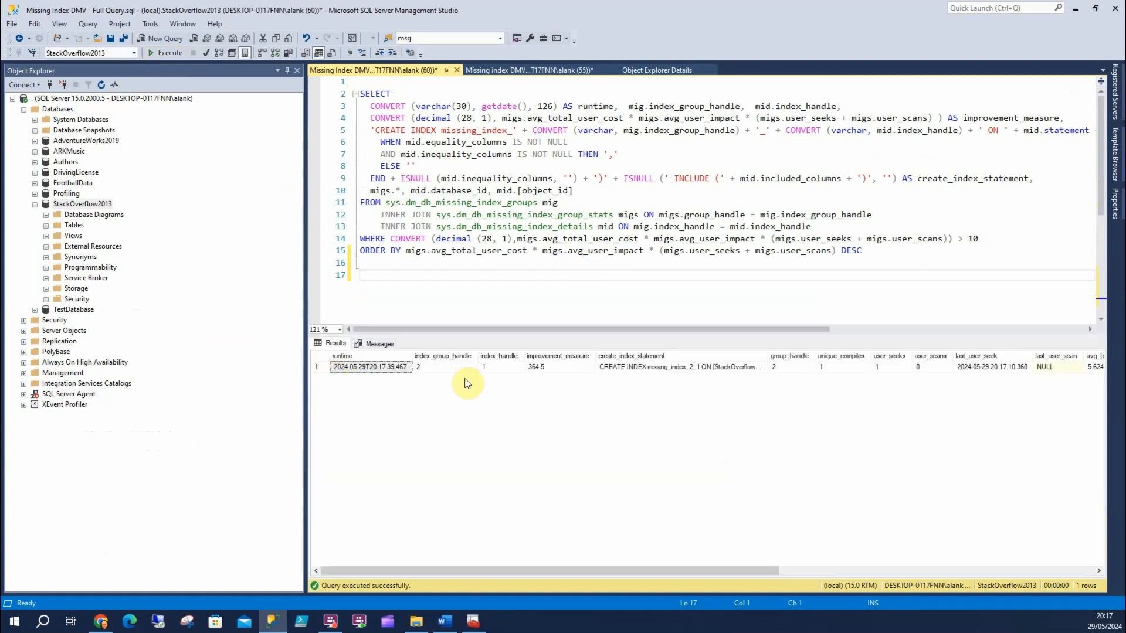
{"action": "left_click", "coordinate": [678, 367]}
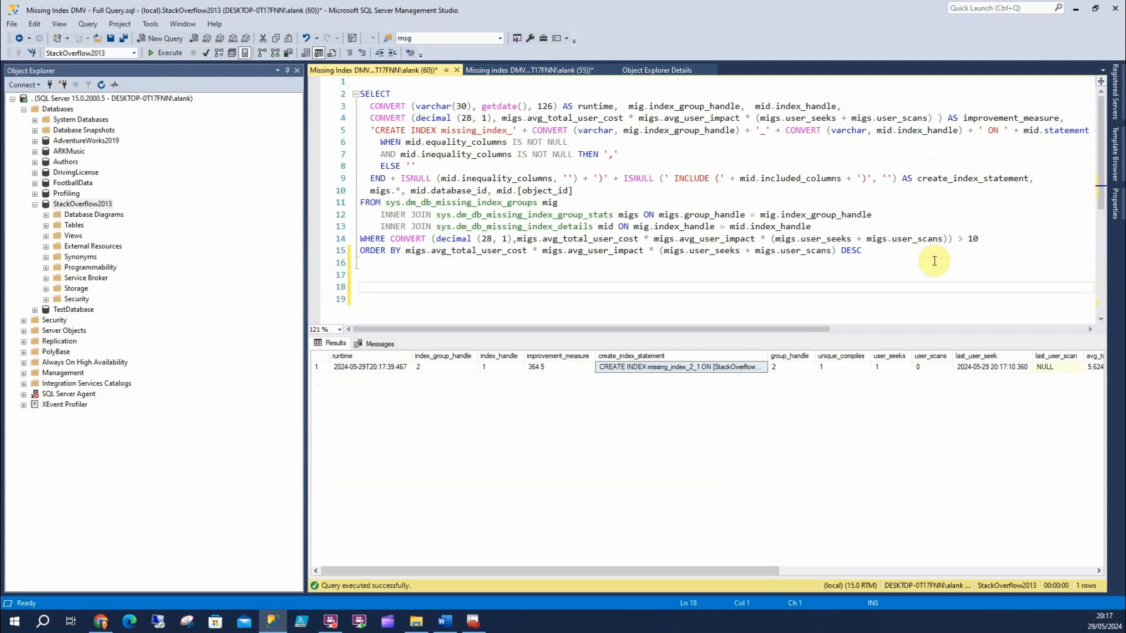
{"action": "type", "text": "CREATE INDEX missing_index_2_1 ON [StackOverflow2013].[dbo].[PostLinks] ([LinkTypeId]) INCLUDE ([CreationDate])"}
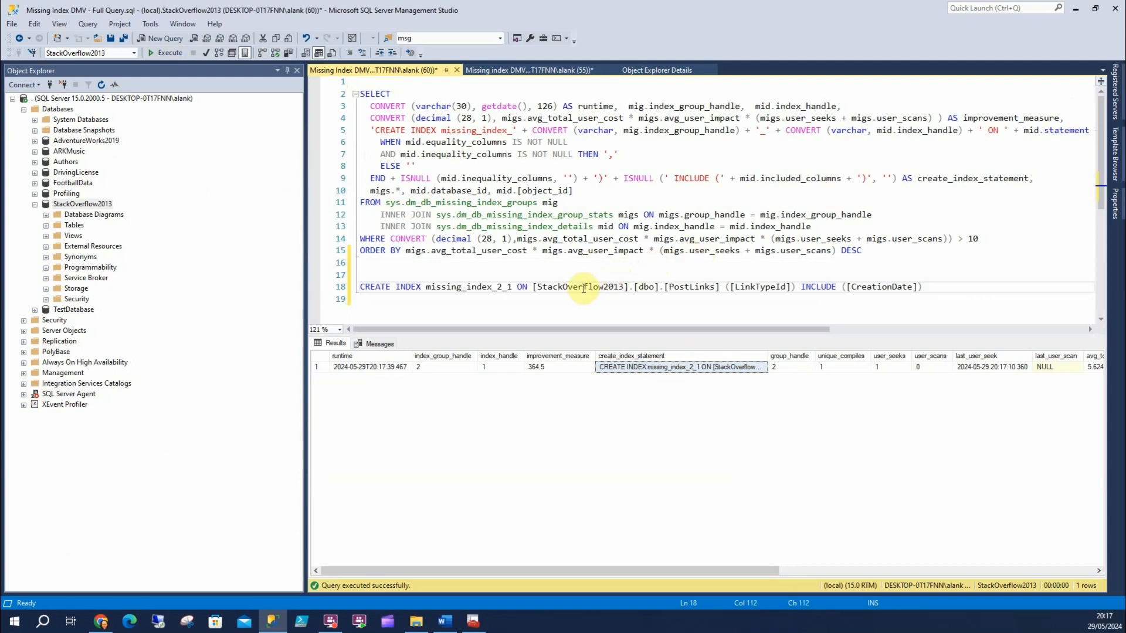
{"action": "double_click", "coordinate": [465, 287]}
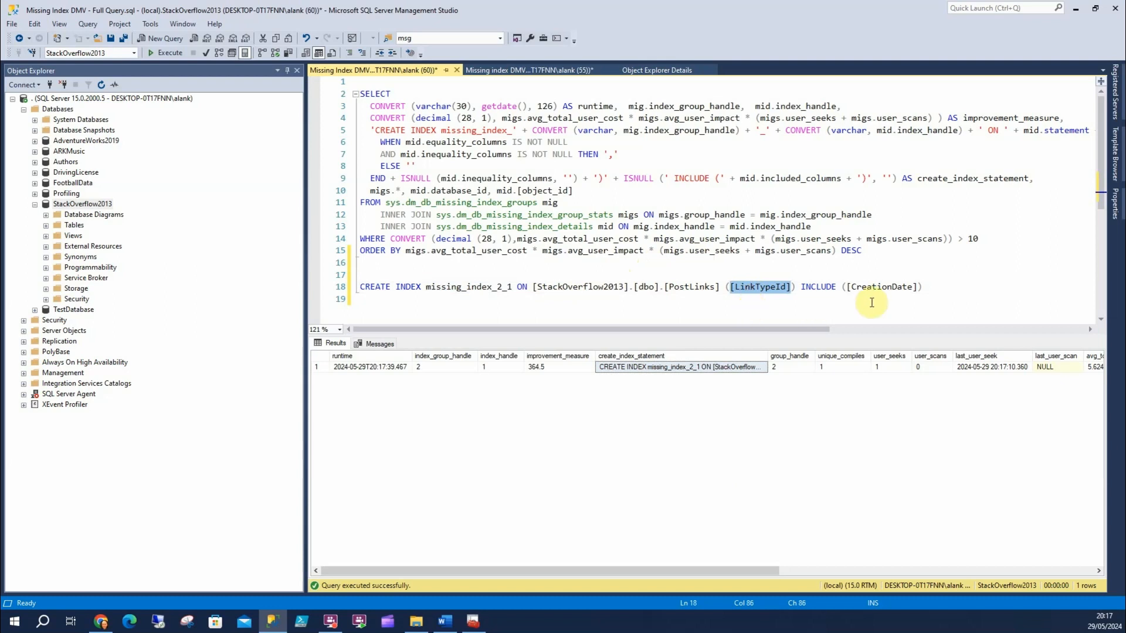
{"action": "left_click", "coordinate": [524, 70]}
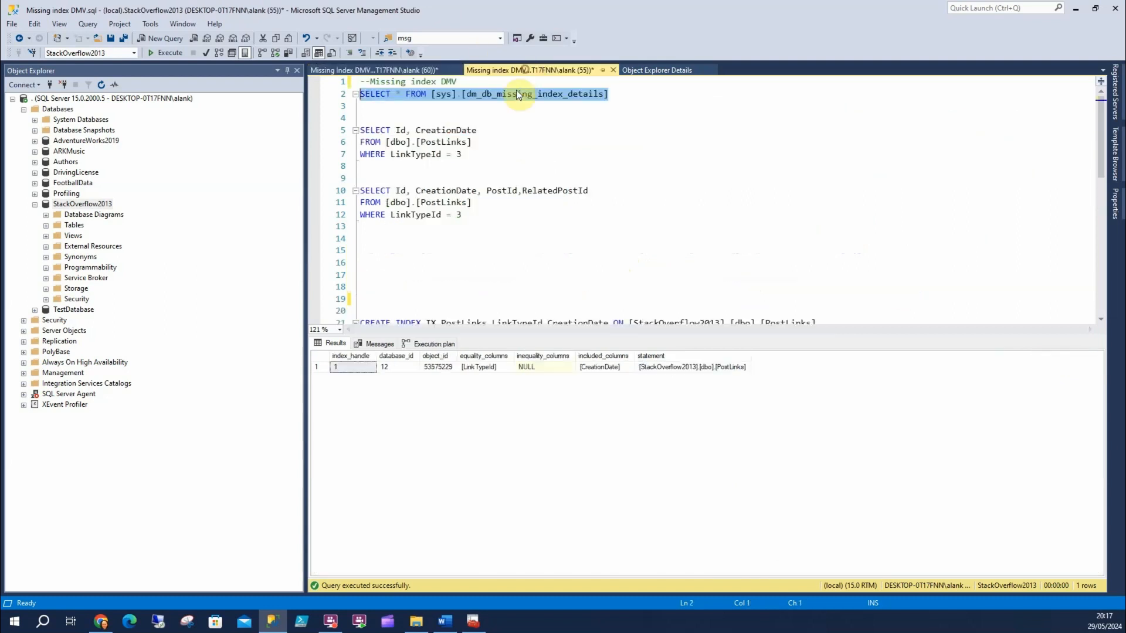
{"action": "left_click", "coordinate": [420, 155]}
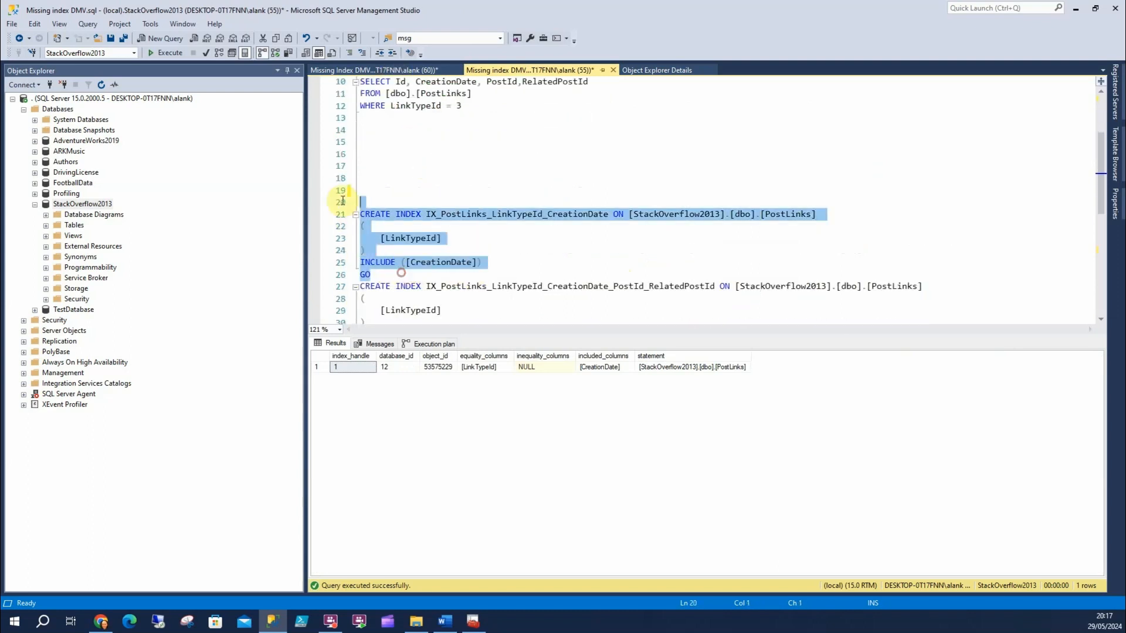
Create IX_PostLinks_LinkTypeId_CreationDate and re-run the first PostLinks query to check for an index seek.
{"action": "left_click", "coordinate": [167, 52]}
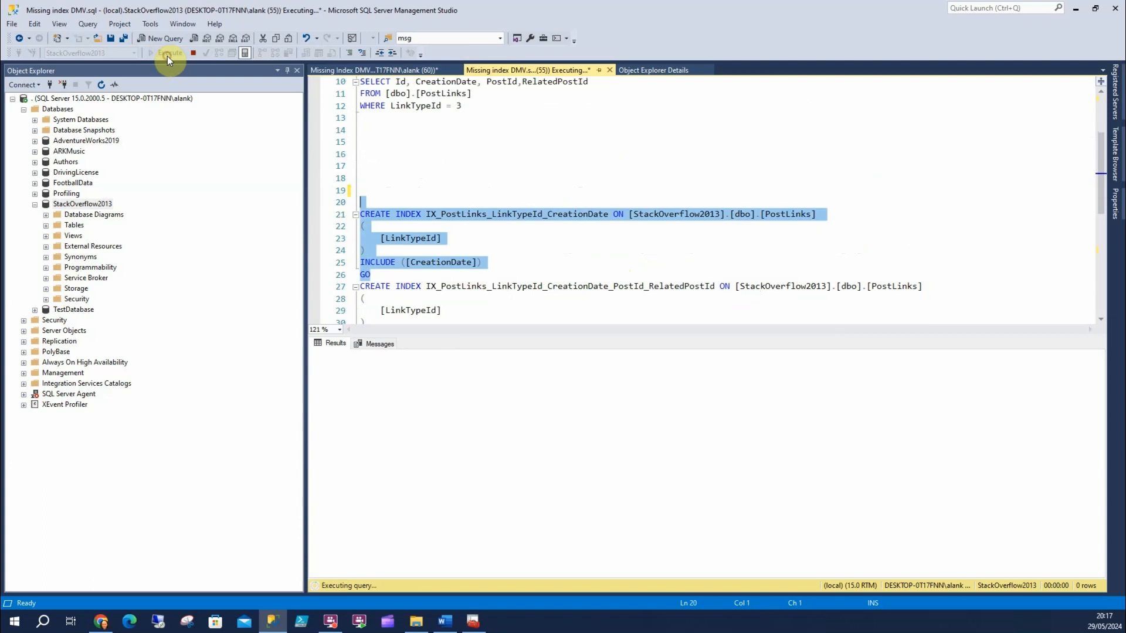
{"action": "left_click", "coordinate": [166, 52]}
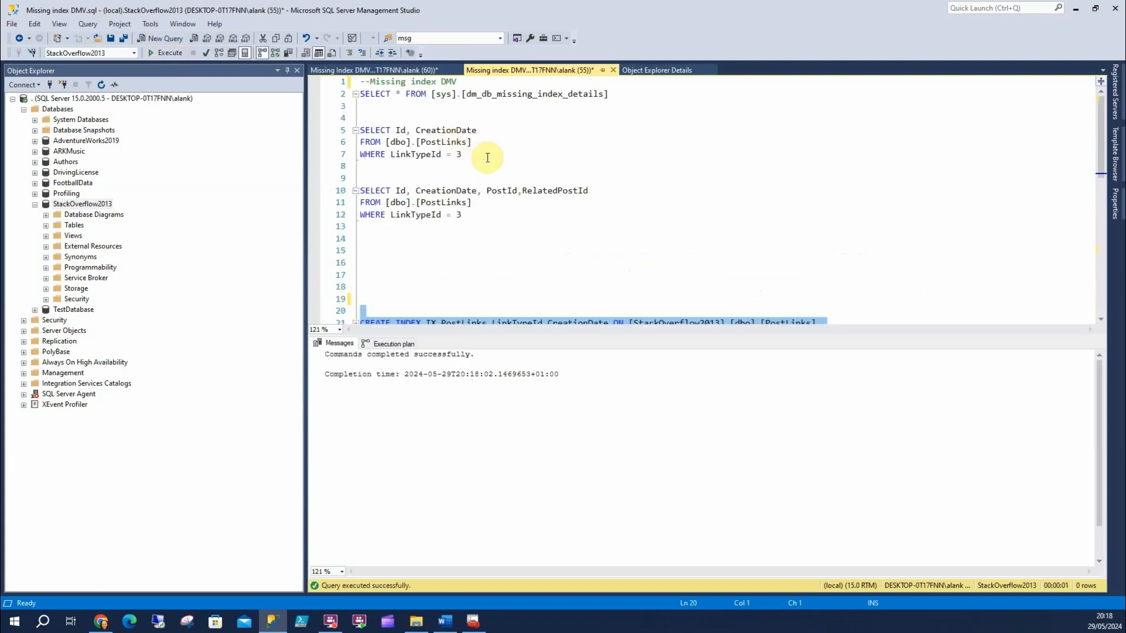
{"action": "left_click", "coordinate": [166, 53]}
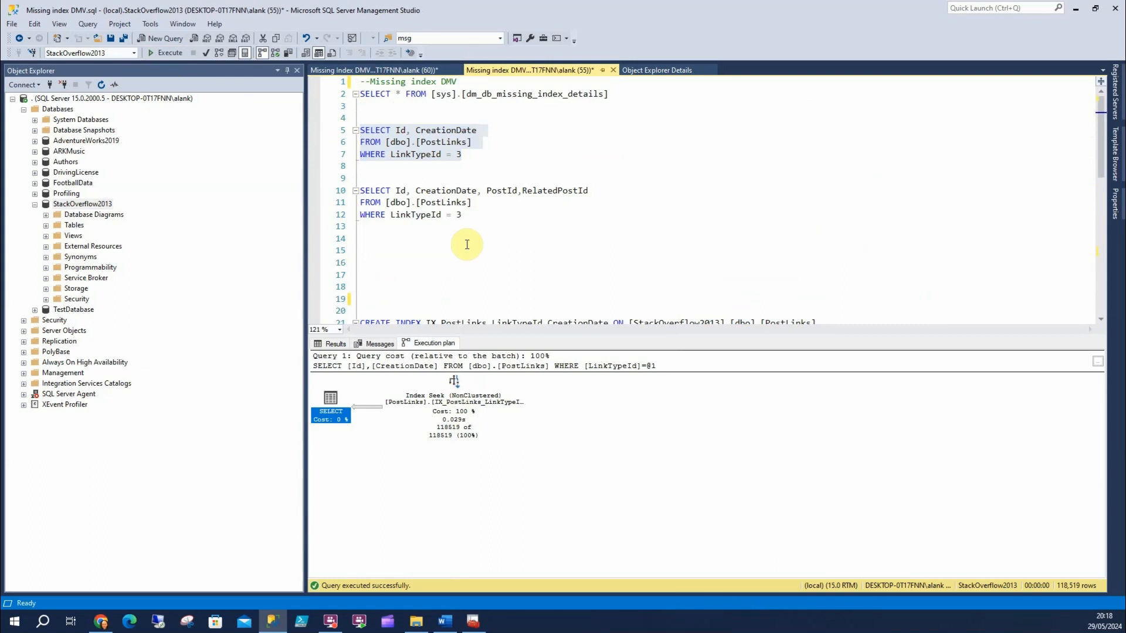
{"action": "mouse_move", "coordinate": [465, 190]}
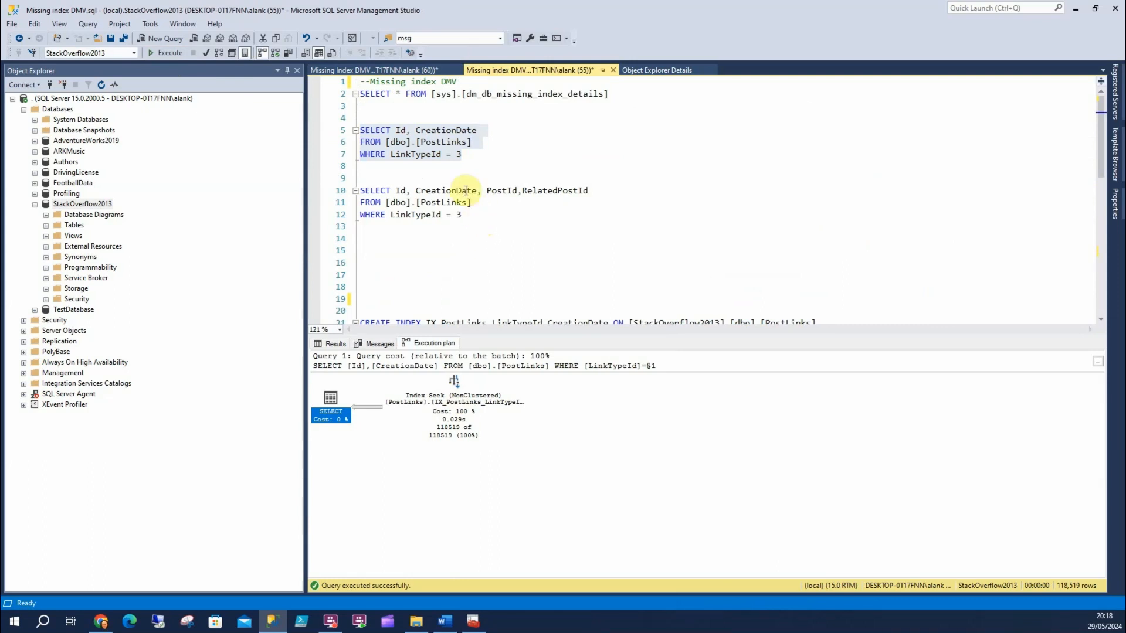
{"action": "double_click", "coordinate": [501, 190]}
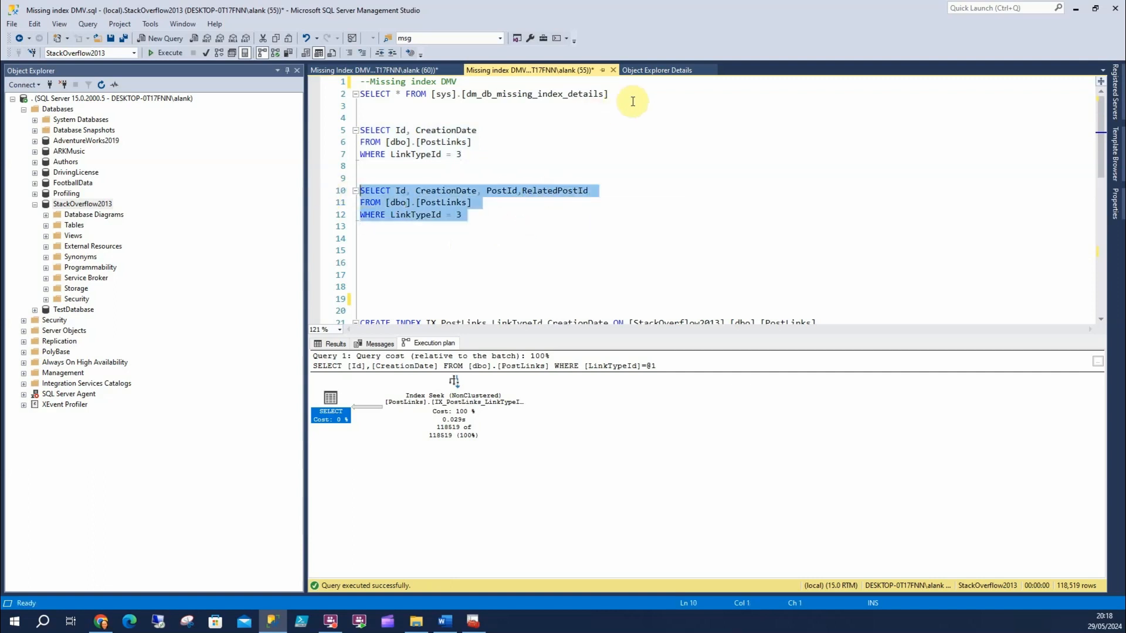
Run the second PostLinks query with its plan and comment out the earlier CREATE INDEX statement.
{"action": "left_click", "coordinate": [166, 53]}
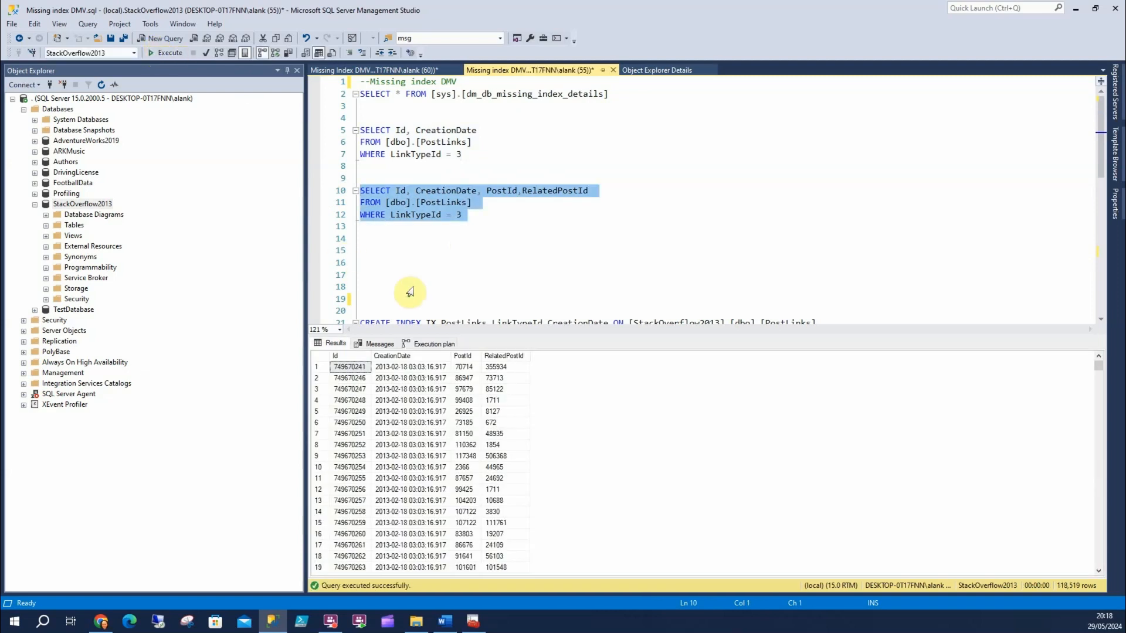
{"action": "left_click", "coordinate": [431, 343]}
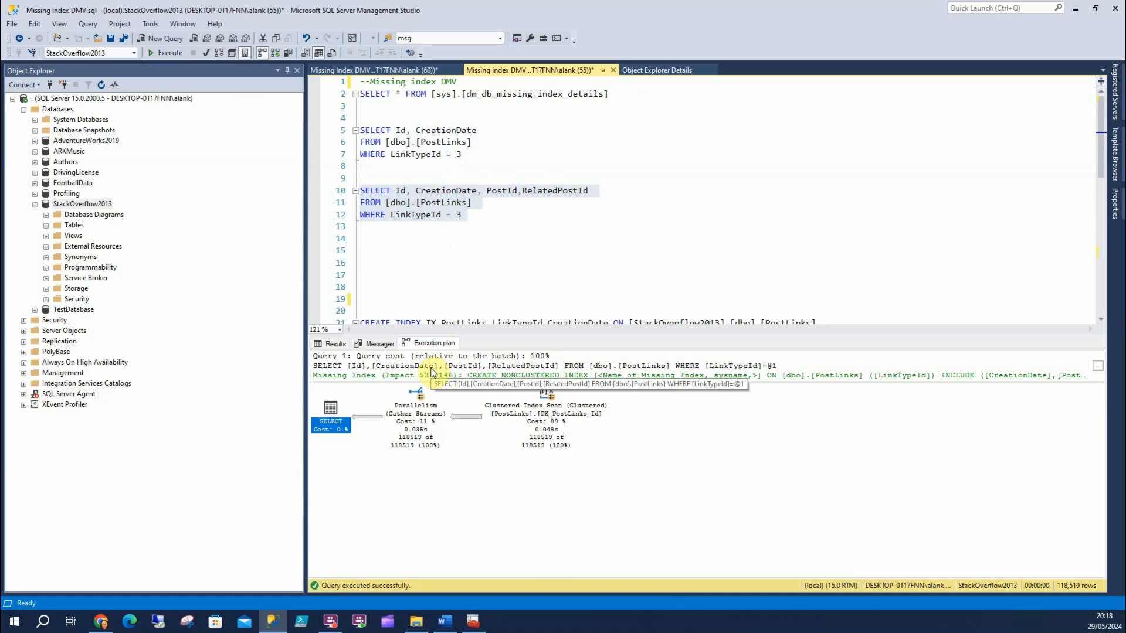
{"action": "mouse_move", "coordinate": [445, 291]}
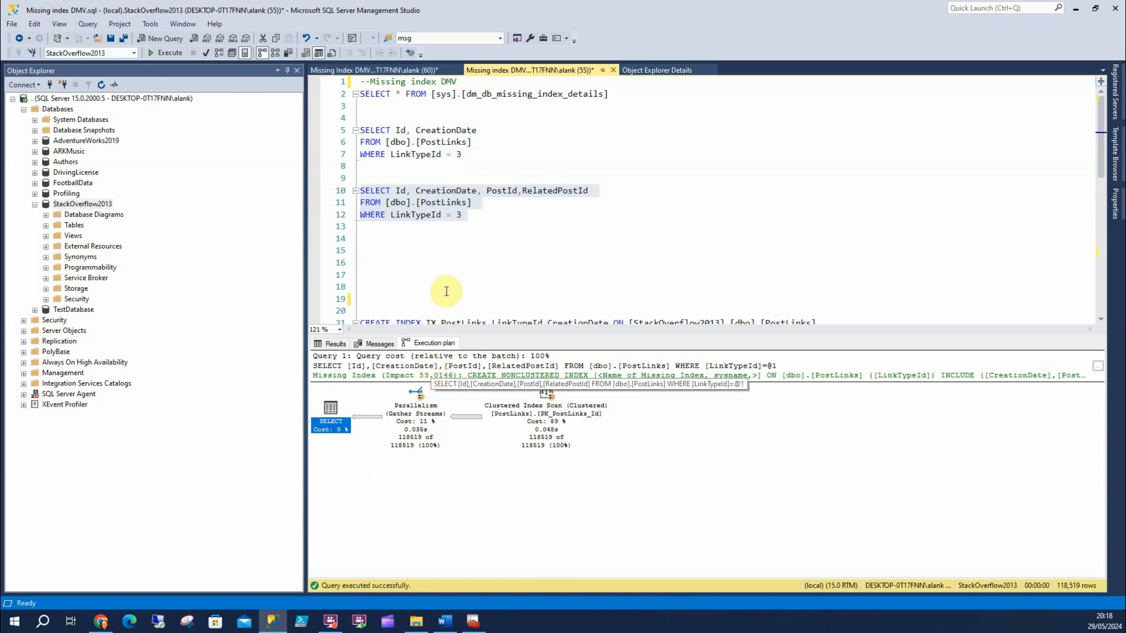
{"action": "left_click", "coordinate": [374, 70]}
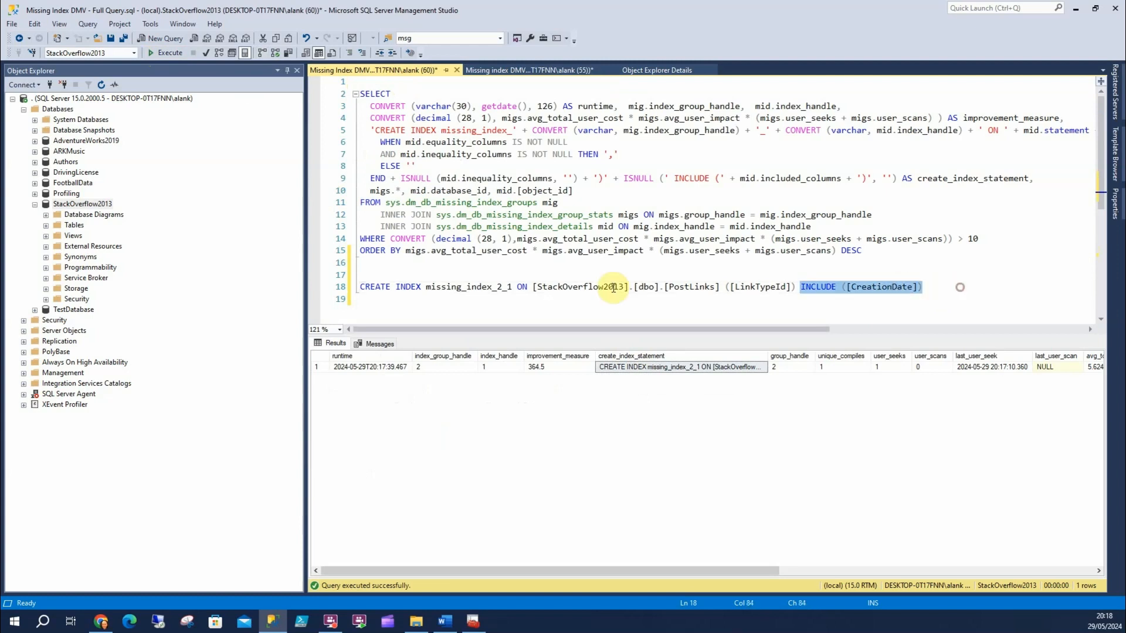
{"action": "left_click", "coordinate": [361, 287]}
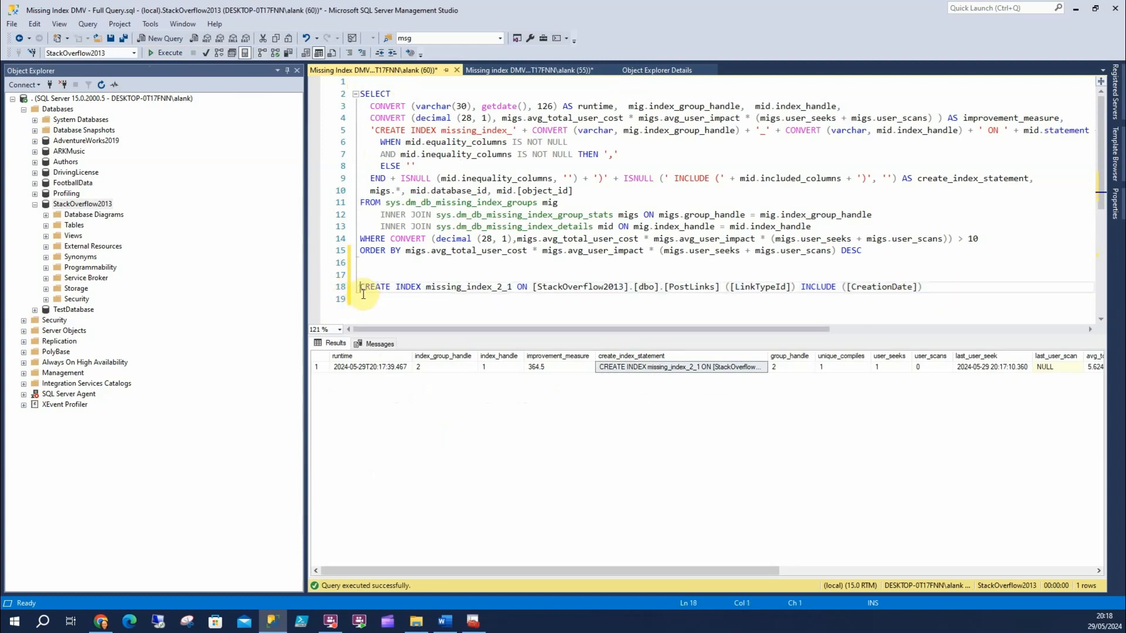
{"action": "type", "text": "--"}
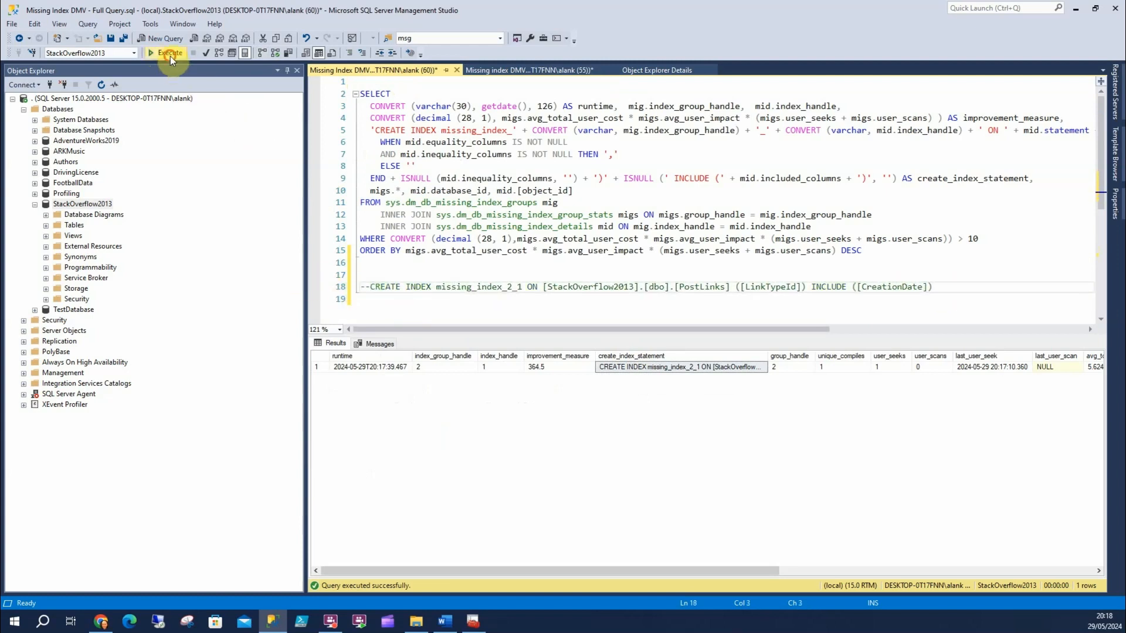
Rerun the missing-index query and paste the missing_index_4_3 statement below the comment.
{"action": "left_click", "coordinate": [167, 52]}
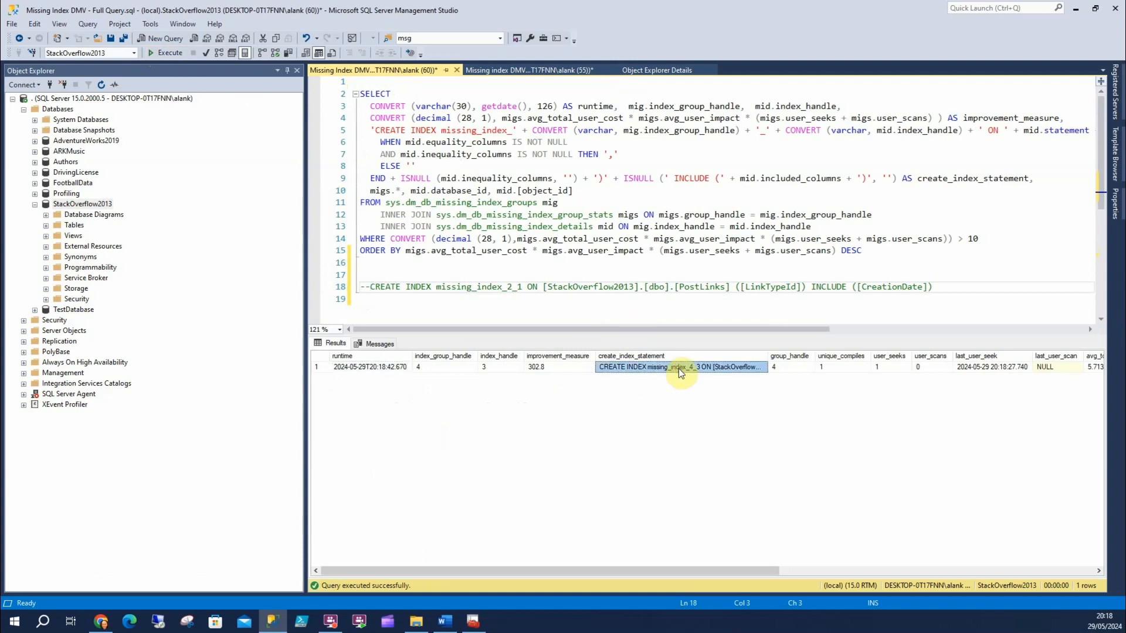
{"action": "left_click", "coordinate": [957, 286]}
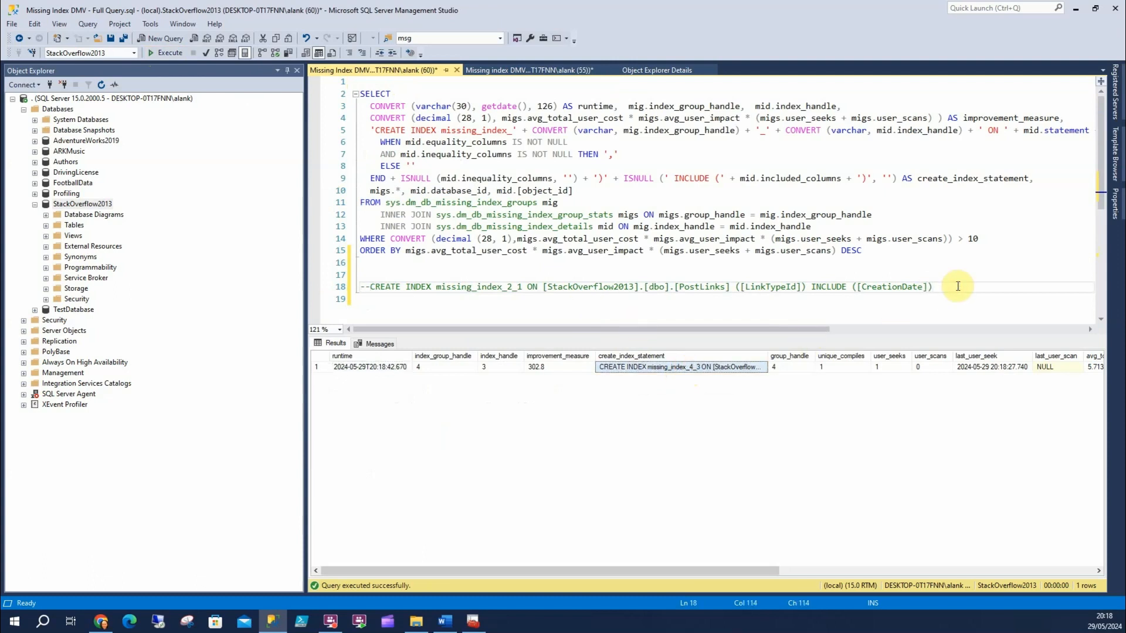
{"action": "type", "text": "CREATE INDEX missing_index_4_3 ON [StackOverflow2013].[dbo].[PostLinks] ([LinkTypeId]) INCLUDE ([CreationDate], [PostId], [RelatedPostId])"}
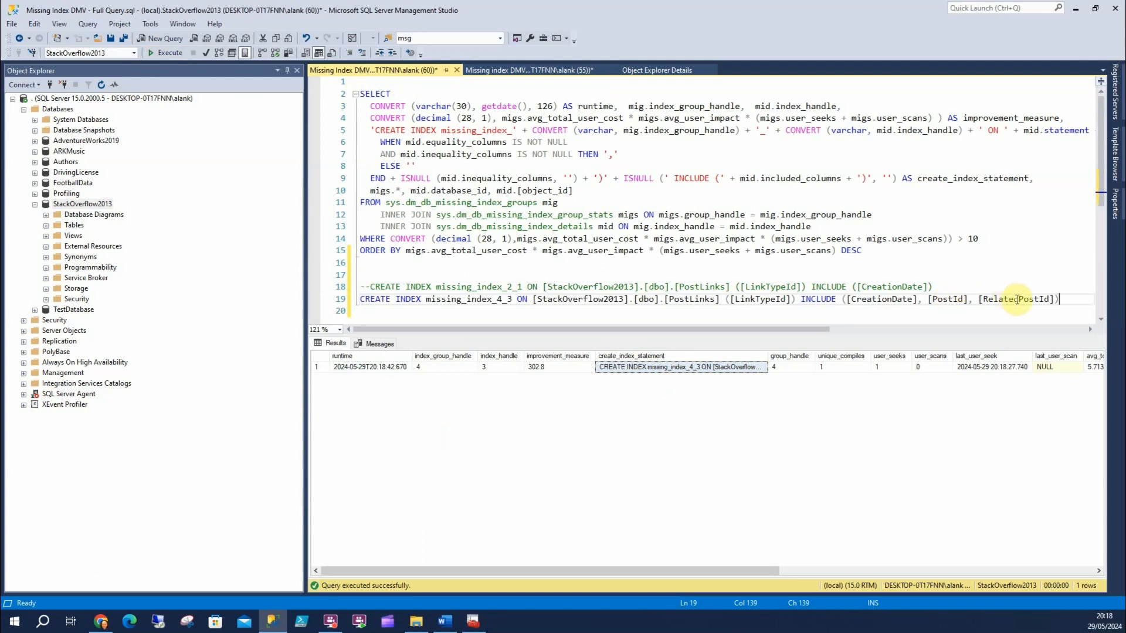
Execute the second CREATE INDEX, building the index including CreationDate, PostId and RelatedPostId.
{"action": "left_click", "coordinate": [532, 70]}
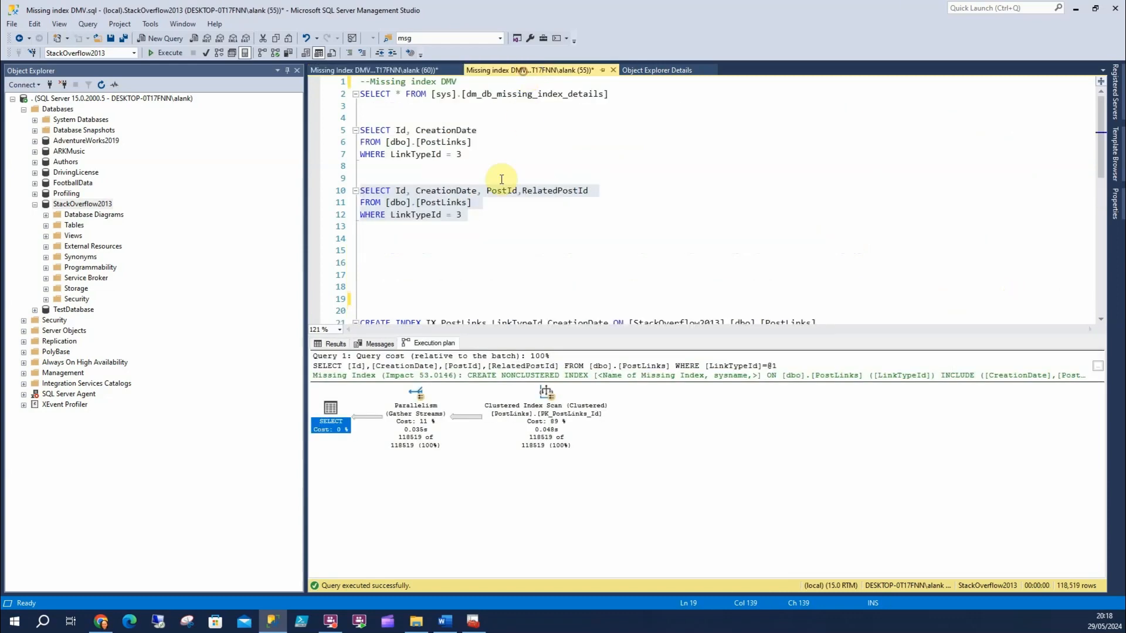
{"action": "scroll", "scroll_direction": "down", "scroll_amount": 3}
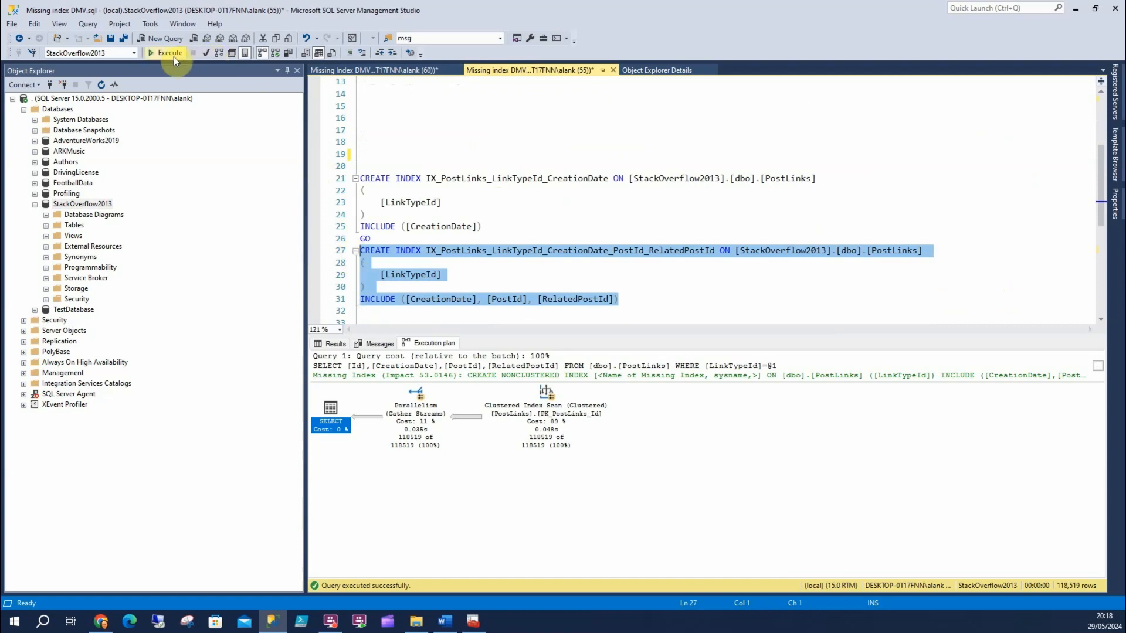
{"action": "left_click", "coordinate": [166, 53]}
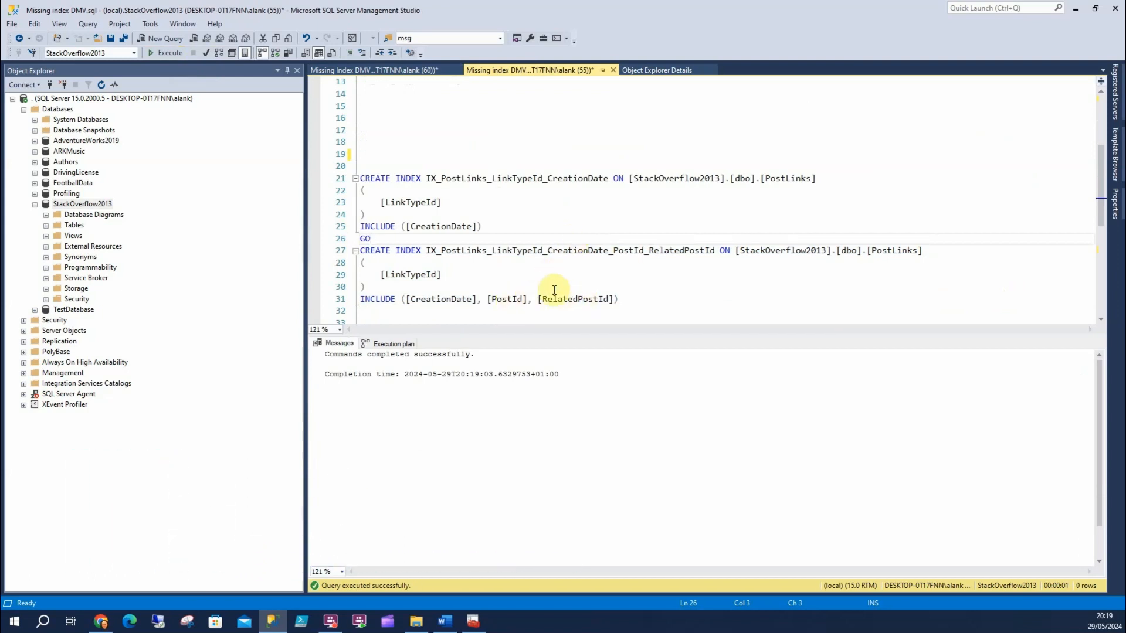
{"action": "mouse_move", "coordinate": [485, 227]}
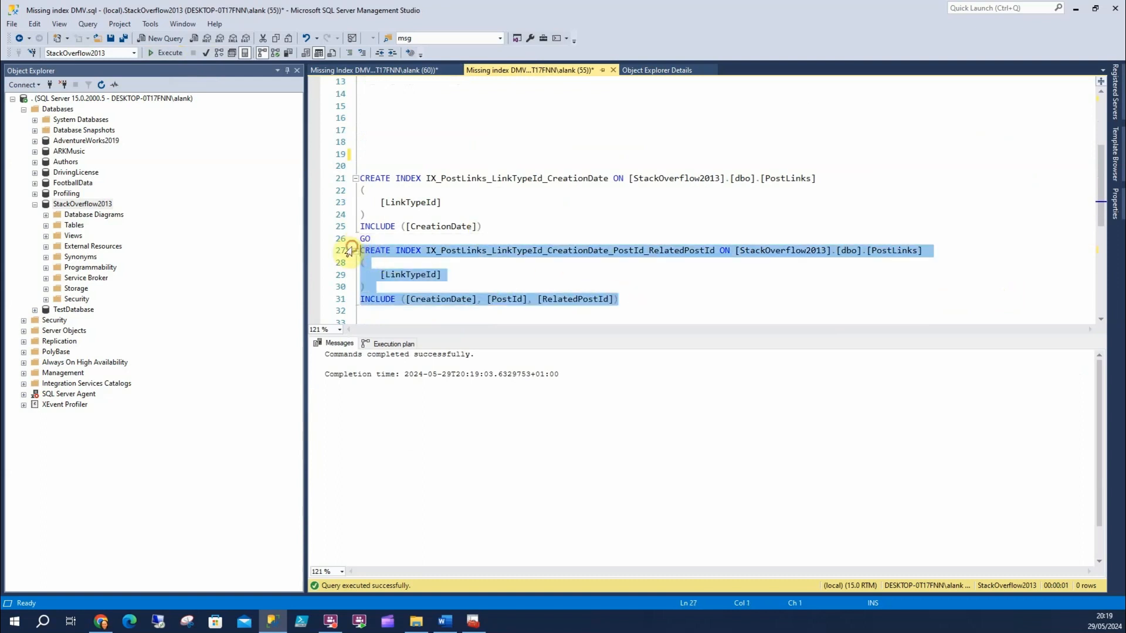
{"action": "left_click", "coordinate": [348, 178]}
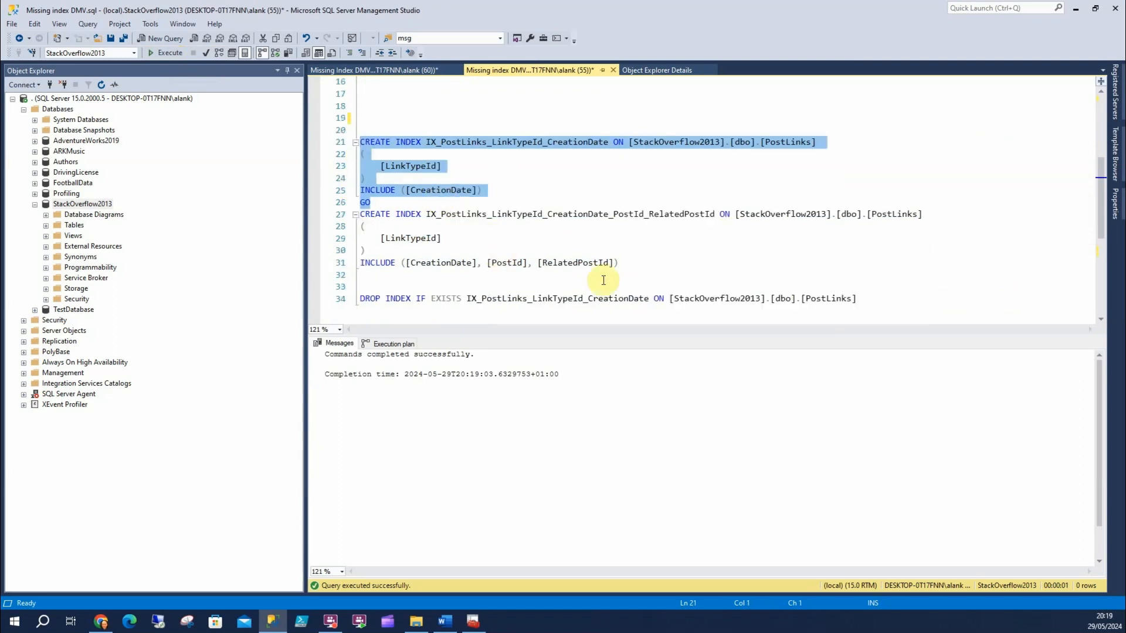
Run DROP INDEX IF EXISTS on IX_PostLinks_LinkTypeId_CreationDate.
{"action": "left_click", "coordinate": [359, 298]}
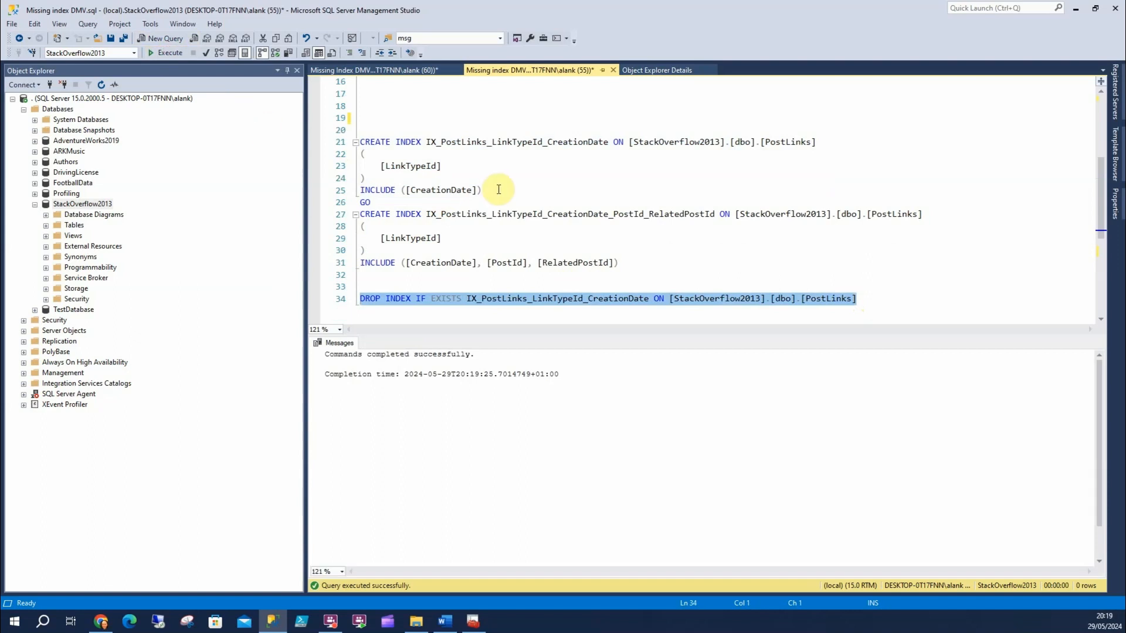
{"action": "mouse_move", "coordinate": [432, 179]}
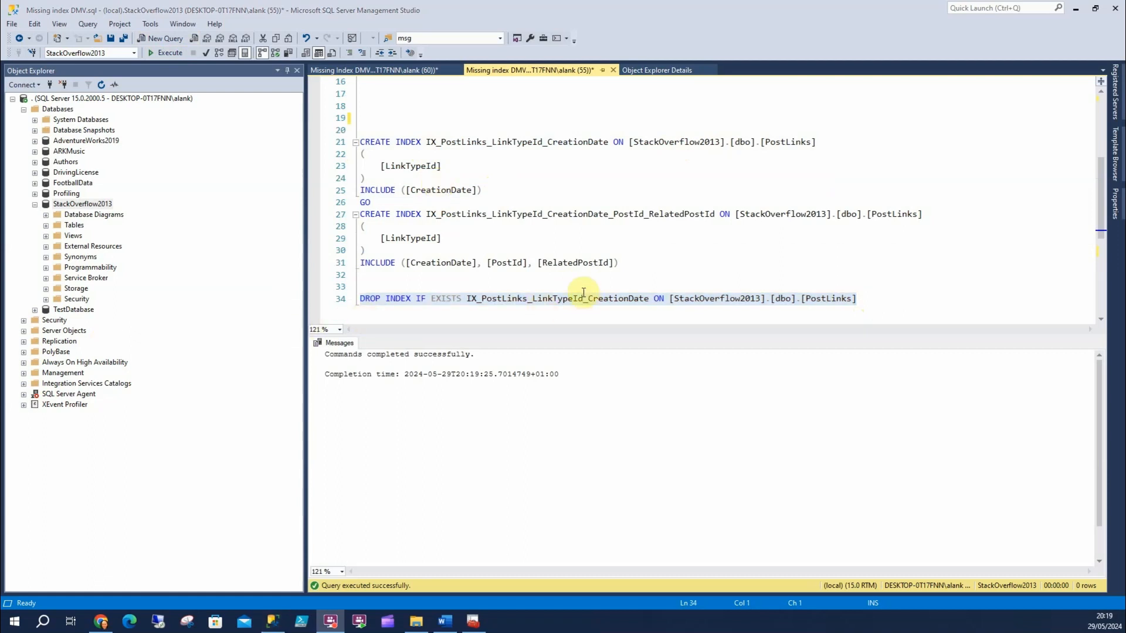
{"action": "mouse_move", "coordinate": [69, 252]}
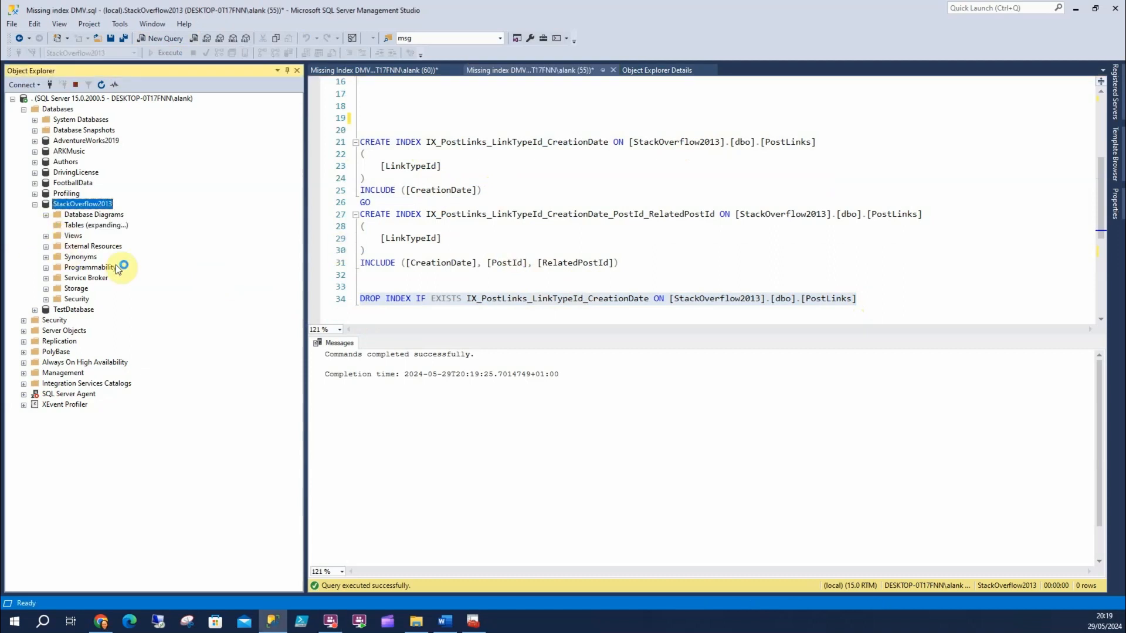
Expand dbo.PostLinks > Indexes in Object Explorer to see the wider index and clustered key.
{"action": "left_click", "coordinate": [45, 225]}
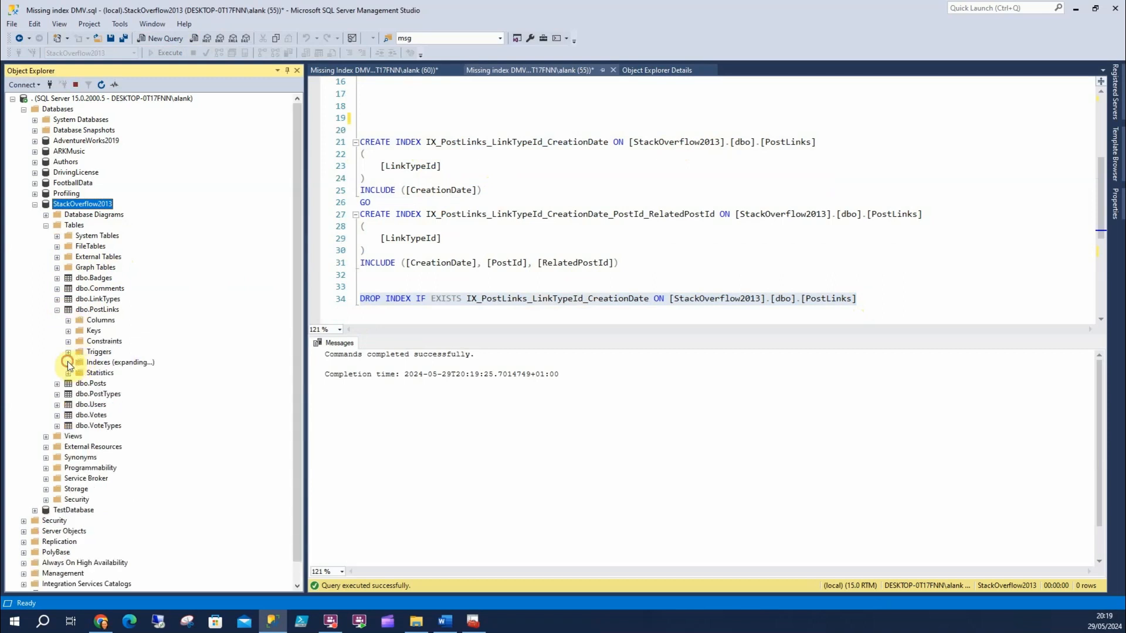
{"action": "left_click", "coordinate": [70, 362]}
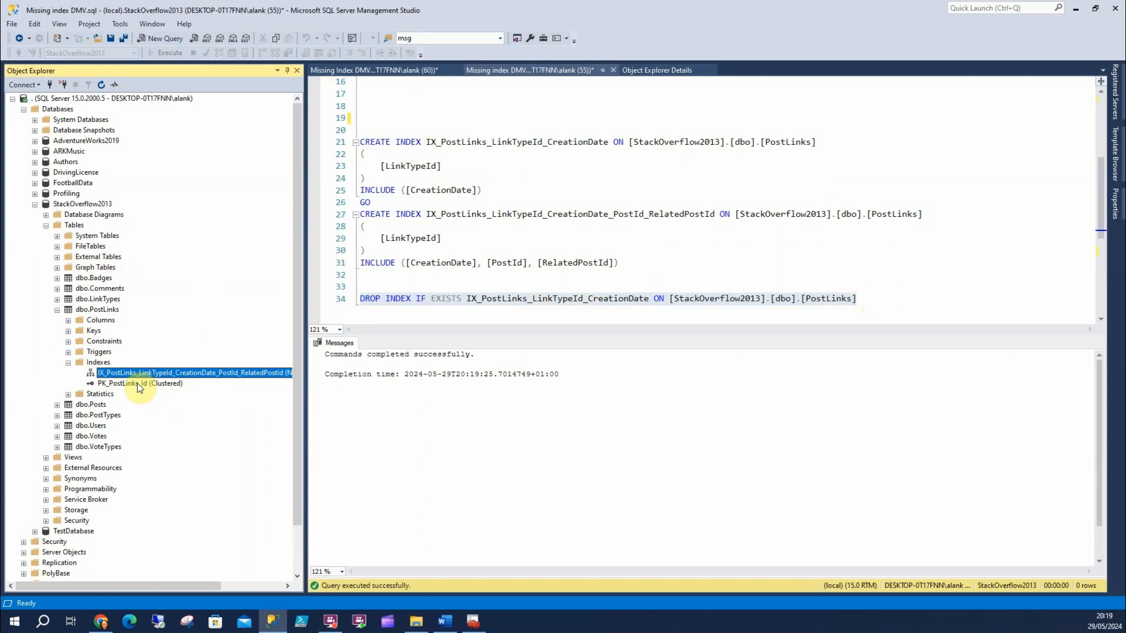
{"action": "scroll", "scroll_direction": "up", "scroll_amount": 3}
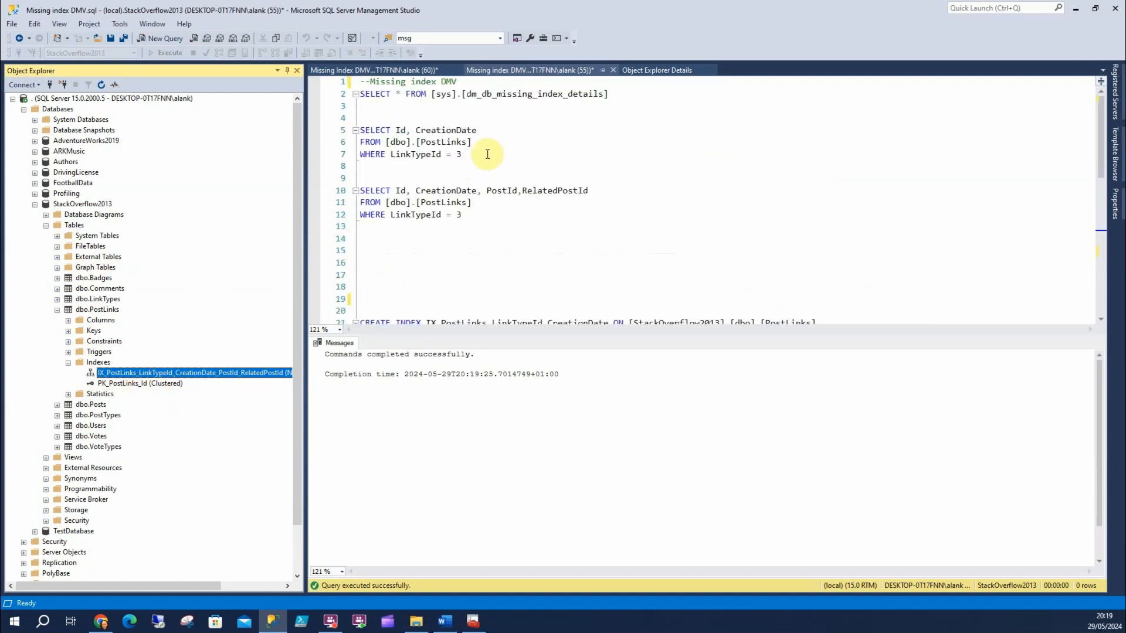
Rerun both PostLinks SELECTs, review their seek plans, and confirm the missing-index DMV returns nothing.
{"action": "left_click", "coordinate": [167, 52]}
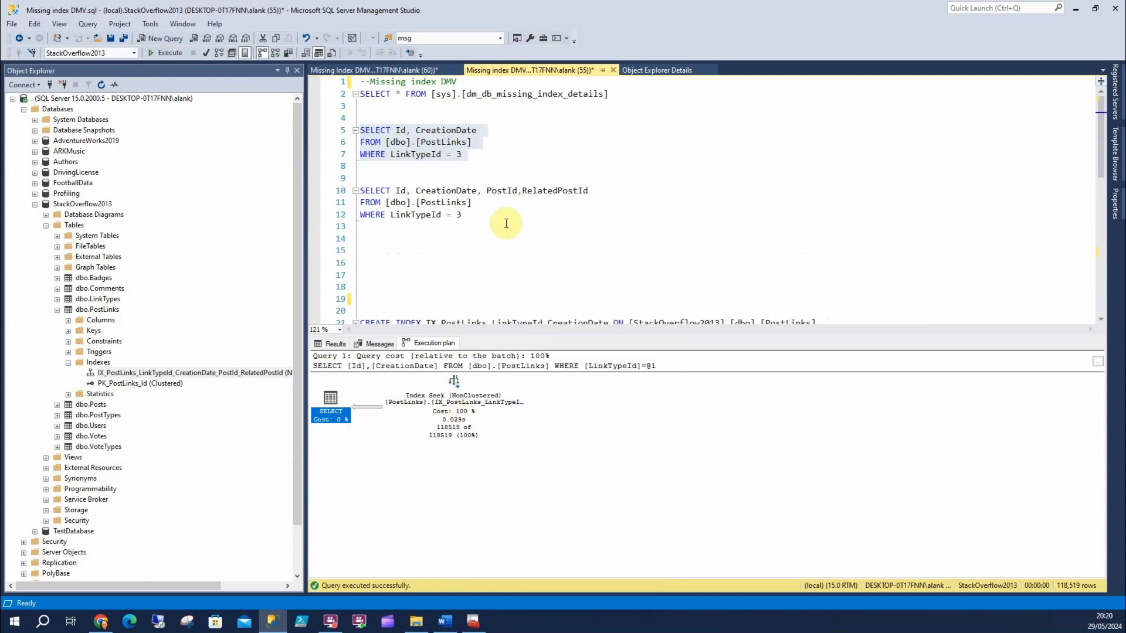
{"action": "left_click", "coordinate": [169, 52]}
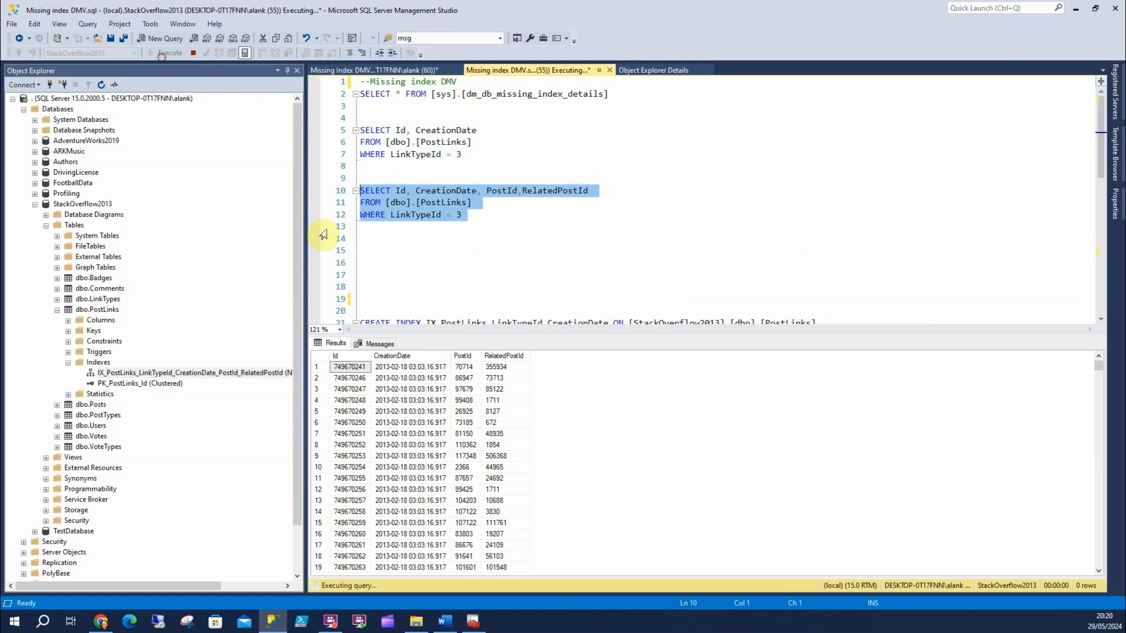
{"action": "left_click", "coordinate": [434, 343]}
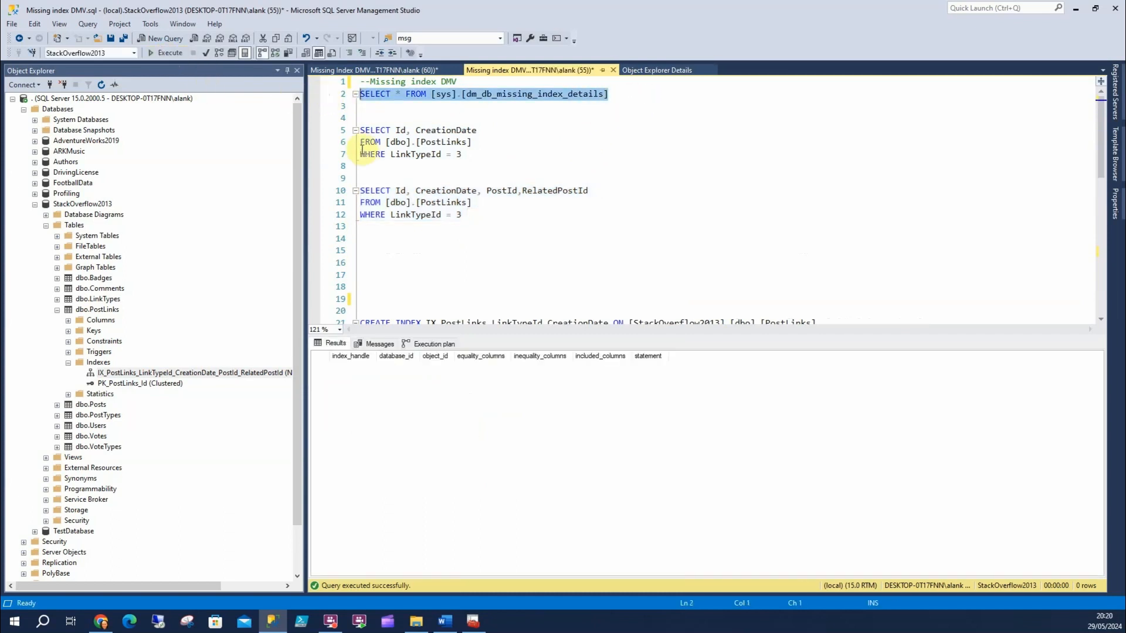
{"action": "scroll", "scroll_direction": "down", "scroll_amount": 3}
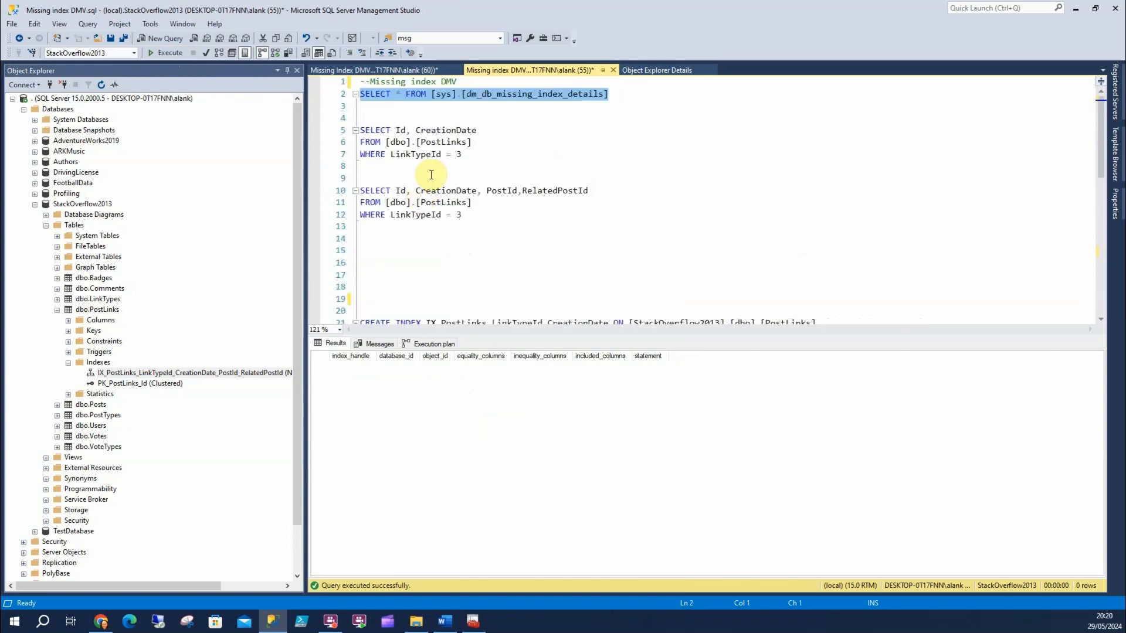
{"action": "mouse_move", "coordinate": [518, 111]}
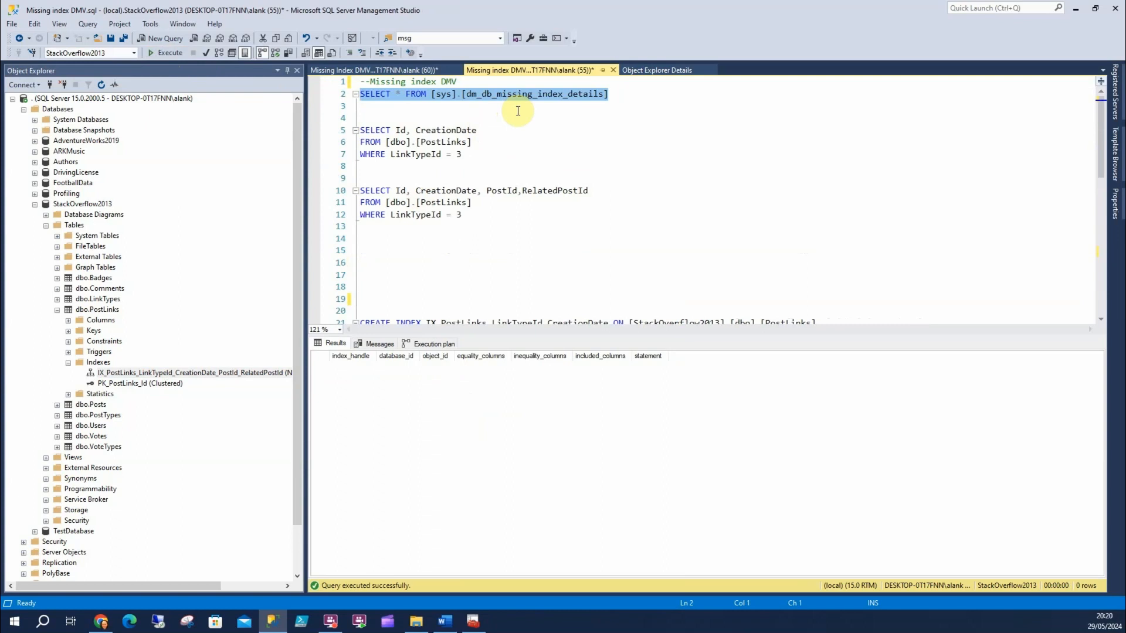
{"action": "scroll", "scroll_direction": "down", "scroll_amount": 3}
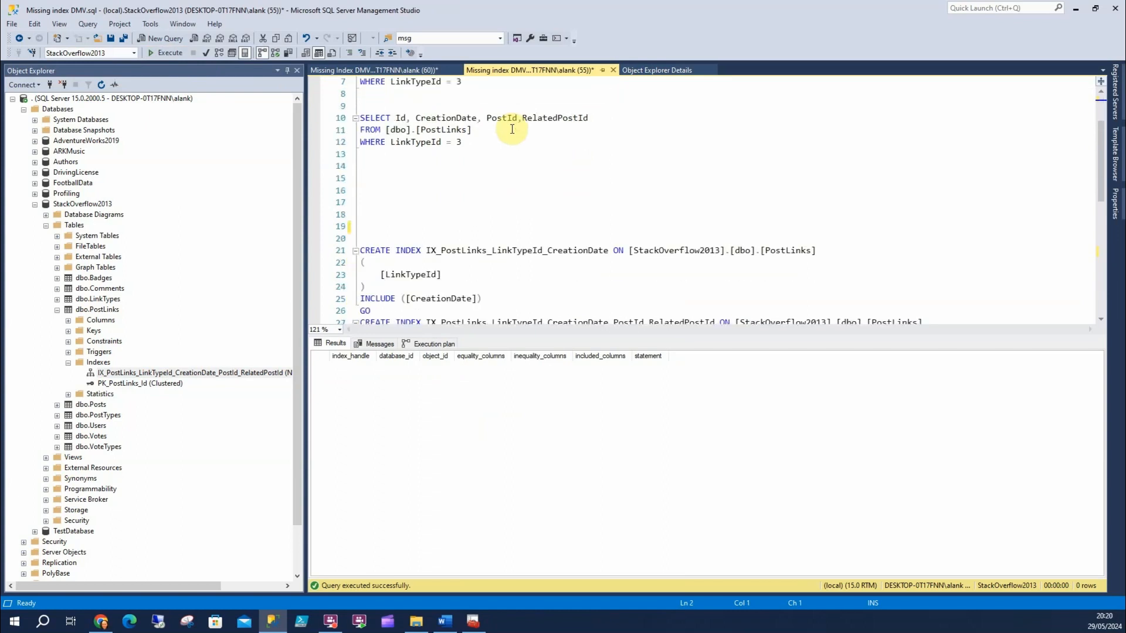
{"action": "scroll", "scroll_direction": "down", "scroll_amount": 3}
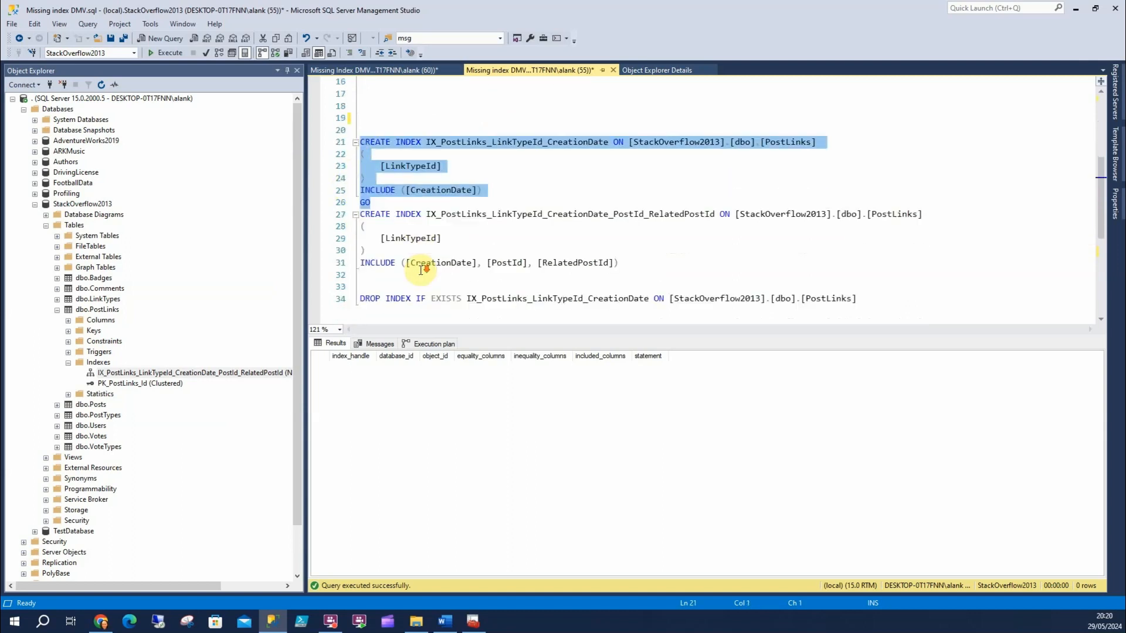
{"action": "scroll", "scroll_direction": "up", "scroll_amount": 3}
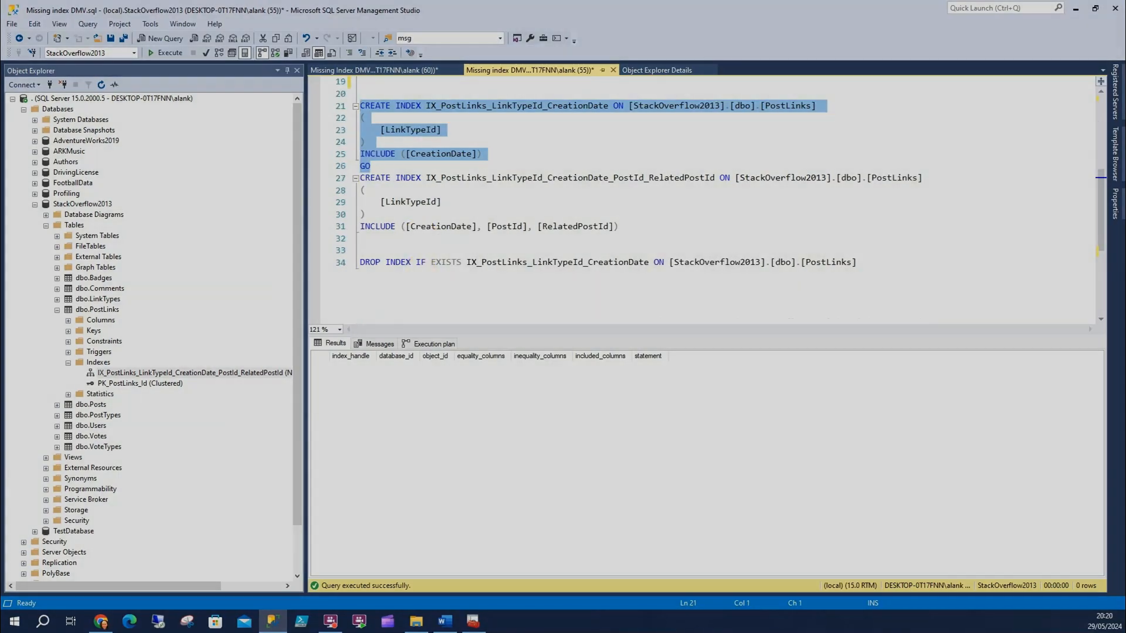
{"action": "left_click", "coordinate": [374, 70]}
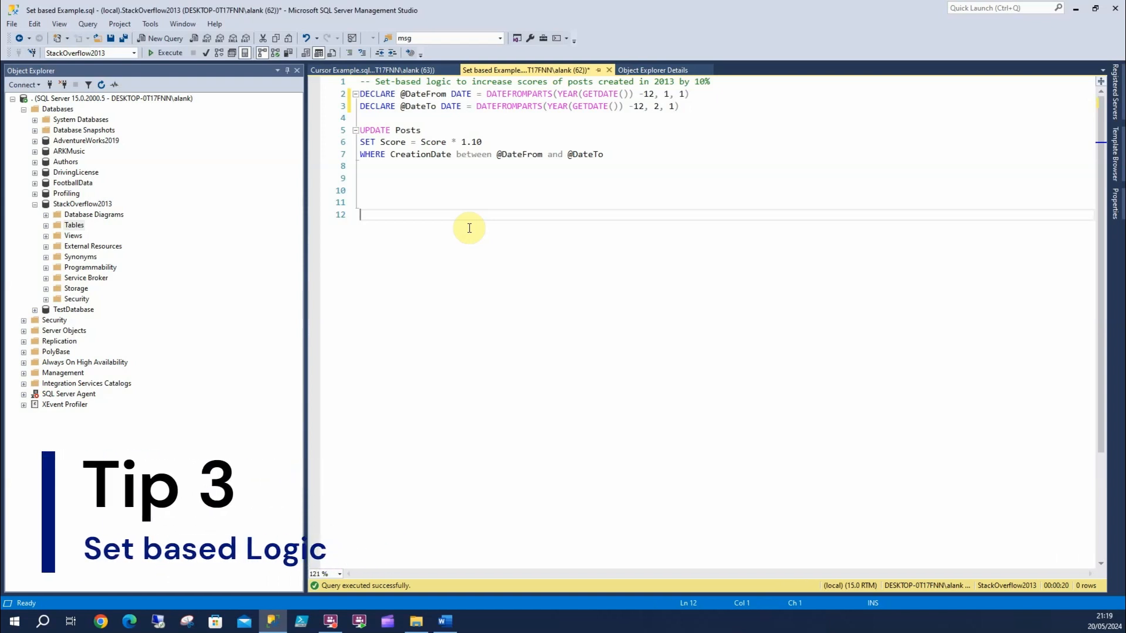
{"action": "mouse_move", "coordinate": [715, 105]}
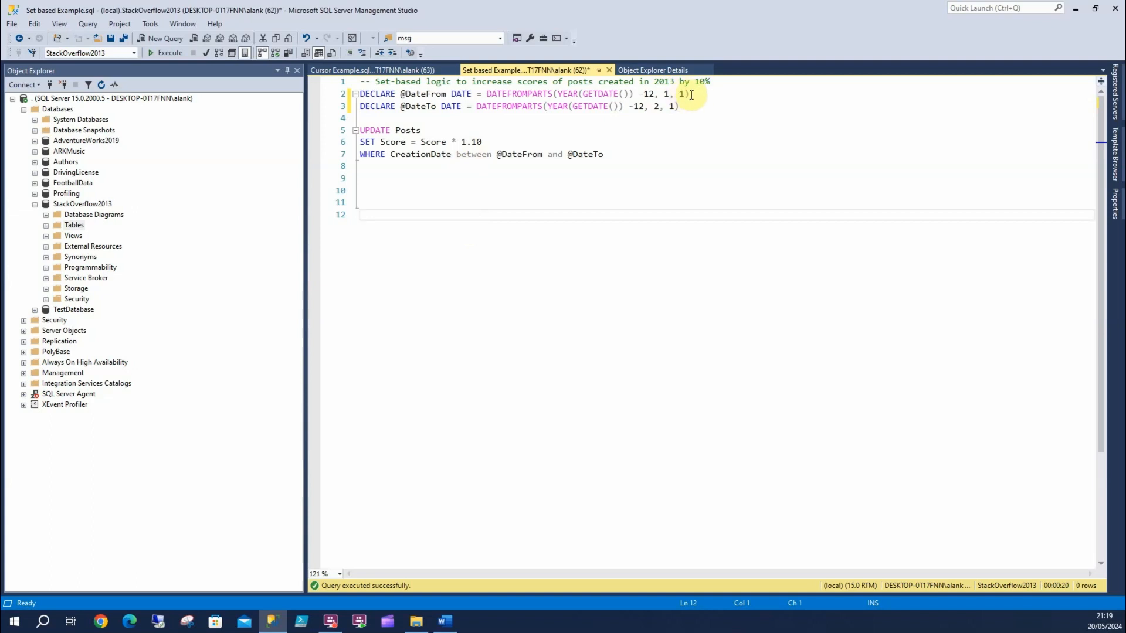
{"action": "mouse_move", "coordinate": [518, 106]}
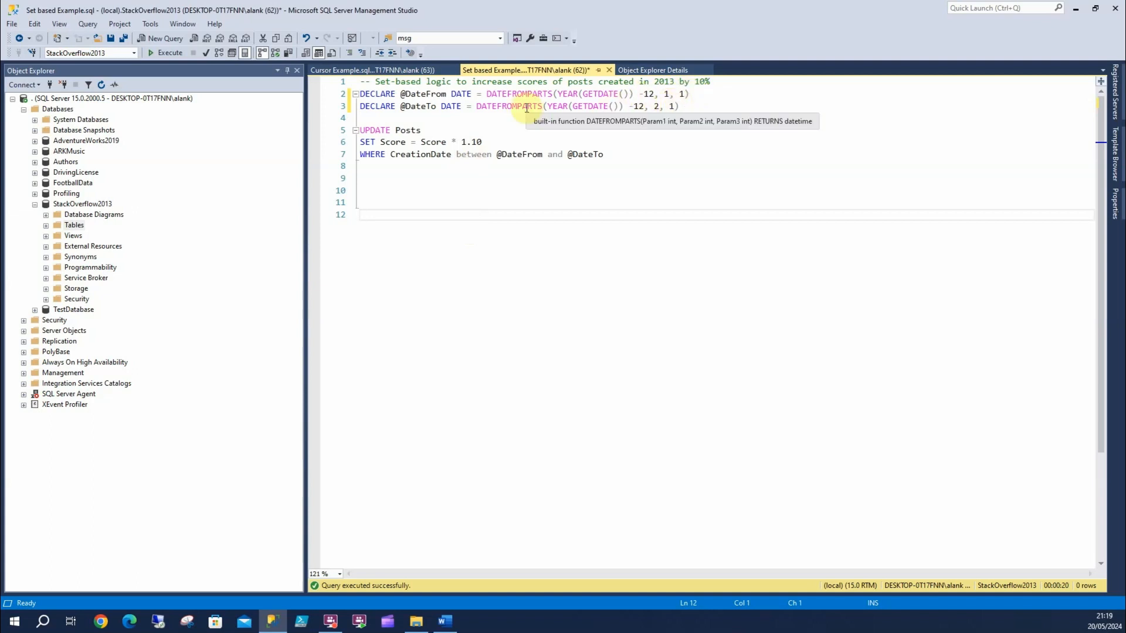
{"action": "mouse_move", "coordinate": [495, 122]}
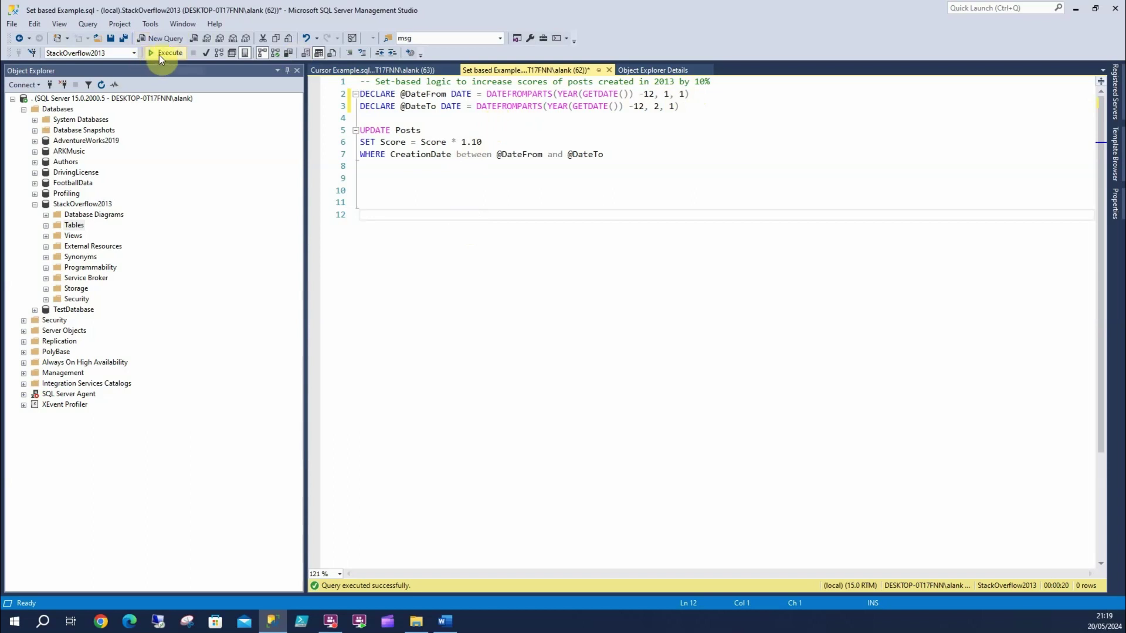
Execute the 2013 Posts score UPDATE, confirming 335,965 rows affected.
{"action": "left_click", "coordinate": [165, 52]}
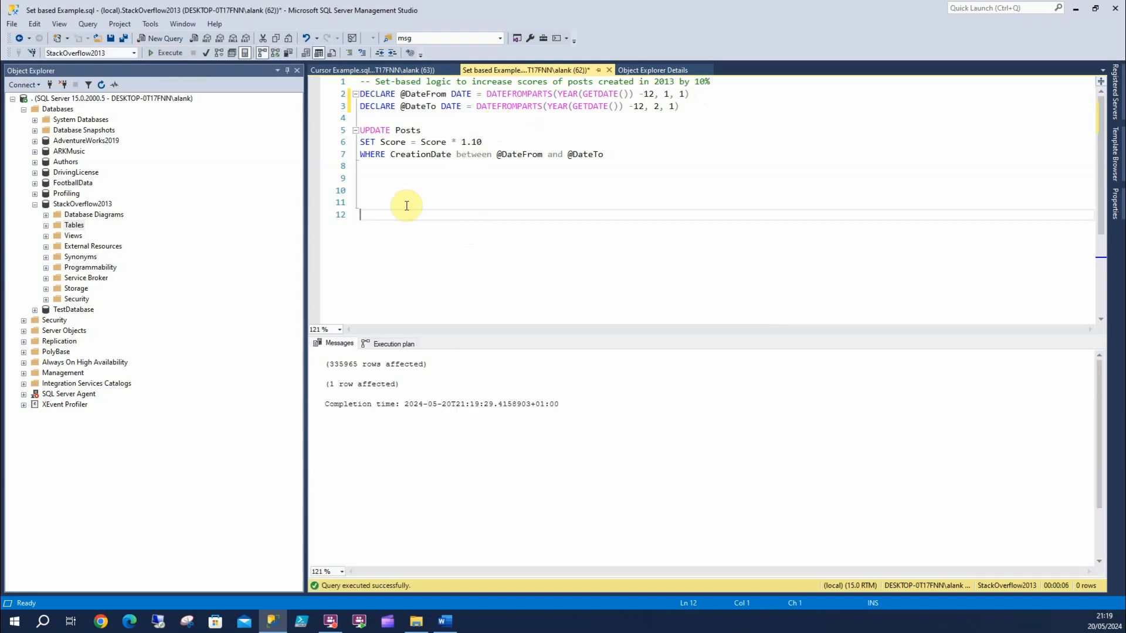
{"action": "mouse_move", "coordinate": [830, 348]}
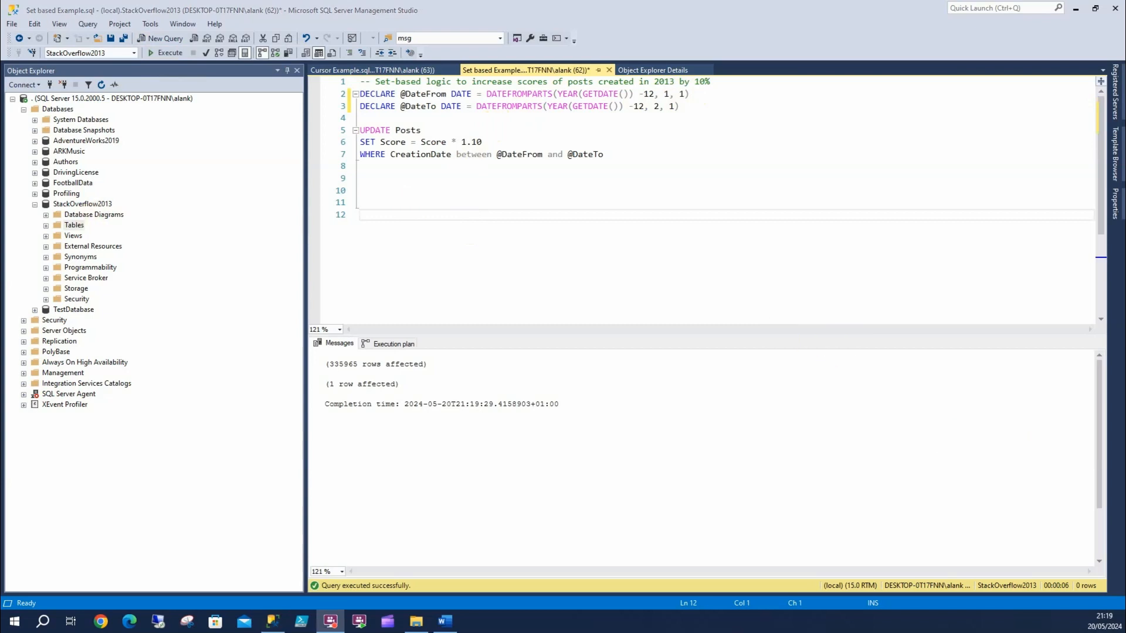
{"action": "mouse_move", "coordinate": [194, 177]}
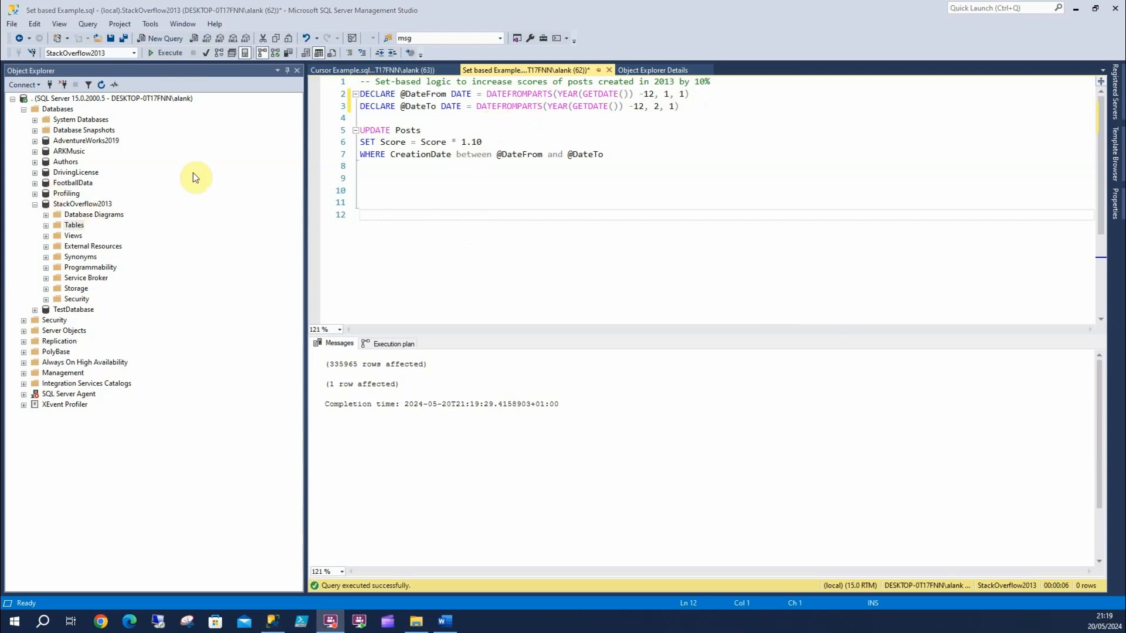
Start the cursor-based per-row 2013 score update, then switch back to the set-based script.
{"action": "left_click", "coordinate": [366, 69]}
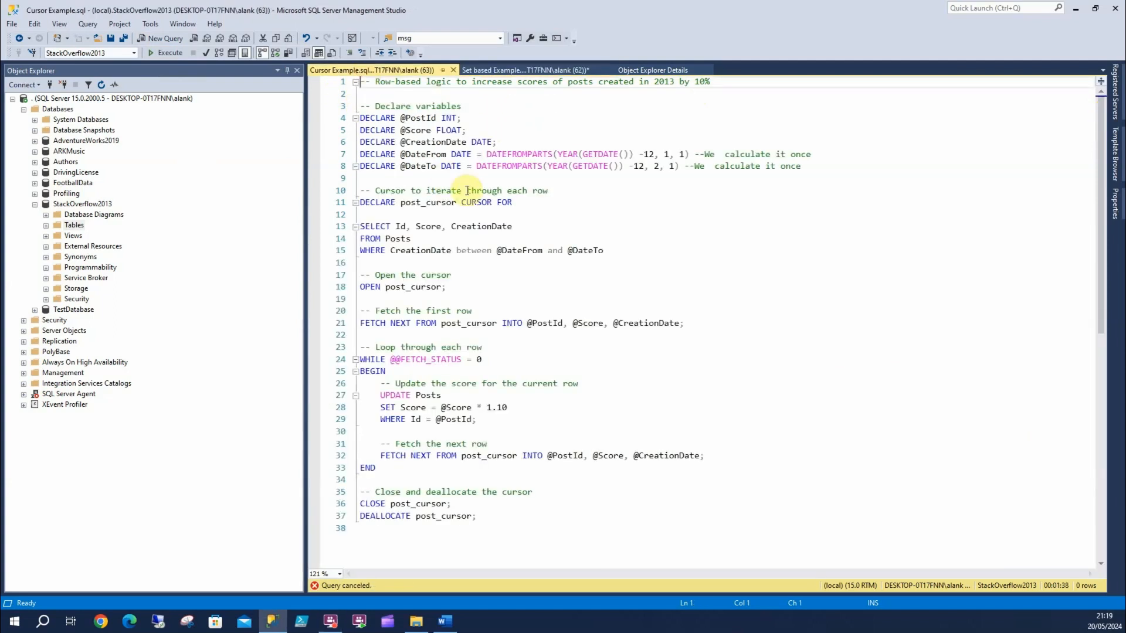
{"action": "left_click", "coordinate": [604, 250]}
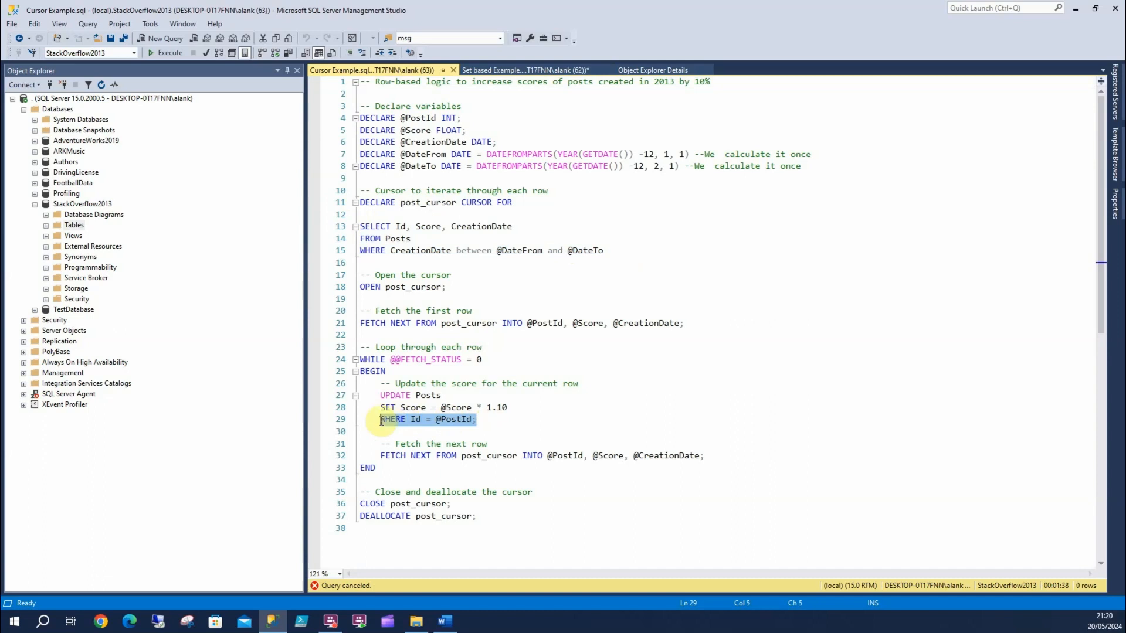
{"action": "left_click", "coordinate": [529, 419]}
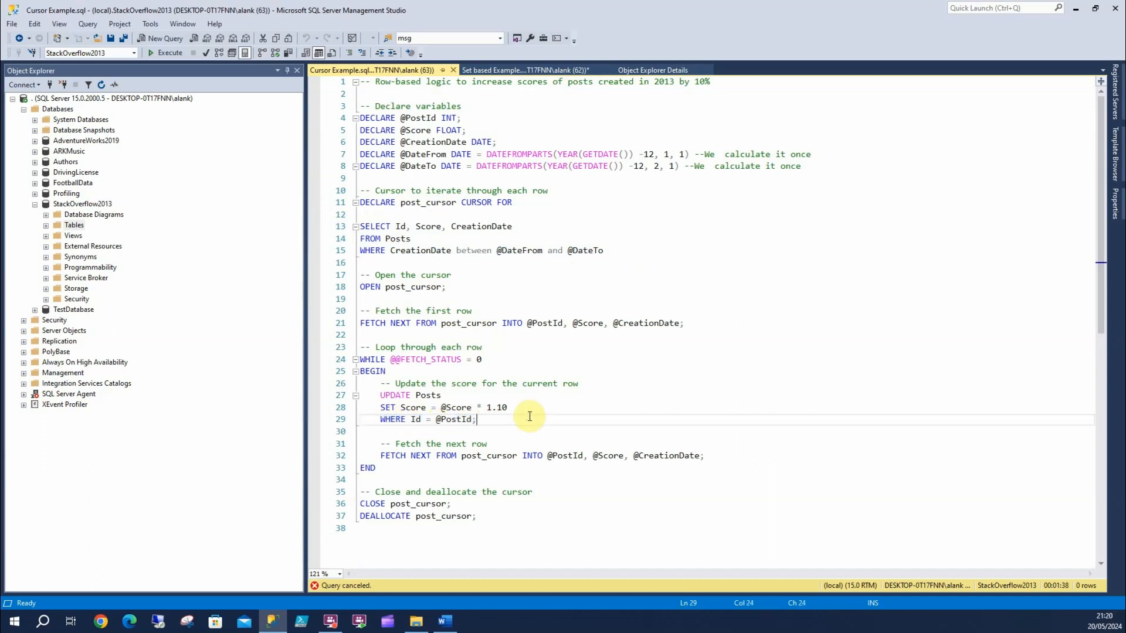
{"action": "left_click", "coordinate": [169, 53]}
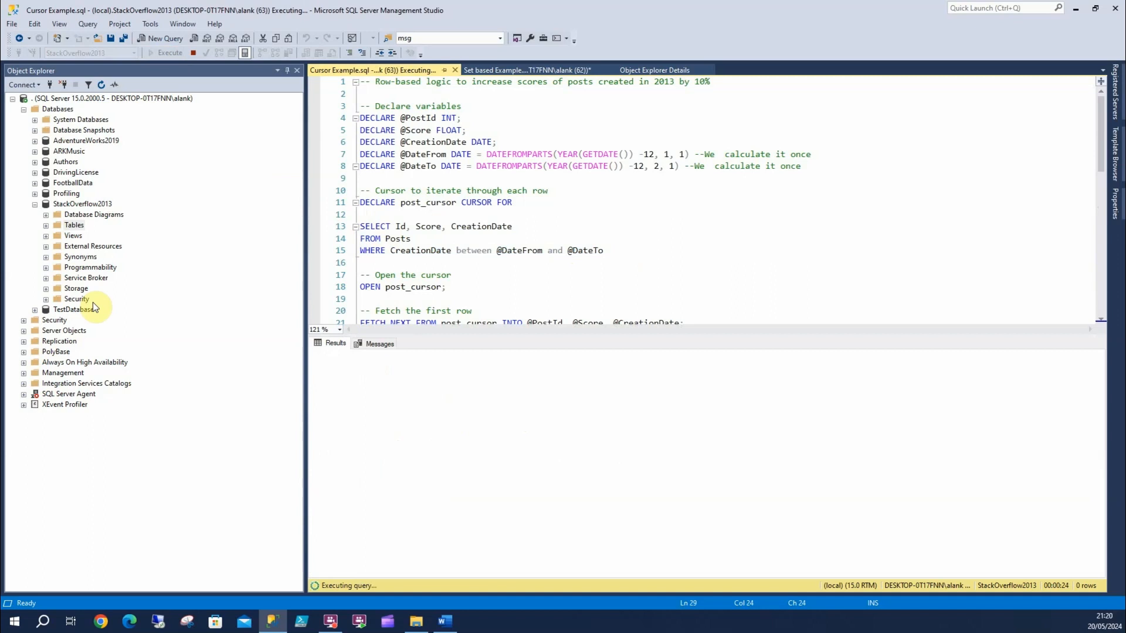
{"action": "mouse_move", "coordinate": [969, 539]}
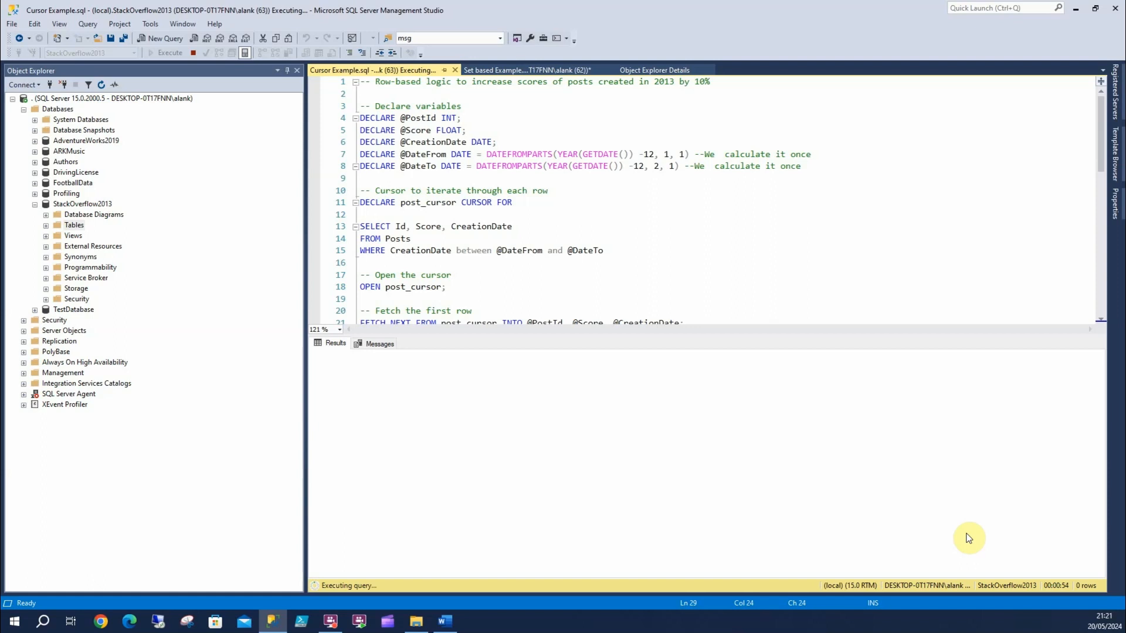
{"action": "mouse_move", "coordinate": [525, 81]}
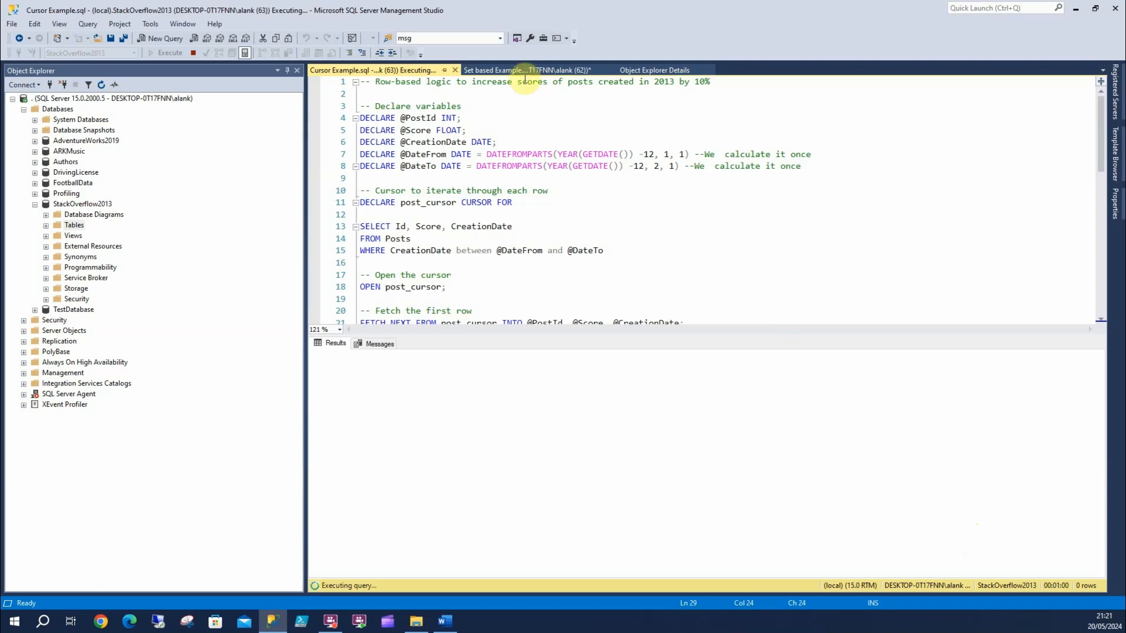
{"action": "left_click", "coordinate": [528, 70]}
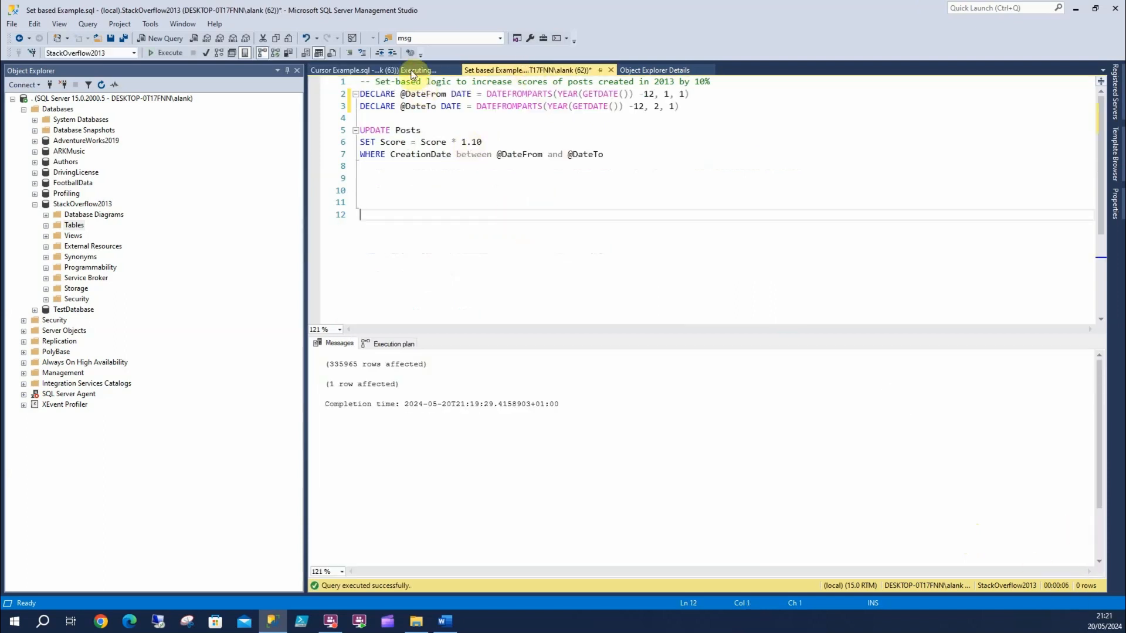
Switch to the SQLQuery3.sql tab holding the Comments PostId join-indexing script.
{"action": "left_click", "coordinate": [352, 70]}
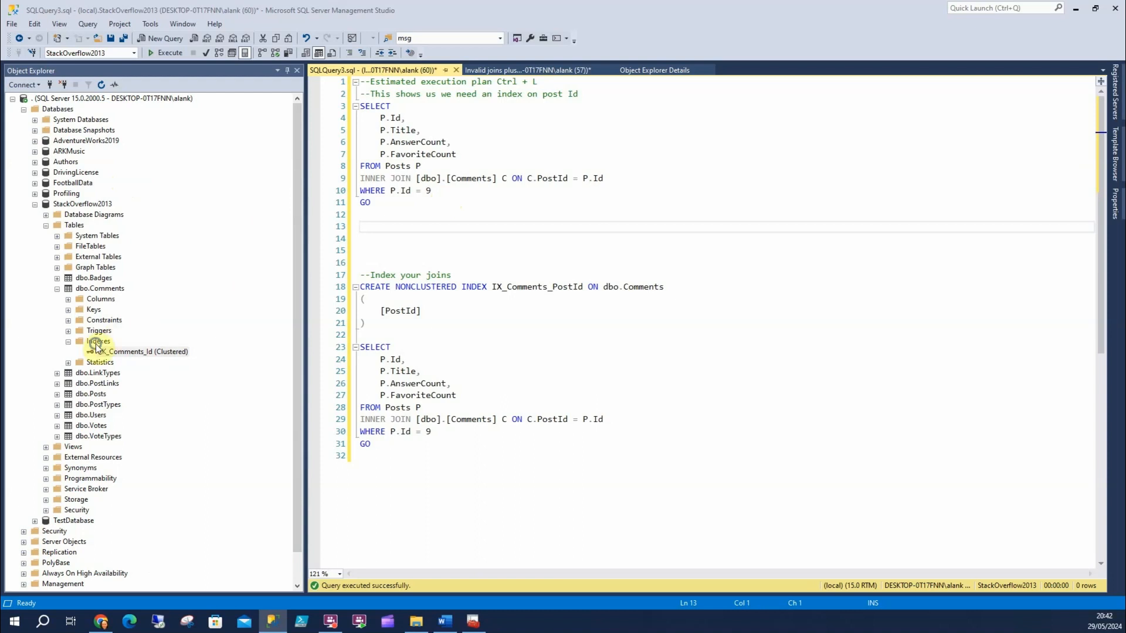
Check Comments indexes, run and cancel the Posts–Comments join, then display its estimated plan.
{"action": "left_click", "coordinate": [98, 340]}
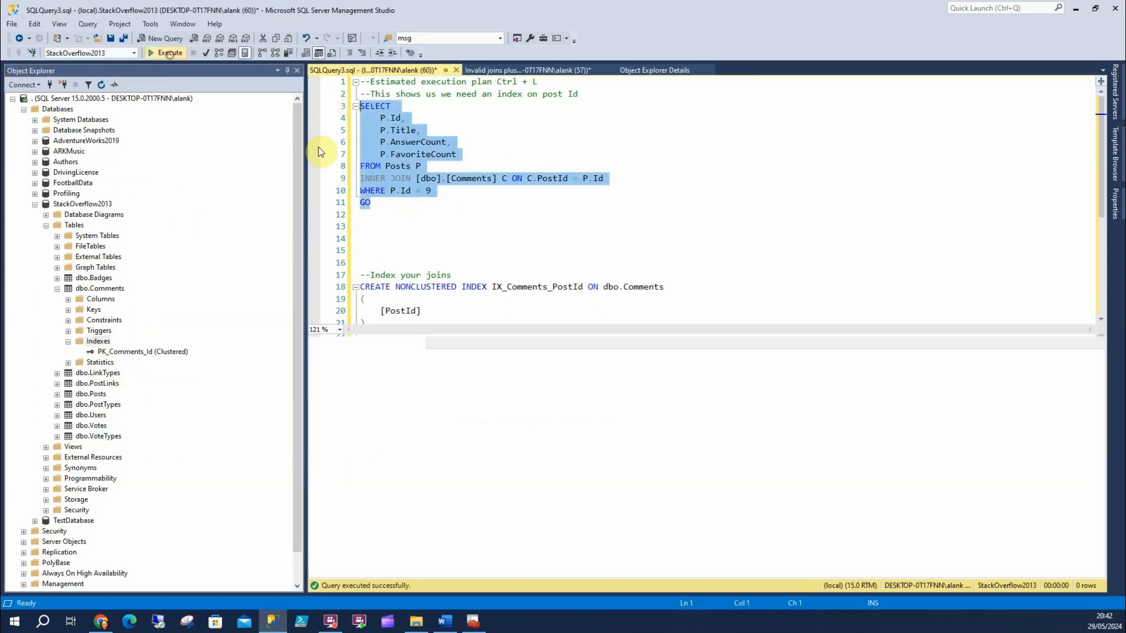
{"action": "left_click", "coordinate": [166, 52]}
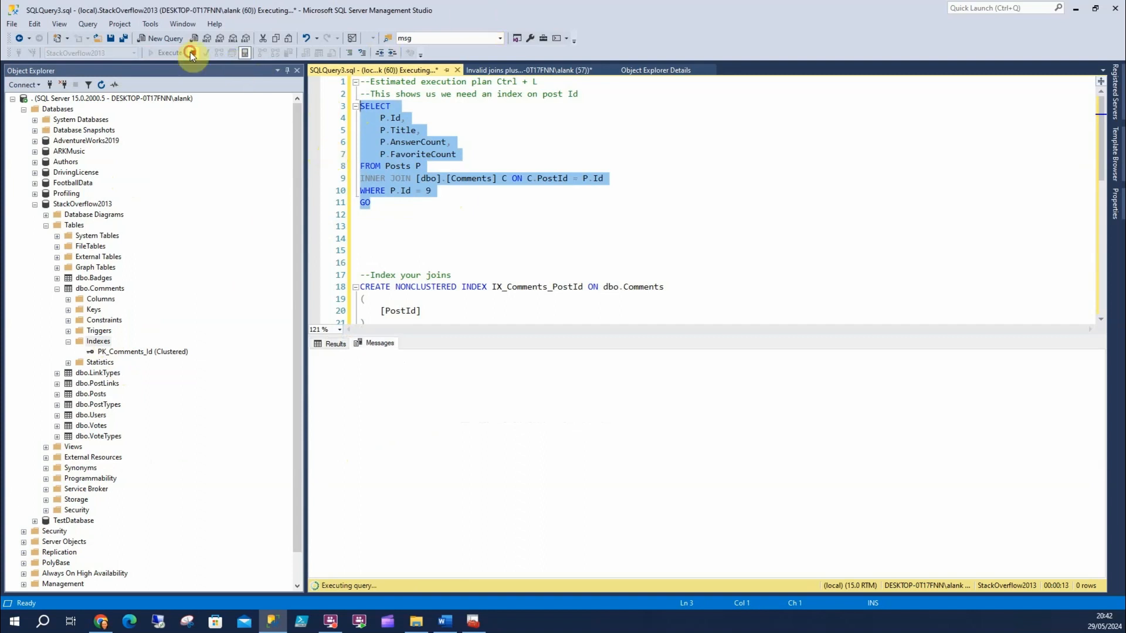
{"action": "left_click", "coordinate": [207, 52]}
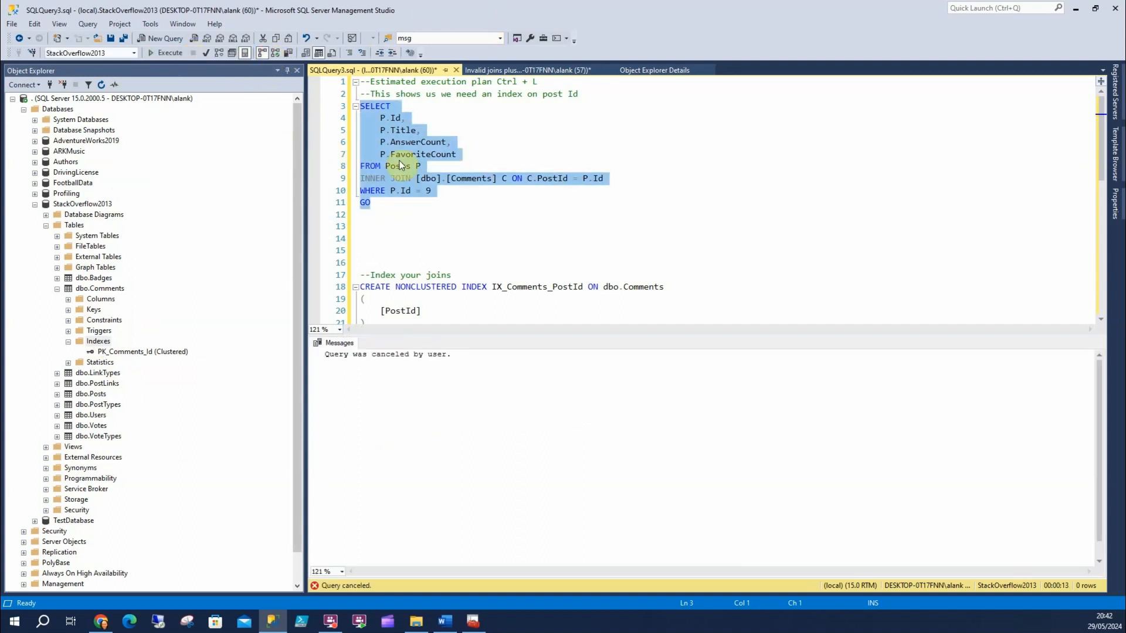
{"action": "left_click", "coordinate": [166, 53]}
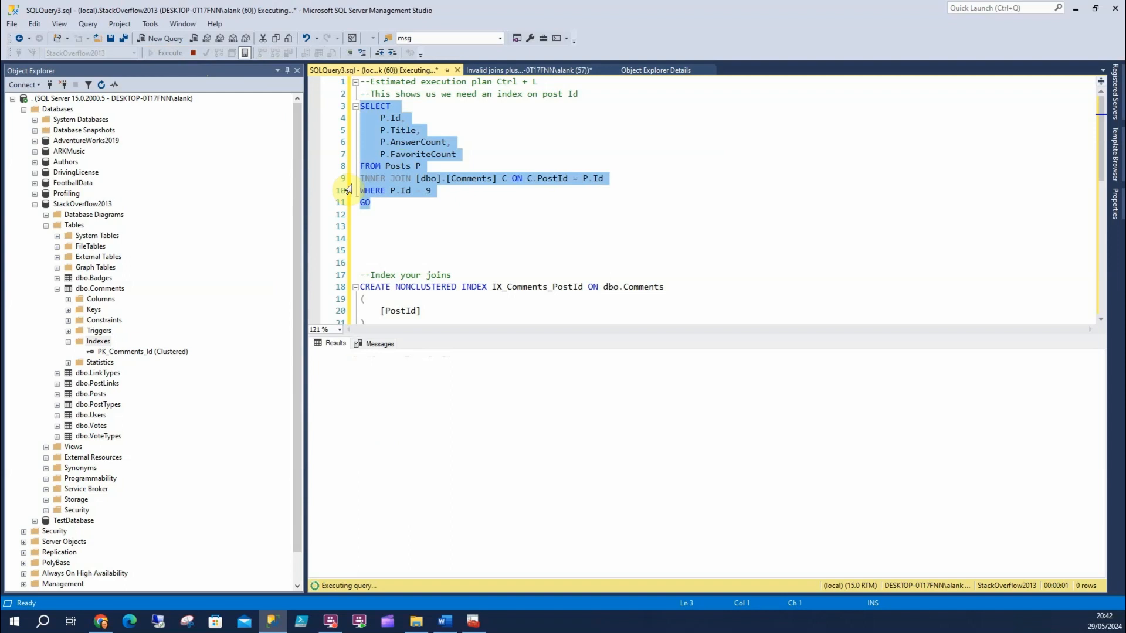
{"action": "mouse_move", "coordinate": [147, 59]}
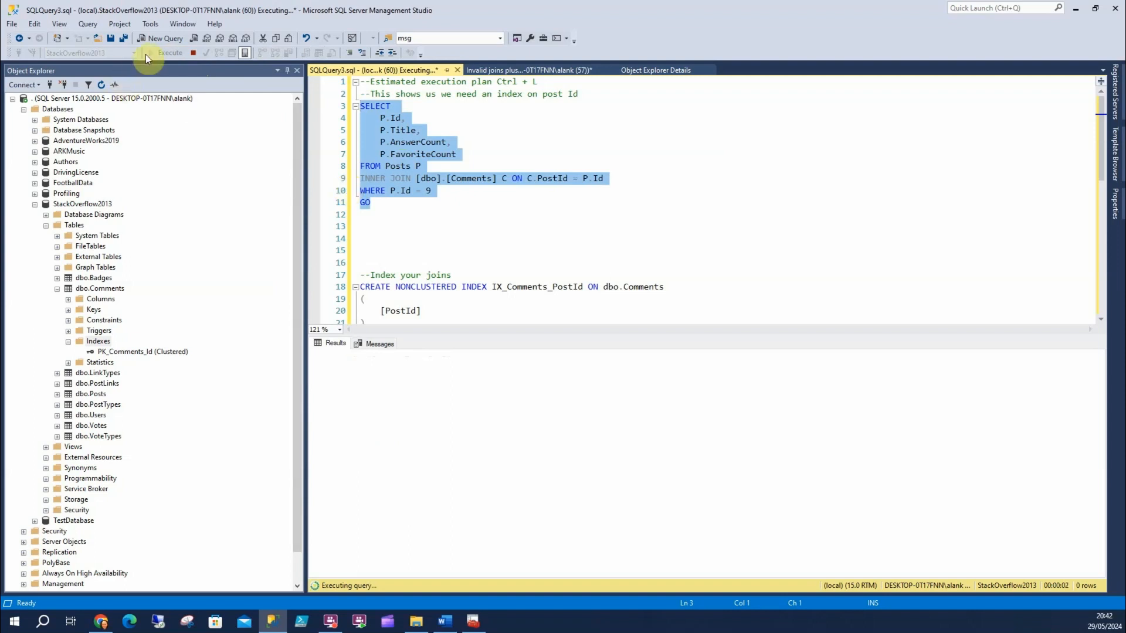
{"action": "left_click", "coordinate": [192, 53]}
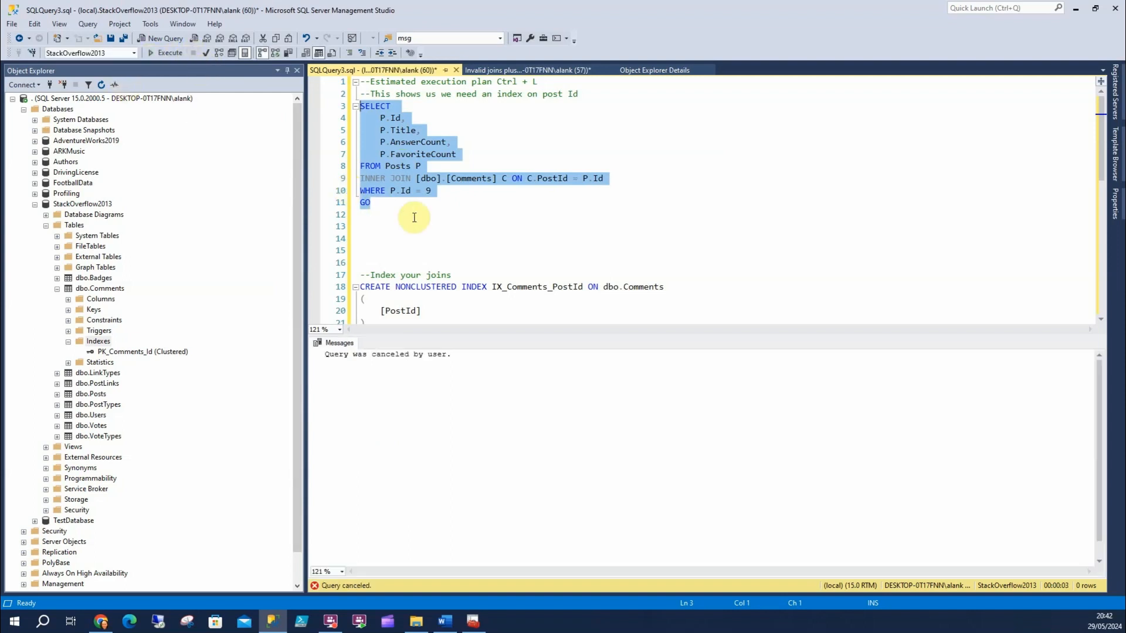
{"action": "left_click", "coordinate": [166, 52]}
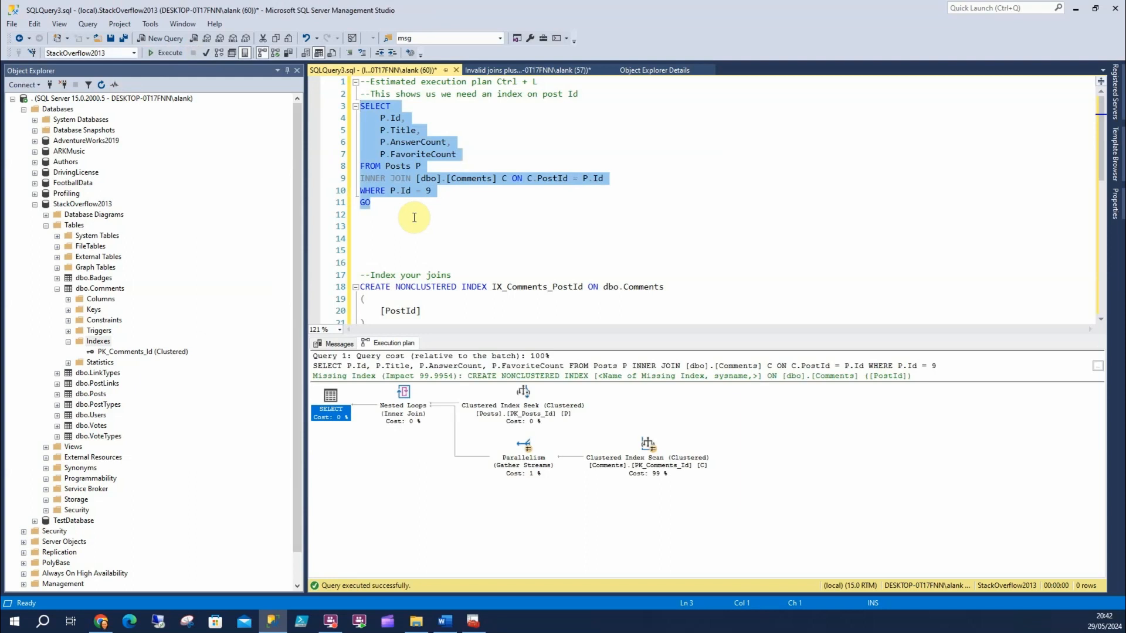
{"action": "mouse_move", "coordinate": [650, 375]}
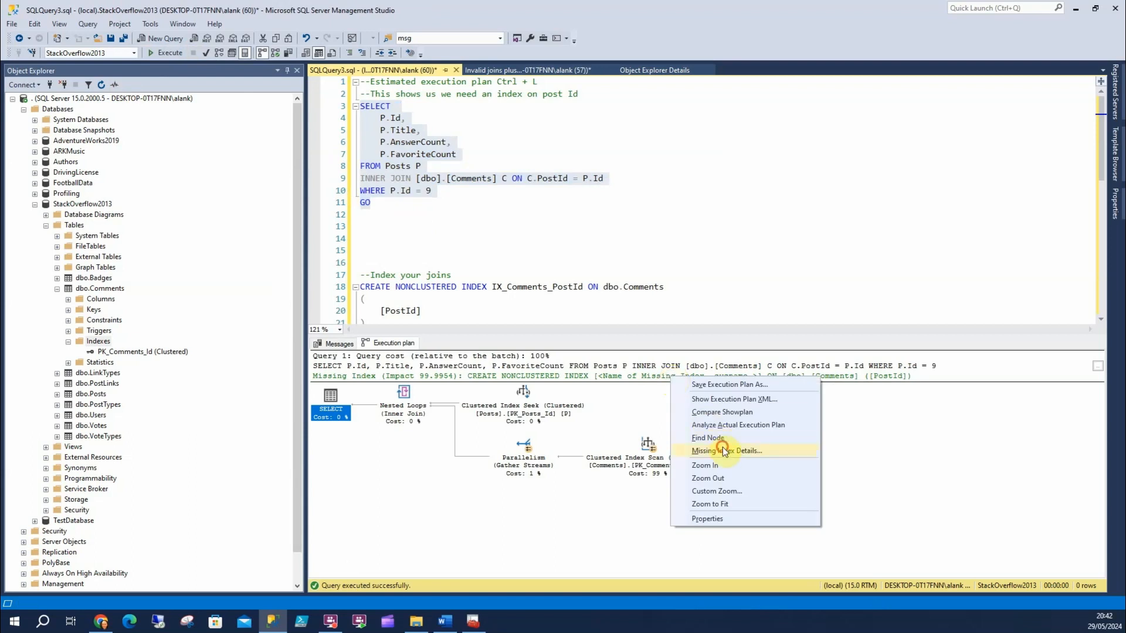
Generate the Comments PostId missing-index script, then return to the SQLQuery3.sql join script.
{"action": "left_click", "coordinate": [726, 450]}
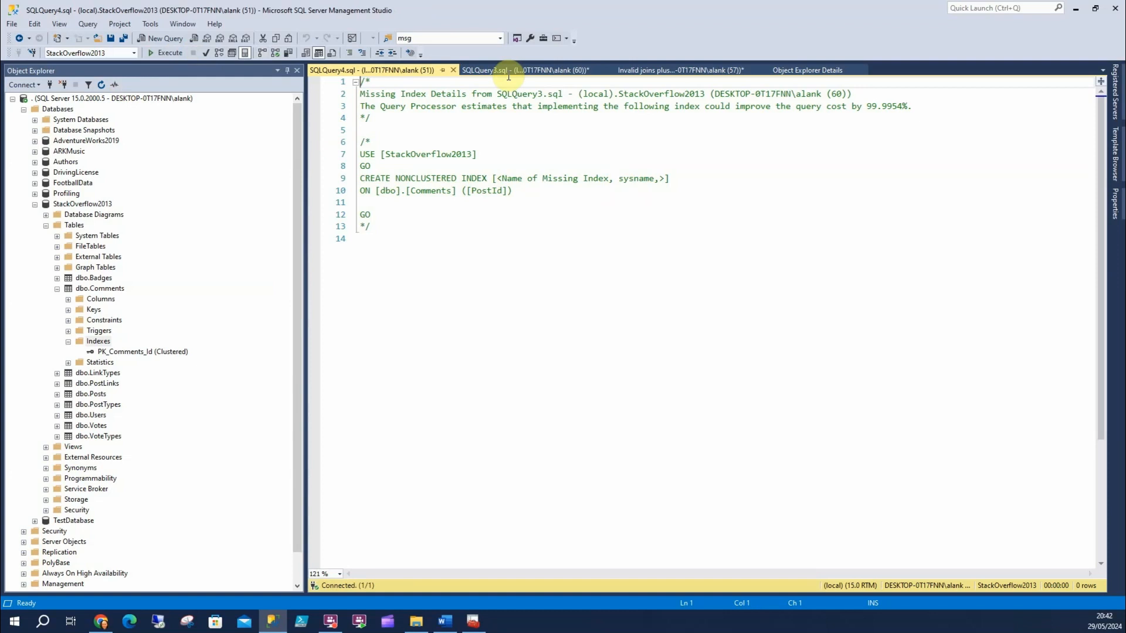
{"action": "left_click", "coordinate": [516, 69]}
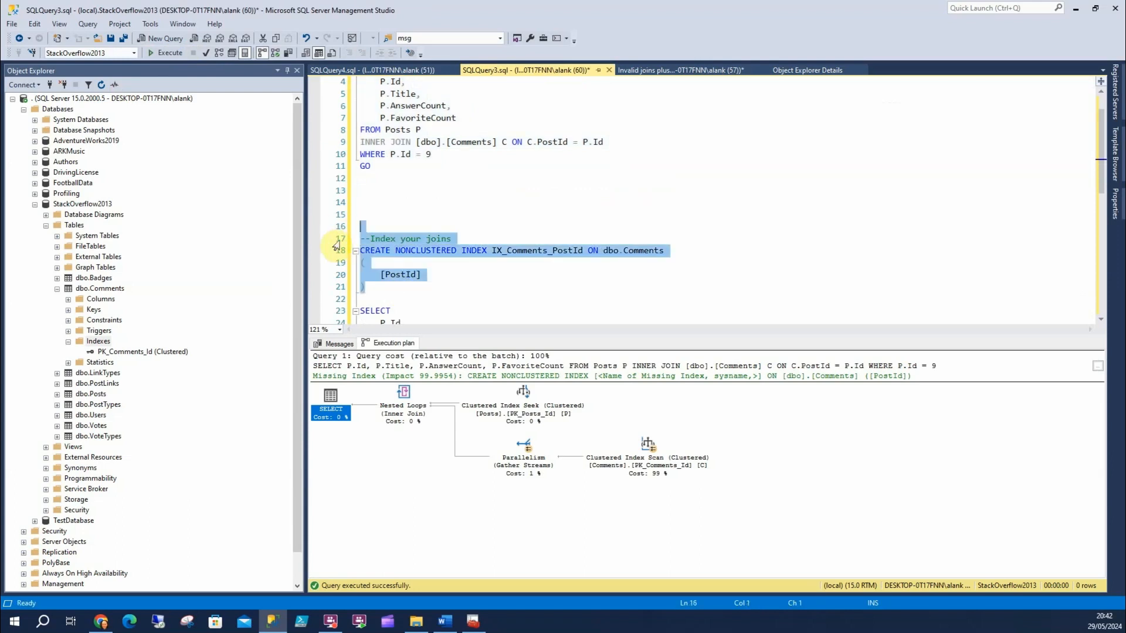
{"action": "mouse_move", "coordinate": [166, 52]}
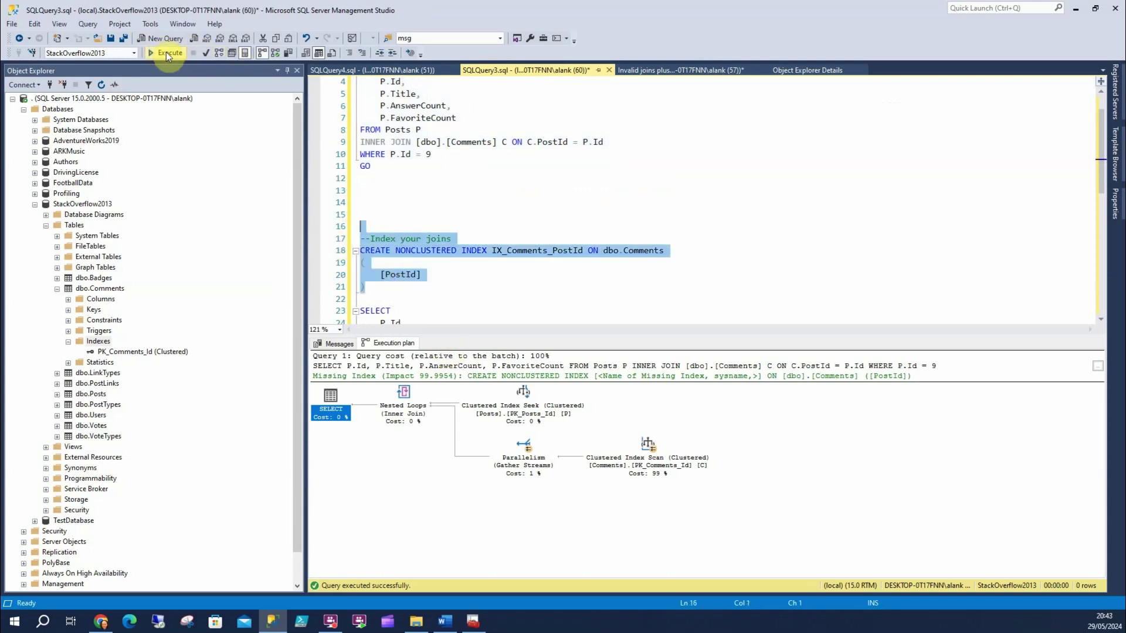
Execute the CREATE NONCLUSTERED INDEX IX_Comments_PostId statement on Comments(PostId).
{"action": "left_click", "coordinate": [167, 52]}
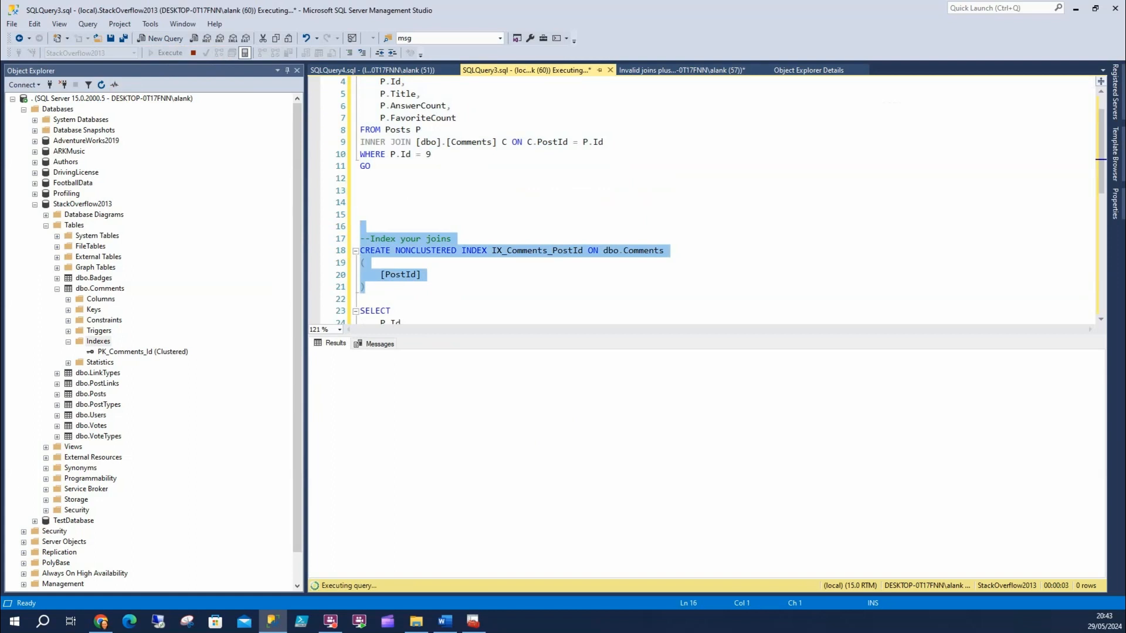
{"action": "left_click", "coordinate": [170, 52]}
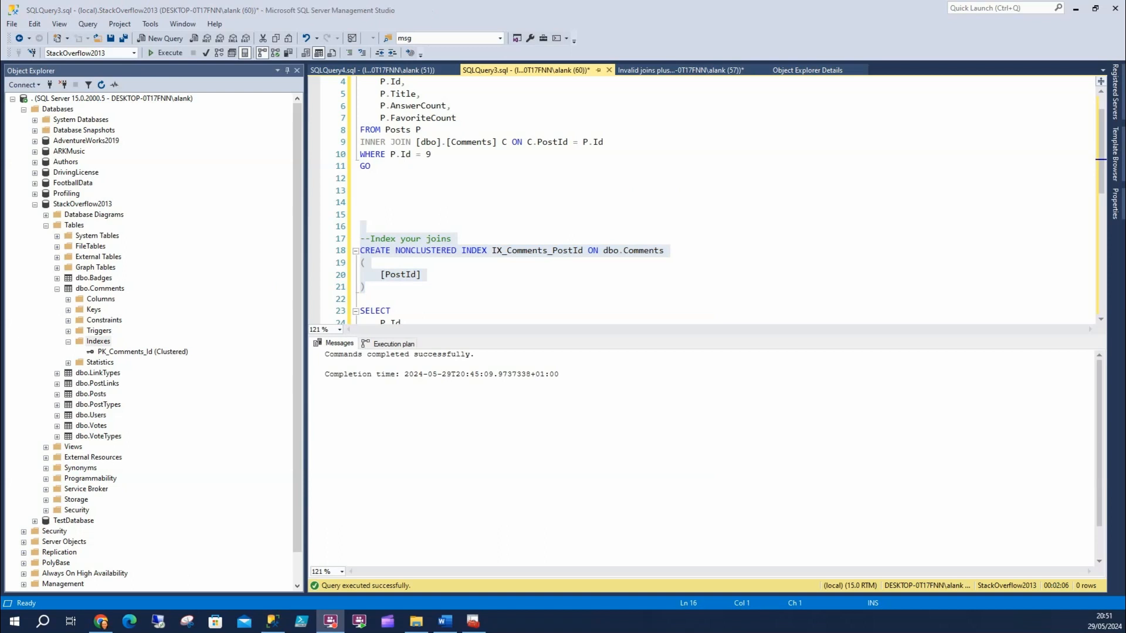
{"action": "mouse_move", "coordinate": [558, 361]}
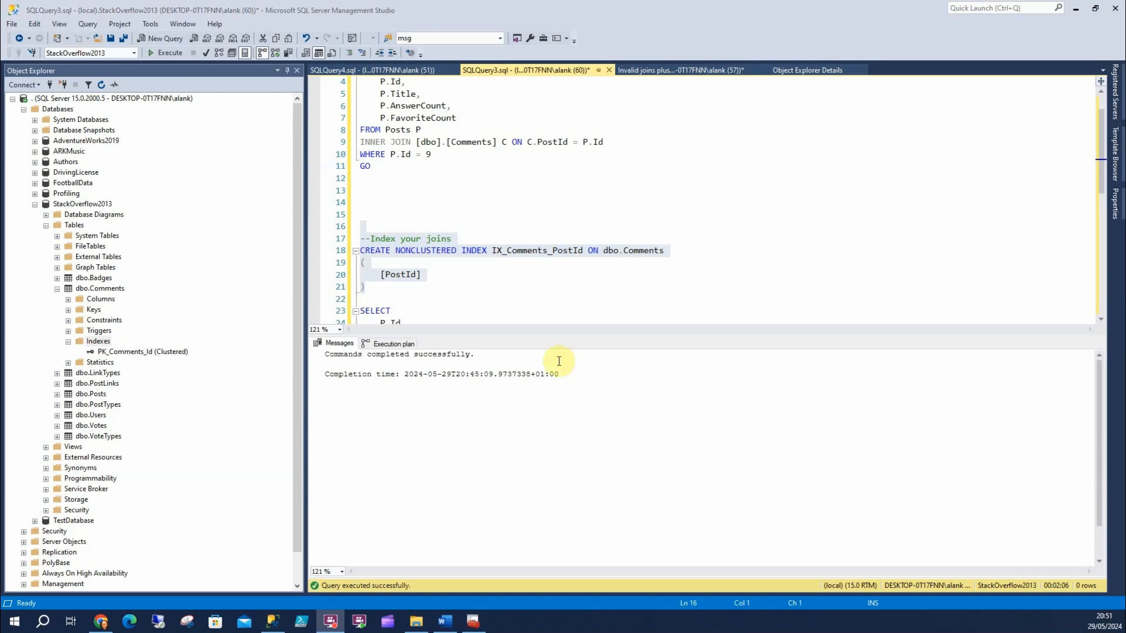
{"action": "mouse_move", "coordinate": [938, 573]}
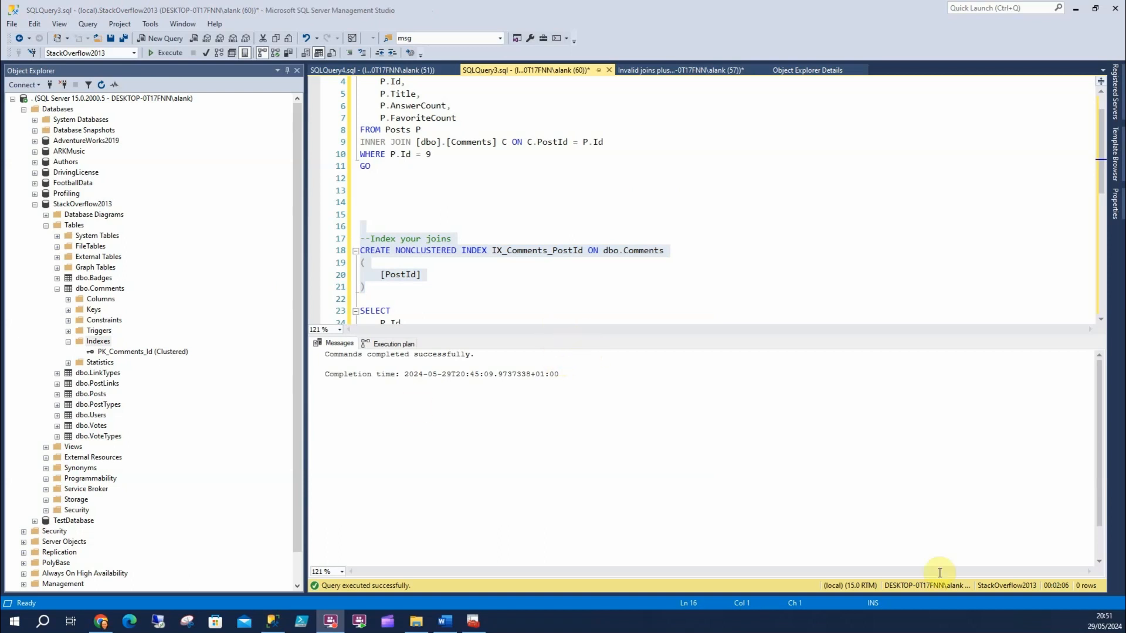
{"action": "mouse_move", "coordinate": [490, 245]}
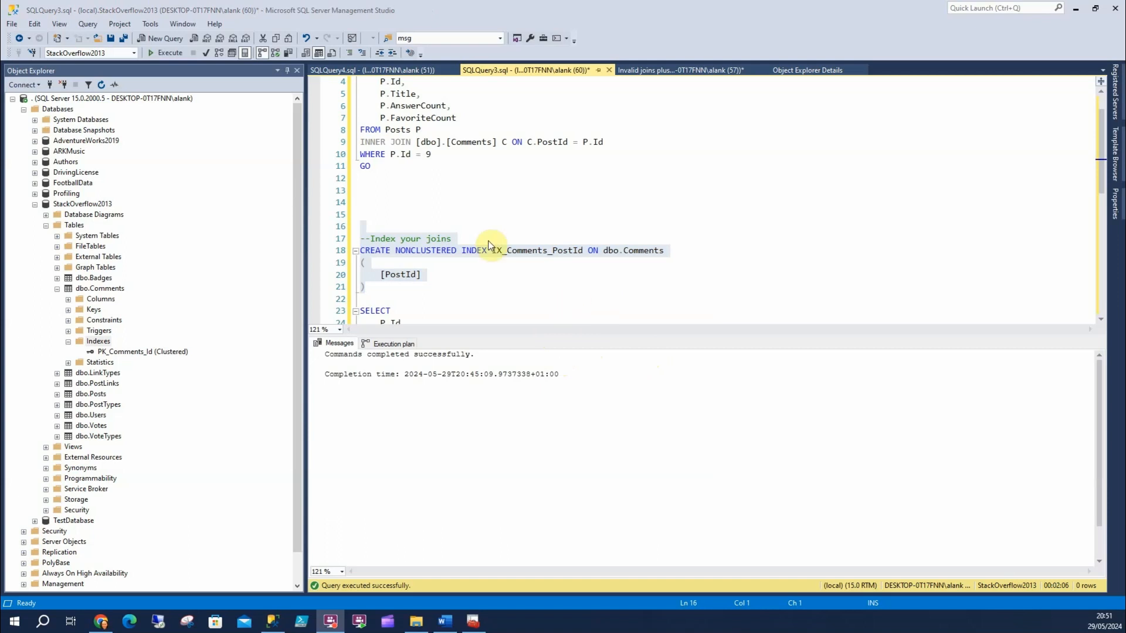
{"action": "scroll", "scroll_direction": "down", "scroll_amount": 3}
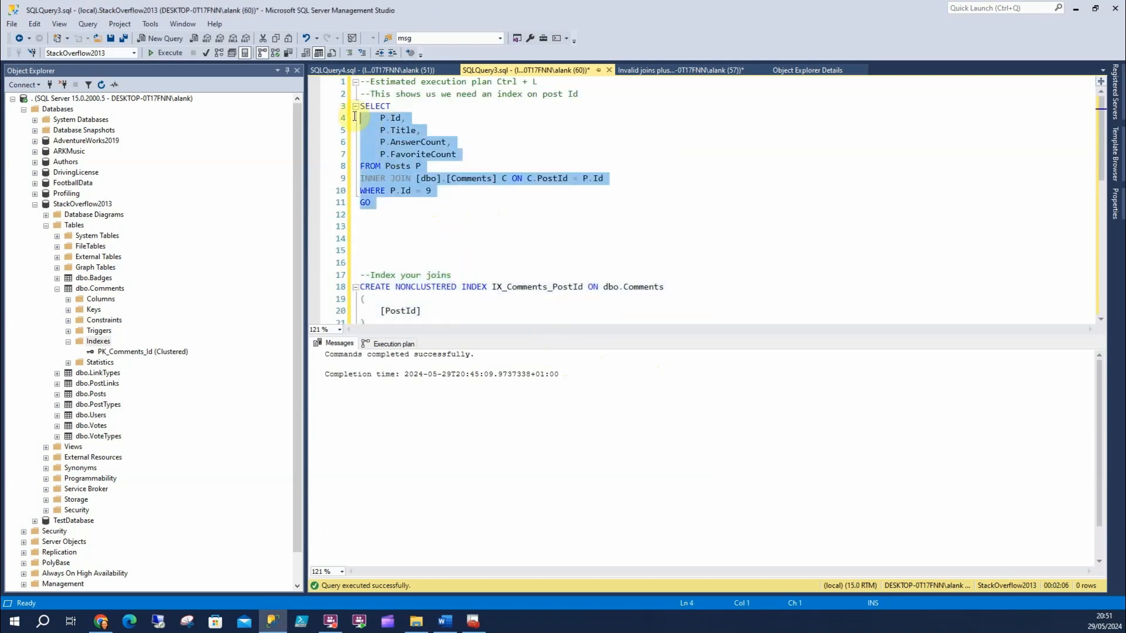
Rerun the Posts–Comments join and view its plan's IX_Comments_PostId index seek.
{"action": "left_click", "coordinate": [166, 52]}
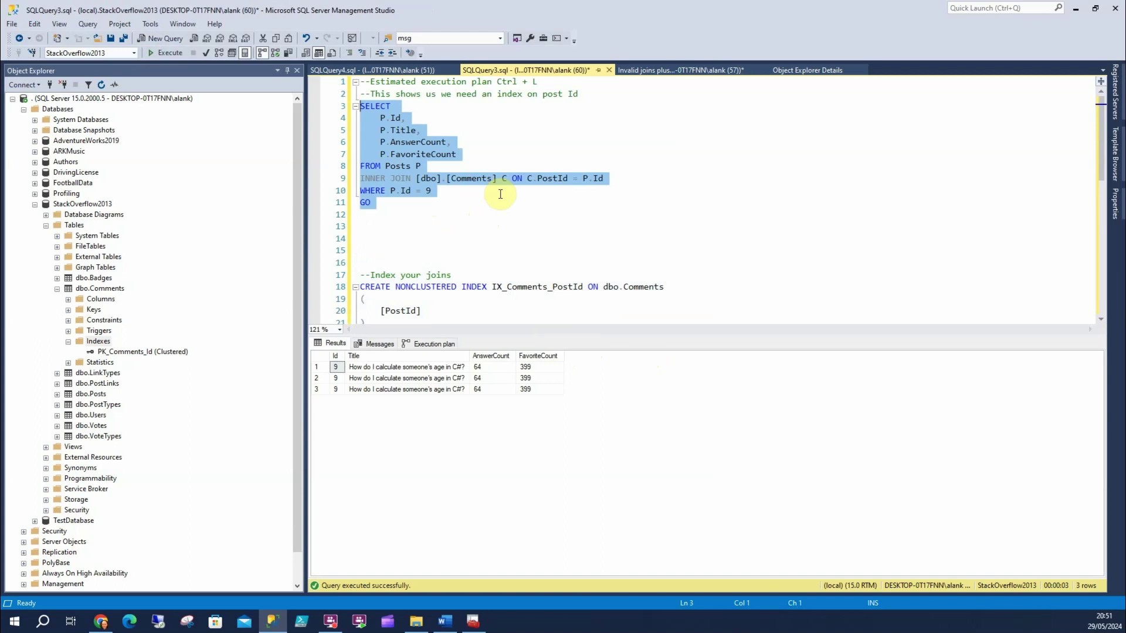
{"action": "left_click", "coordinate": [166, 52]}
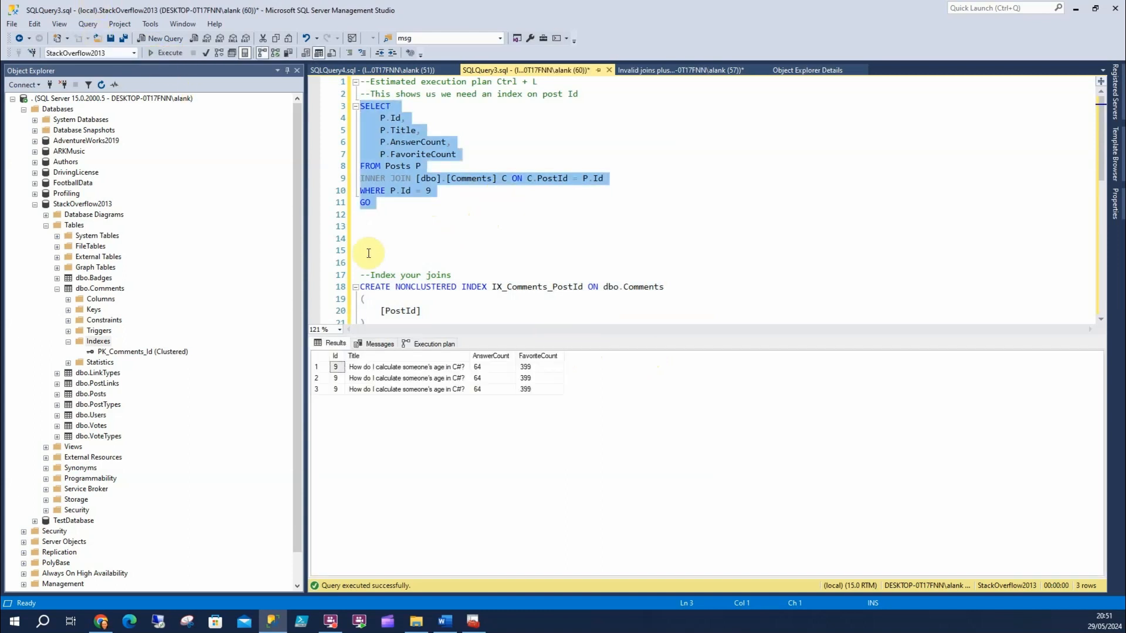
{"action": "left_click", "coordinate": [433, 343]}
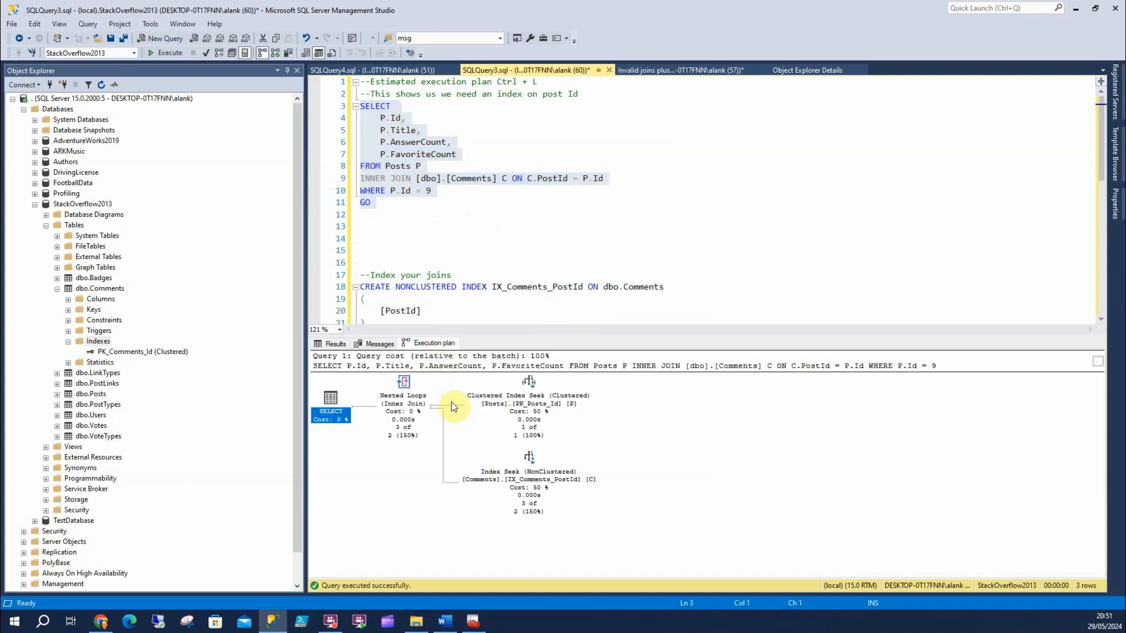
{"action": "mouse_move", "coordinate": [611, 531]}
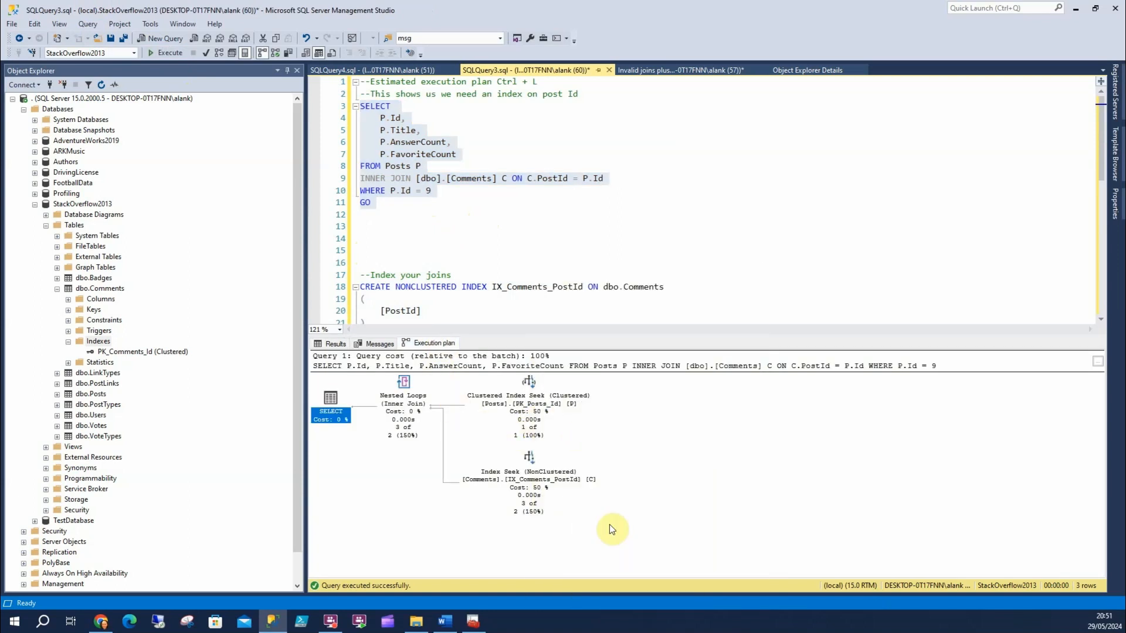
{"action": "mouse_move", "coordinate": [588, 275]}
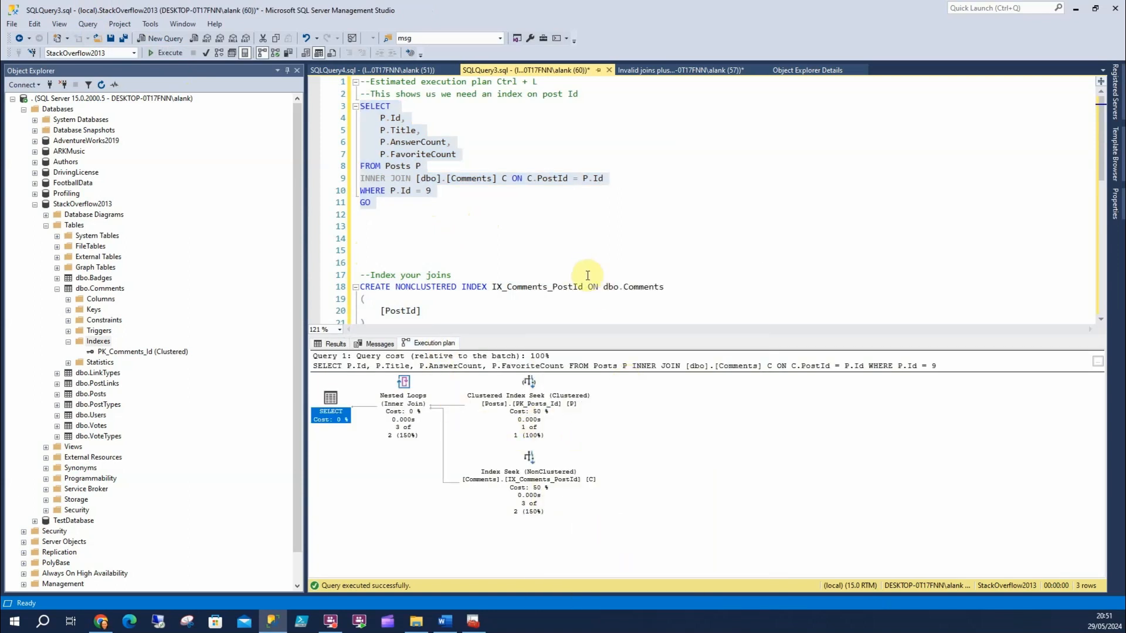
{"action": "scroll", "scroll_direction": "down", "scroll_amount": 3}
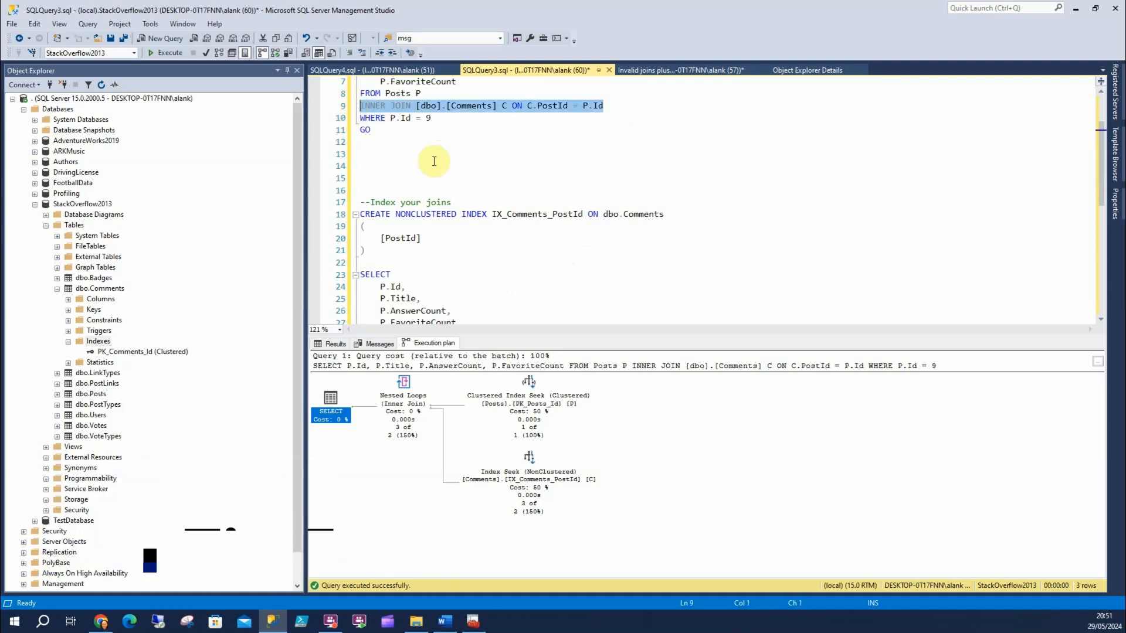
{"action": "mouse_move", "coordinate": [480, 106]}
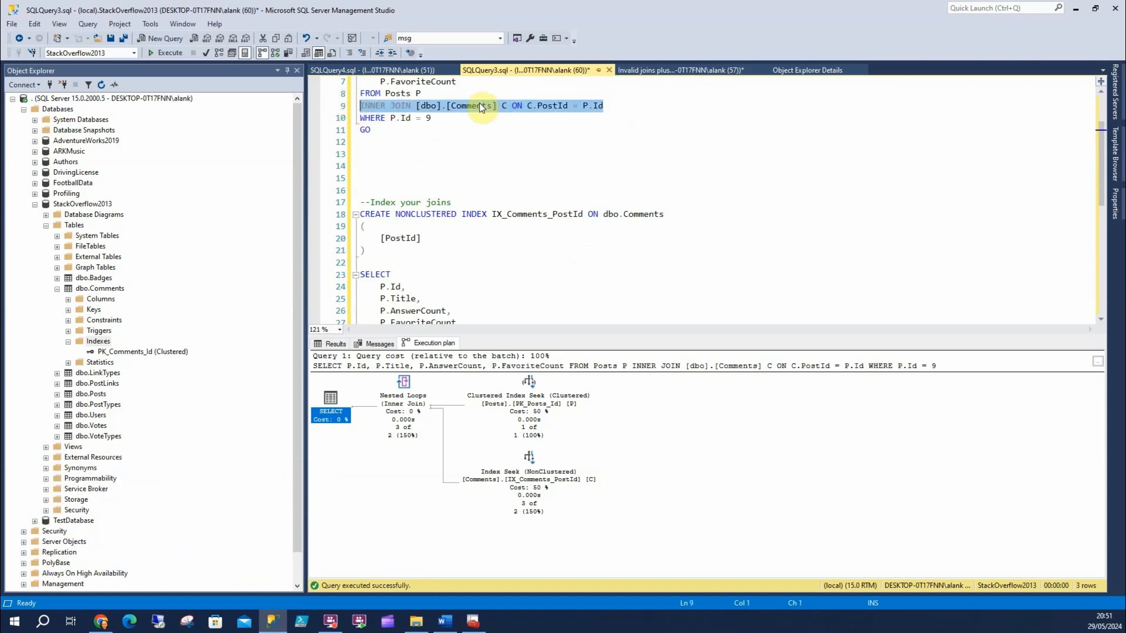
{"action": "mouse_move", "coordinate": [430, 252]}
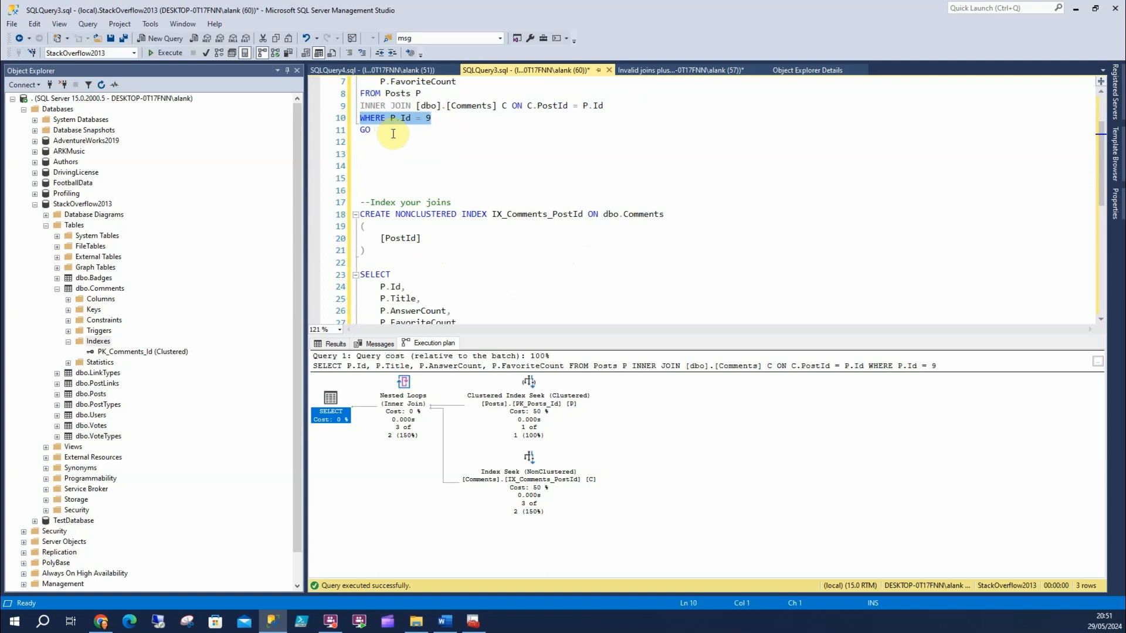
{"action": "left_click", "coordinate": [447, 105]}
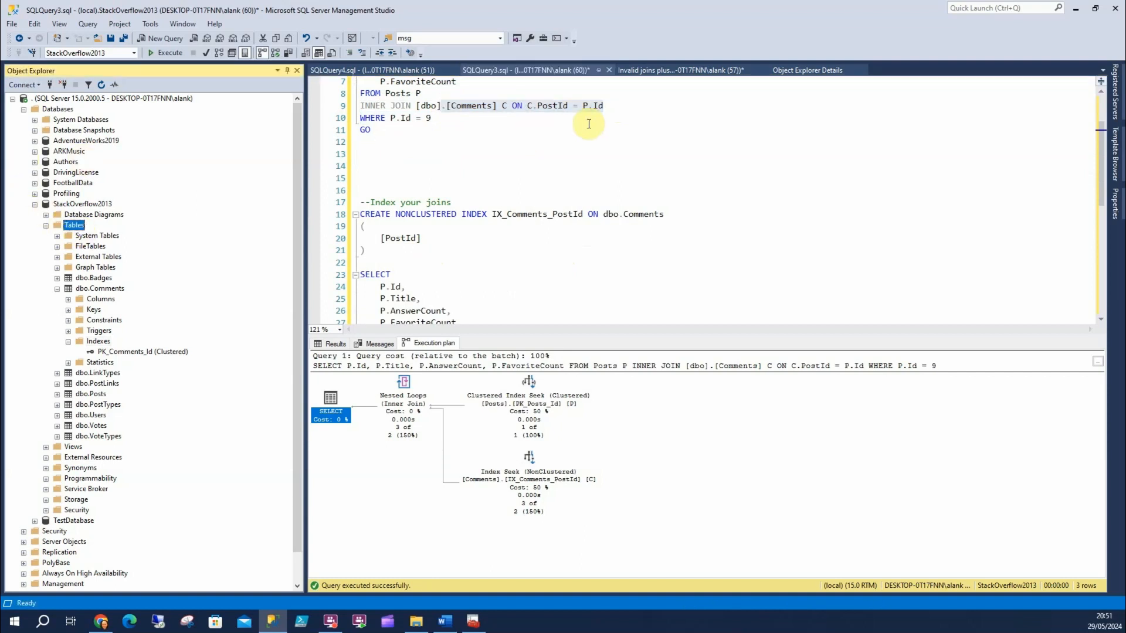
{"action": "left_click", "coordinate": [807, 70]}
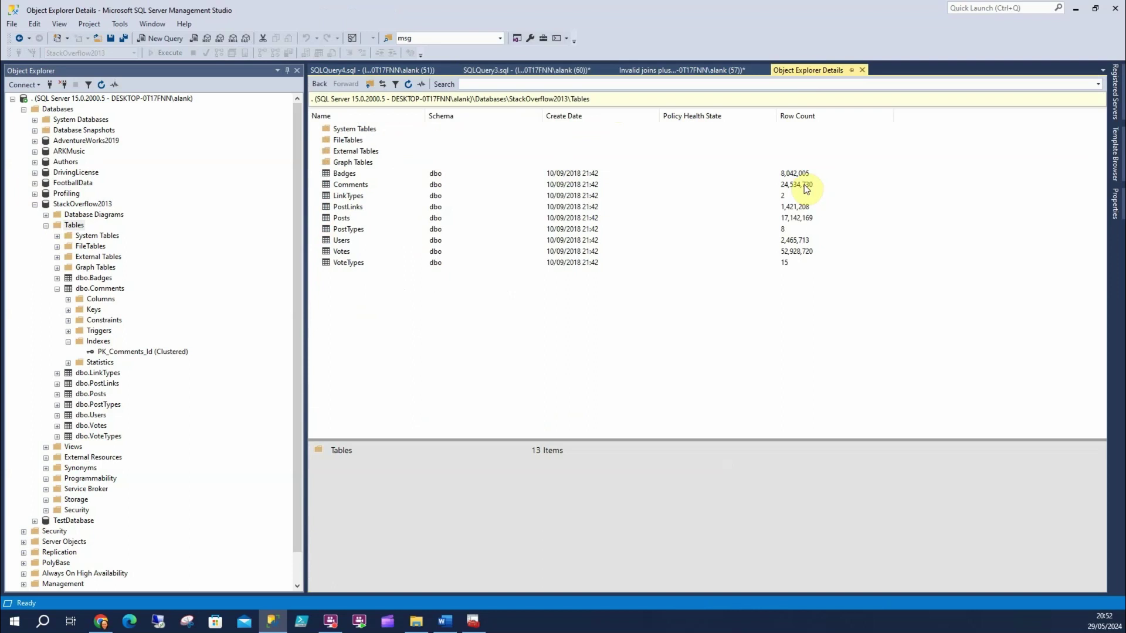
Check the missing-index and join script tabs, then show StackOverflow2013's database details.
{"action": "left_click", "coordinate": [363, 69]}
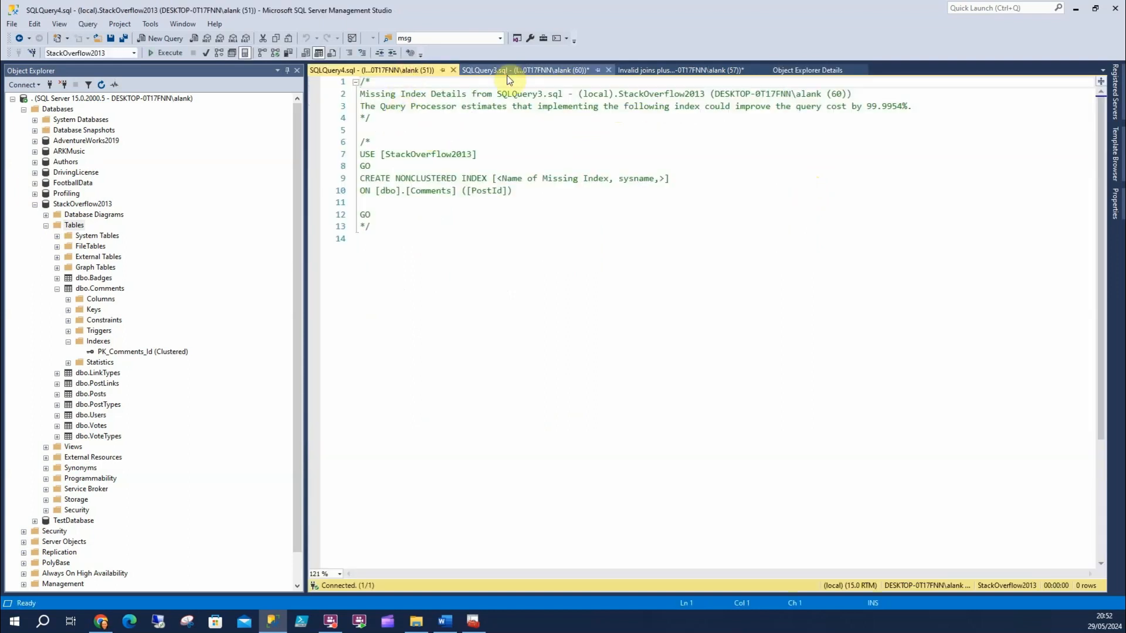
{"action": "left_click", "coordinate": [499, 70]}
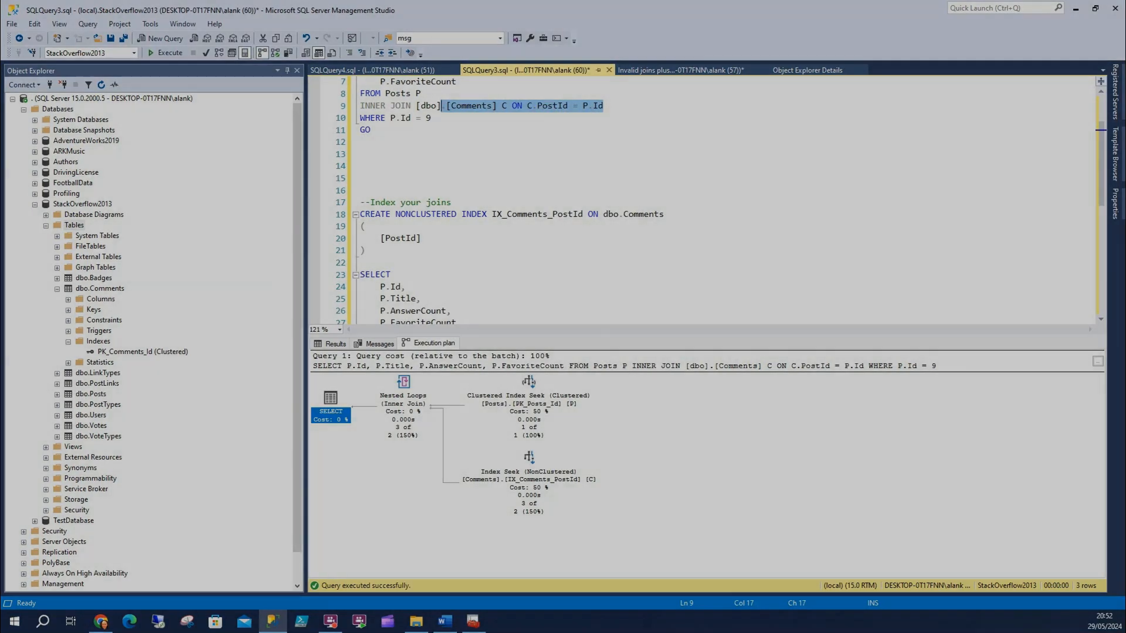
{"action": "left_click", "coordinate": [806, 70]}
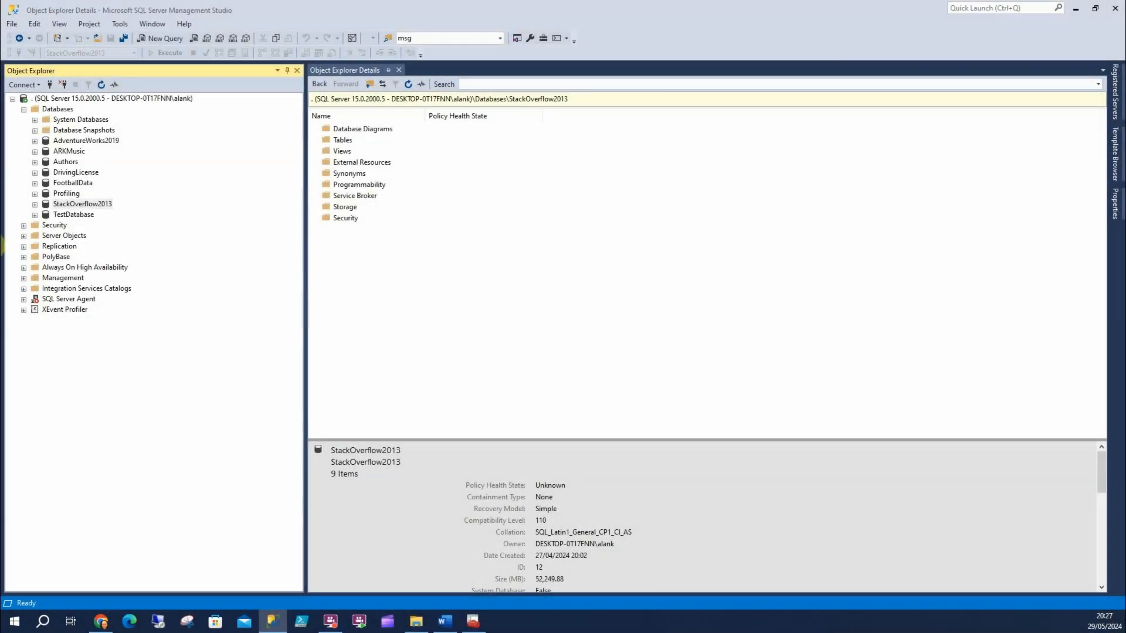
Set StackOverflow2013 compatibility level to SQL Server 2019 (150) and script it to a new query.
{"action": "right_click", "coordinate": [82, 204]}
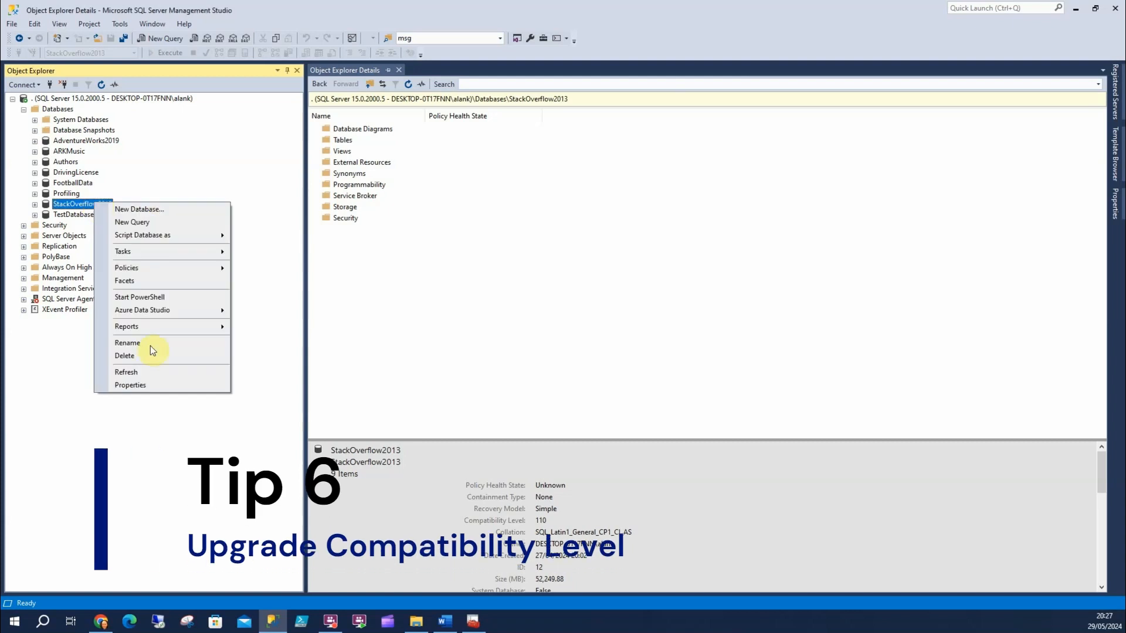
{"action": "left_click", "coordinate": [131, 385]}
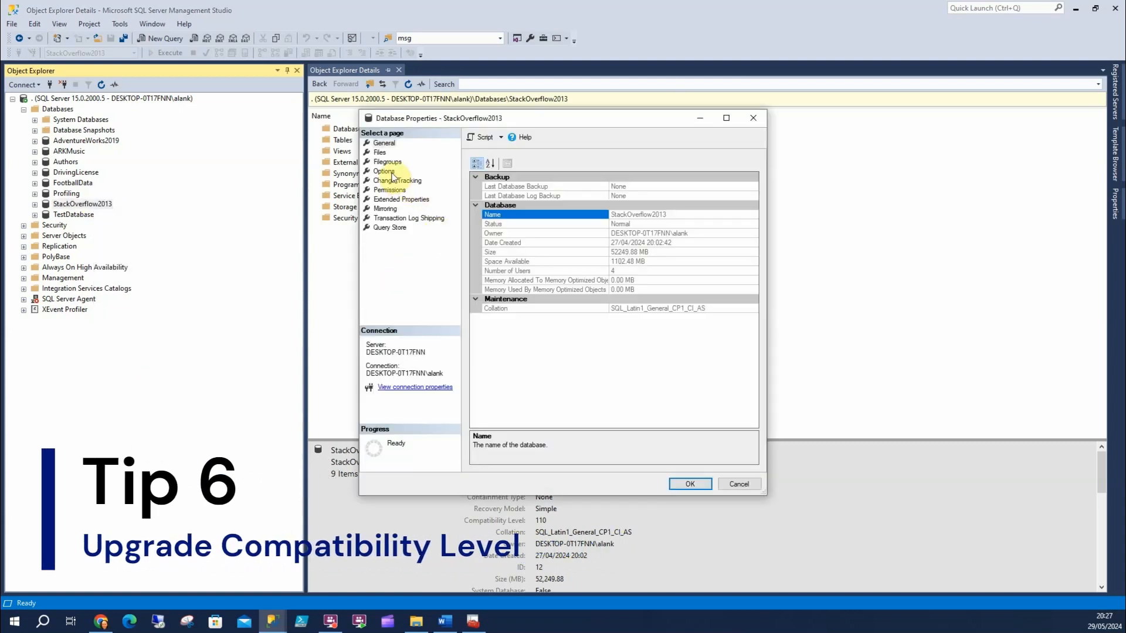
{"action": "left_click", "coordinate": [384, 170]}
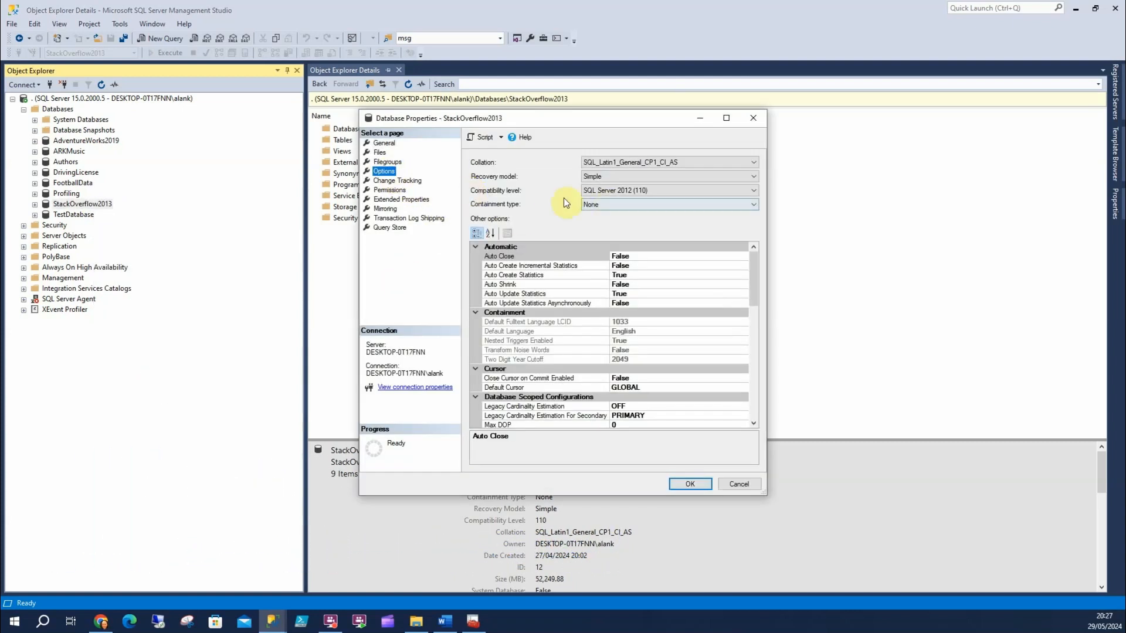
{"action": "left_click", "coordinate": [752, 190]}
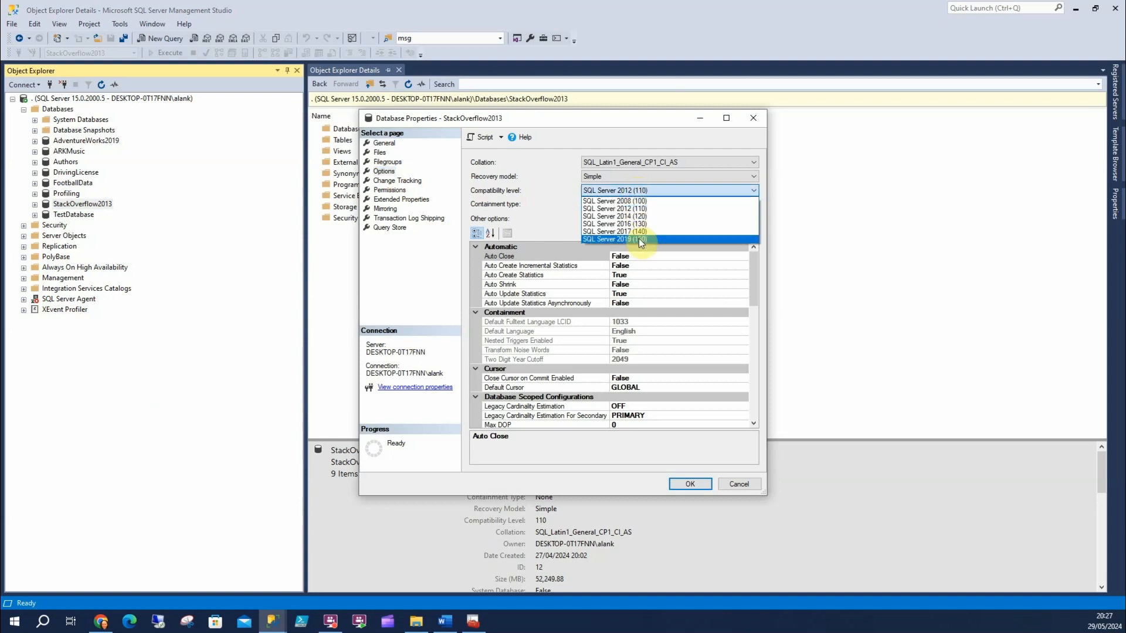
{"action": "left_click", "coordinate": [484, 137]}
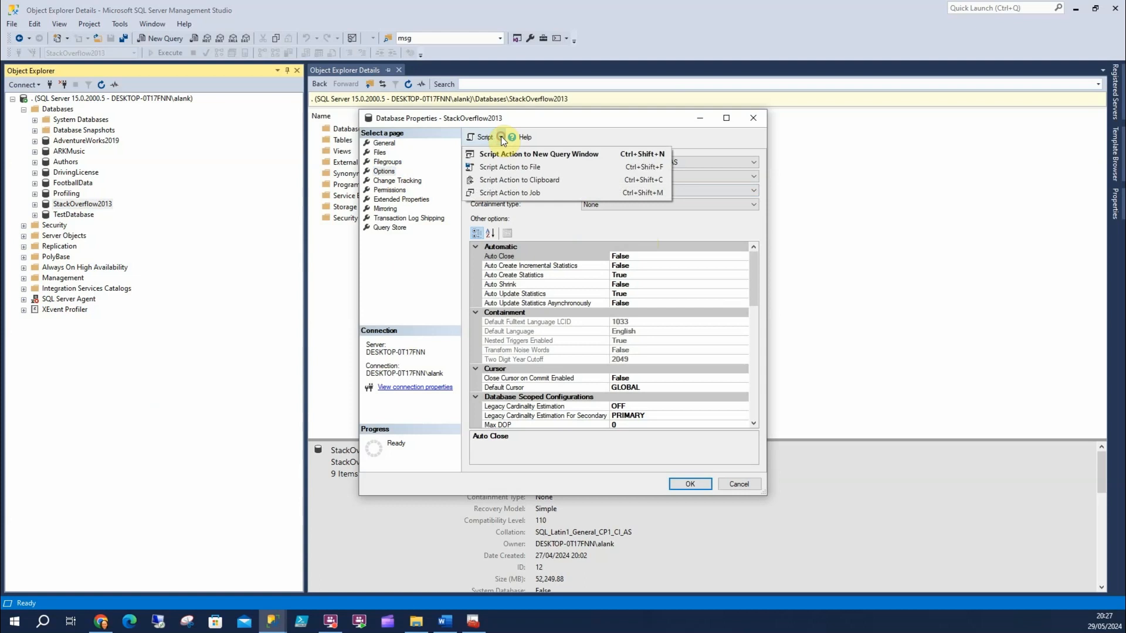
{"action": "left_click", "coordinate": [538, 153]}
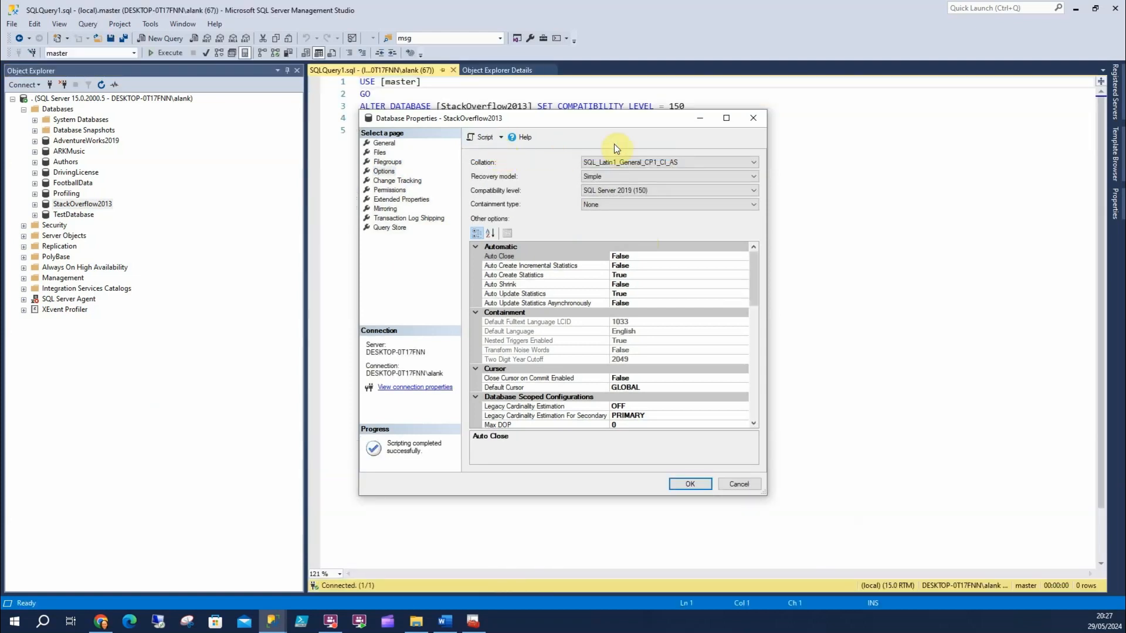
{"action": "left_click", "coordinate": [689, 483]}
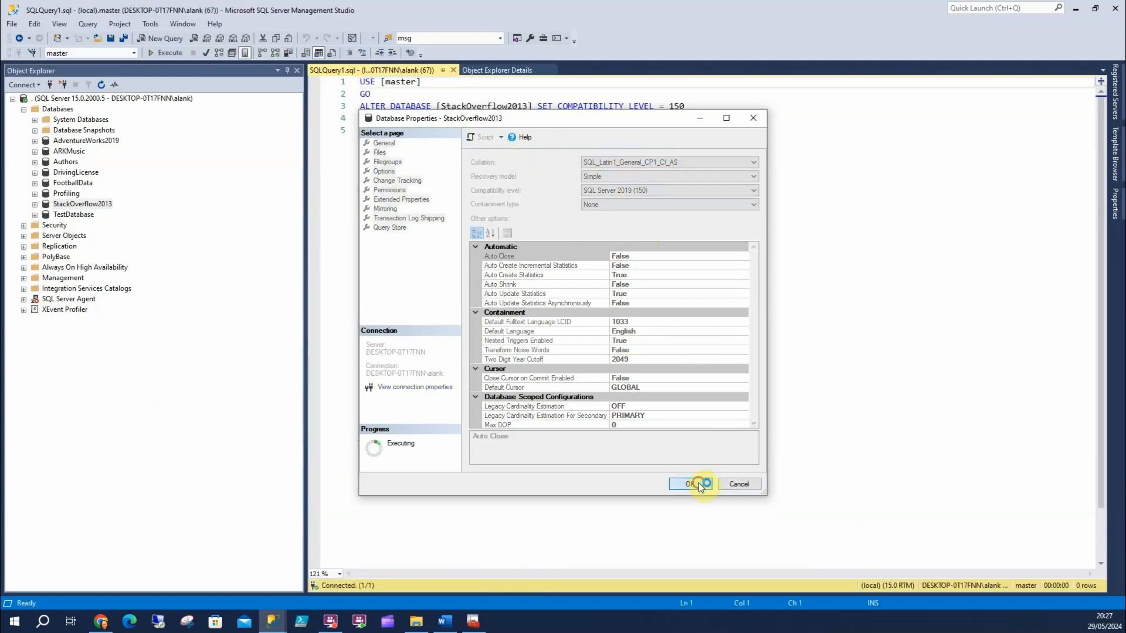
Apply the level-150 change with OK and focus the generated ALTER DATABASE script.
{"action": "left_click", "coordinate": [691, 483]}
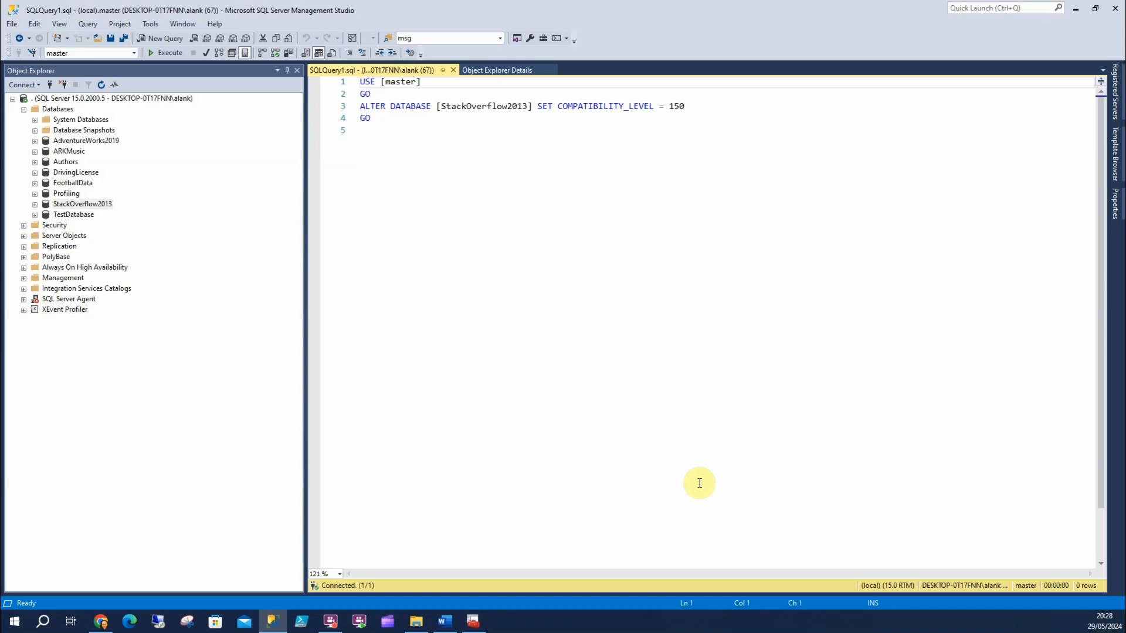
{"action": "left_click", "coordinate": [361, 81]}
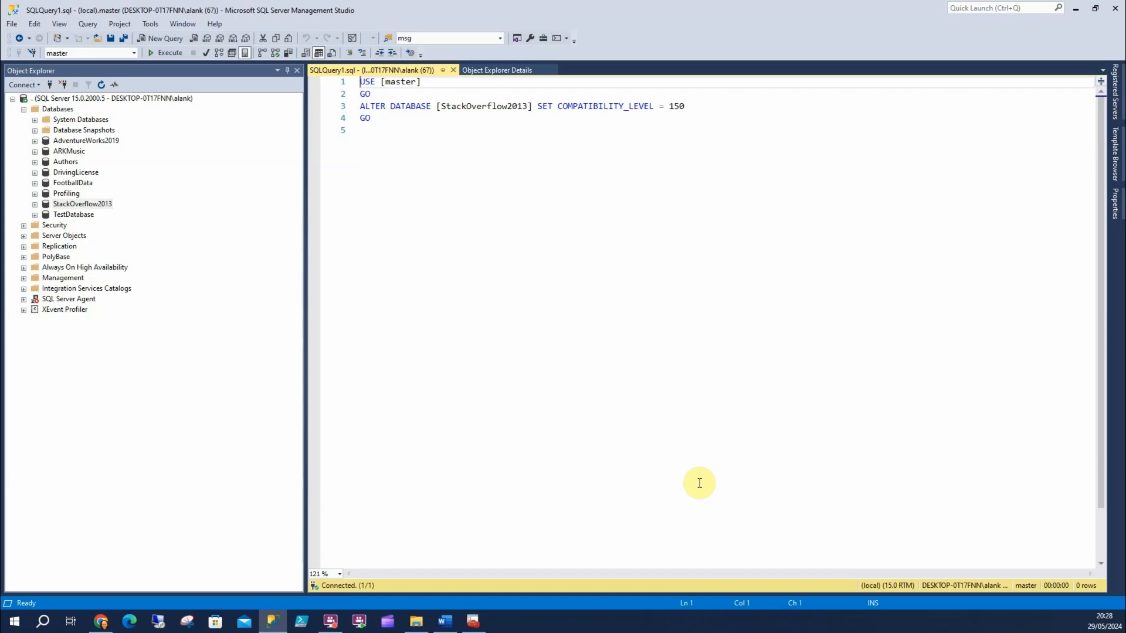
{"action": "mouse_move", "coordinate": [521, 400]}
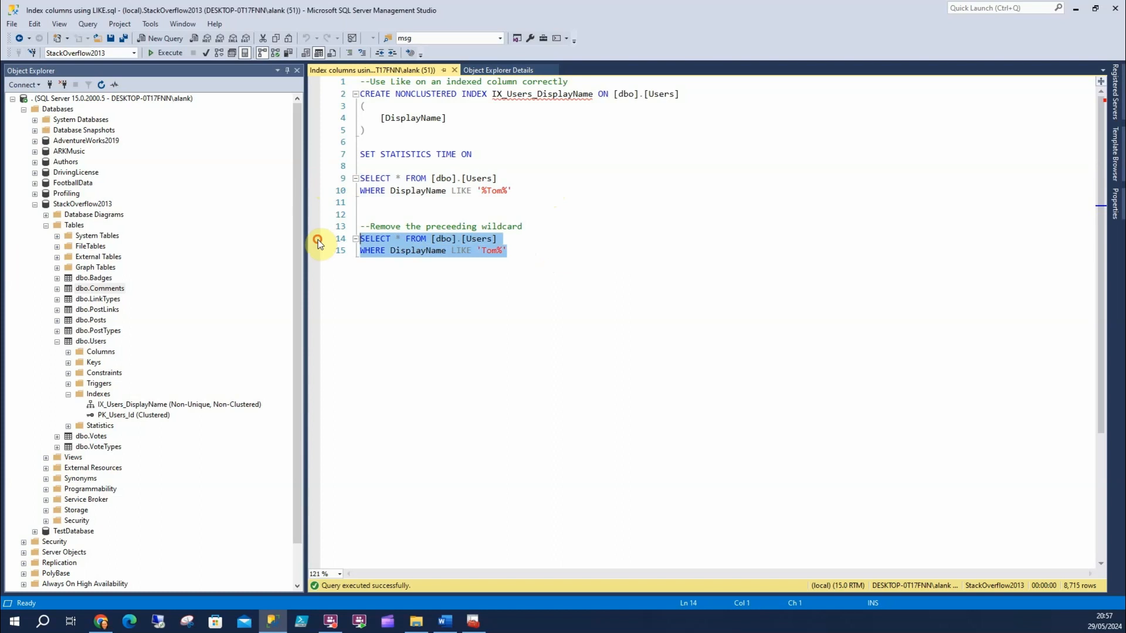
Run the DisplayName LIKE '%Tom%' query, view its clustered index scan plan, and rerun.
{"action": "left_click", "coordinate": [487, 190]}
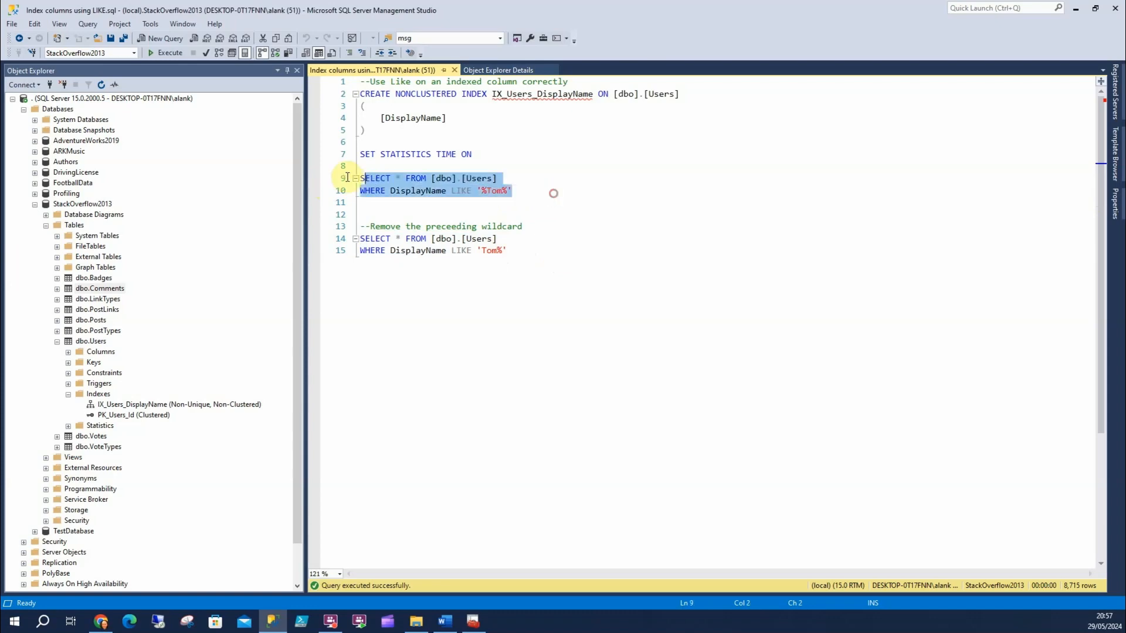
{"action": "left_click", "coordinate": [169, 52]}
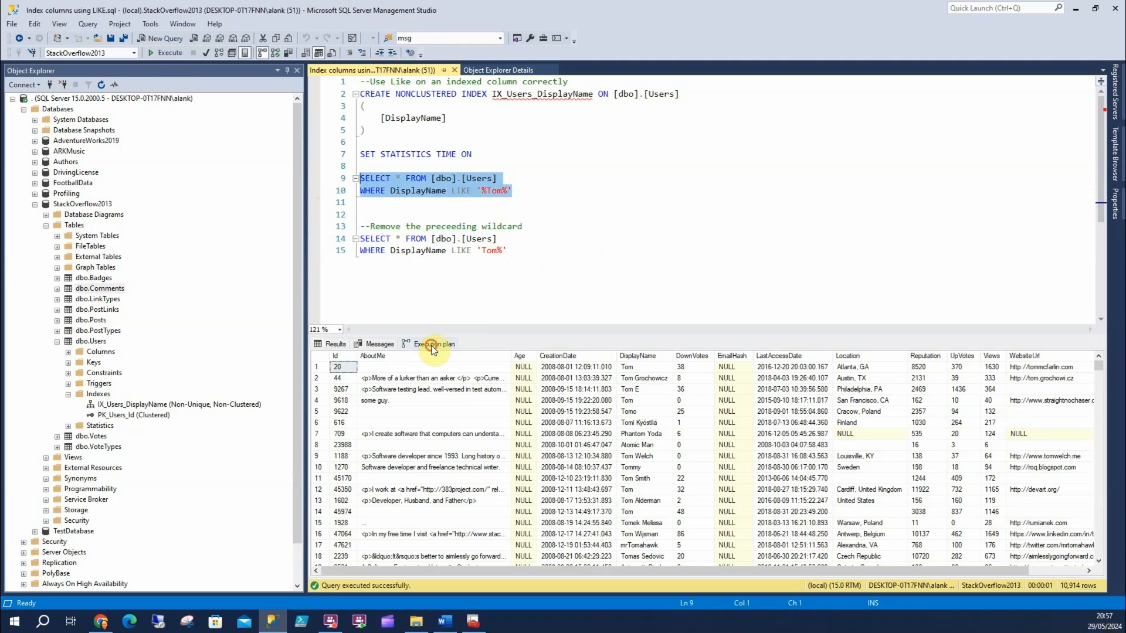
{"action": "left_click", "coordinate": [432, 343]}
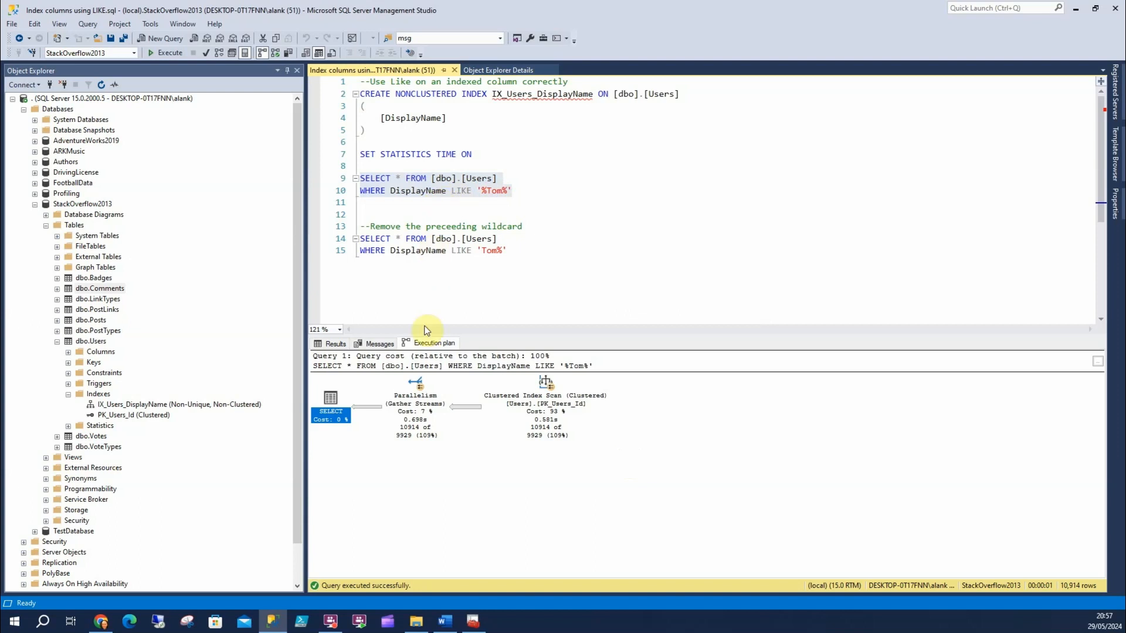
{"action": "mouse_move", "coordinate": [509, 210]}
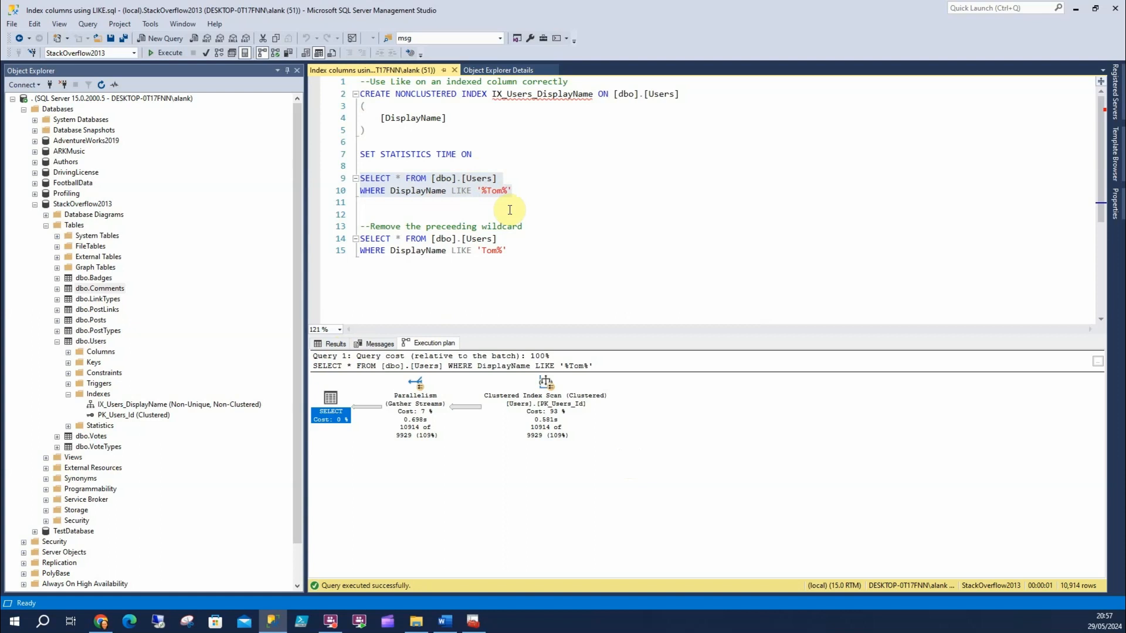
{"action": "mouse_move", "coordinate": [505, 235]}
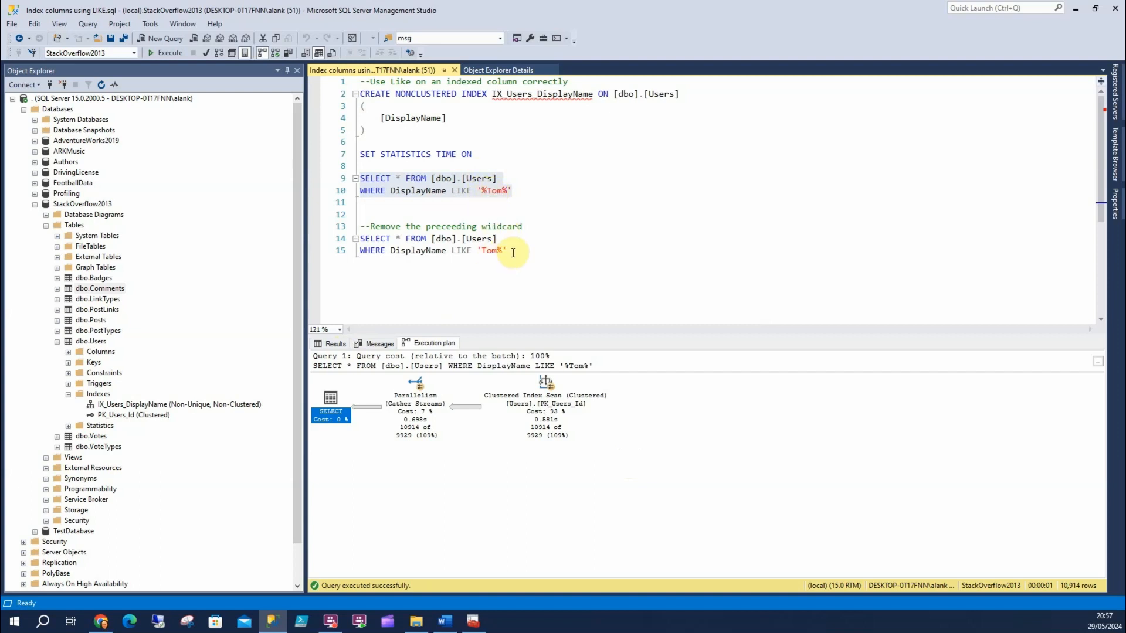
{"action": "mouse_move", "coordinate": [557, 250]}
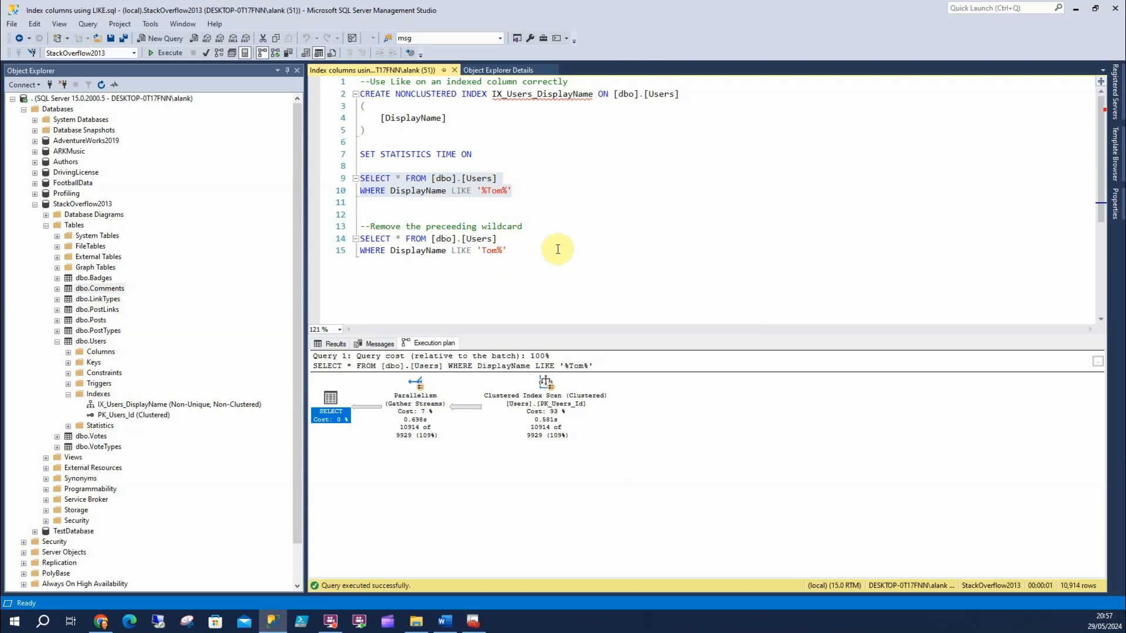
{"action": "left_click", "coordinate": [169, 52]}
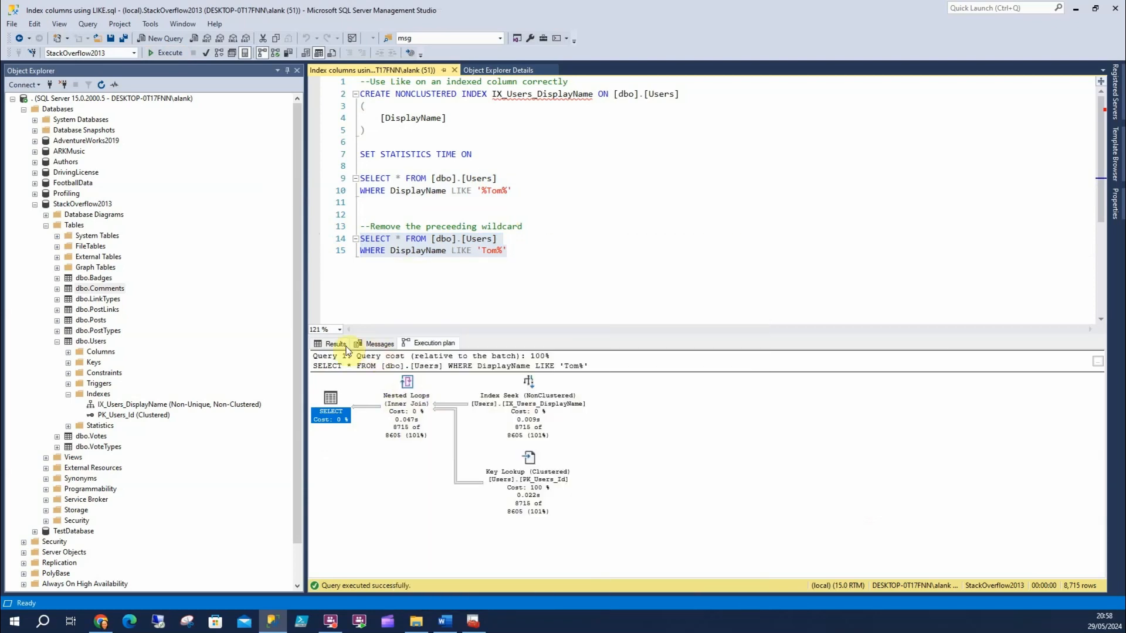
Confirm the 'Tom%' rows, then run the '%Tom%' search returning 10,914 rows.
{"action": "left_click", "coordinate": [334, 343]}
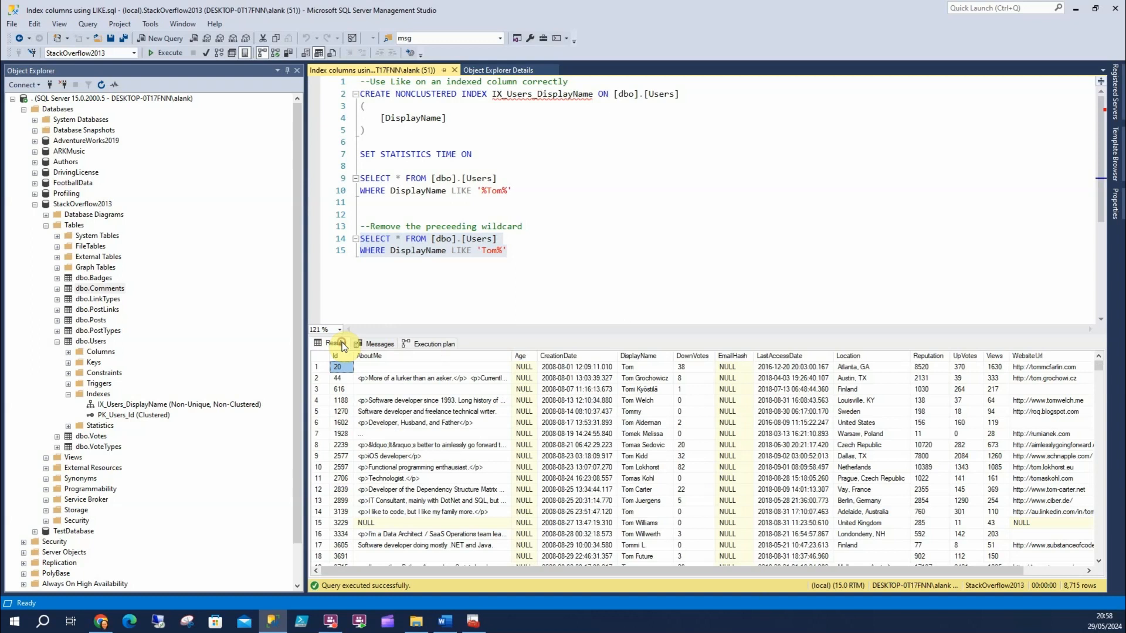
{"action": "left_click", "coordinate": [534, 190]}
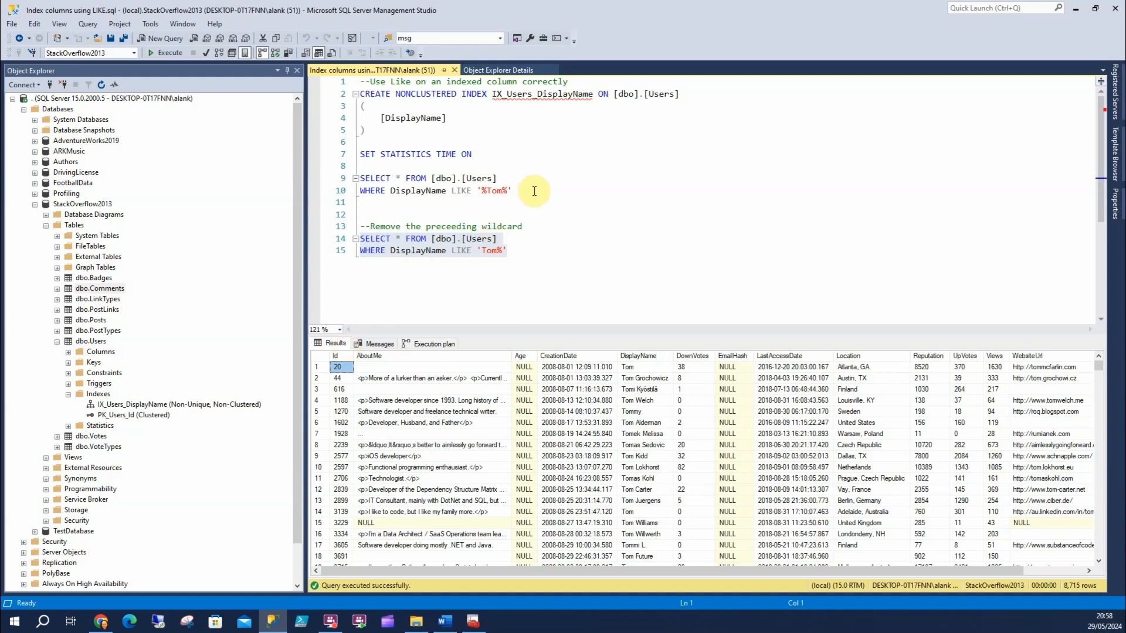
{"action": "mouse_move", "coordinate": [996, 551]}
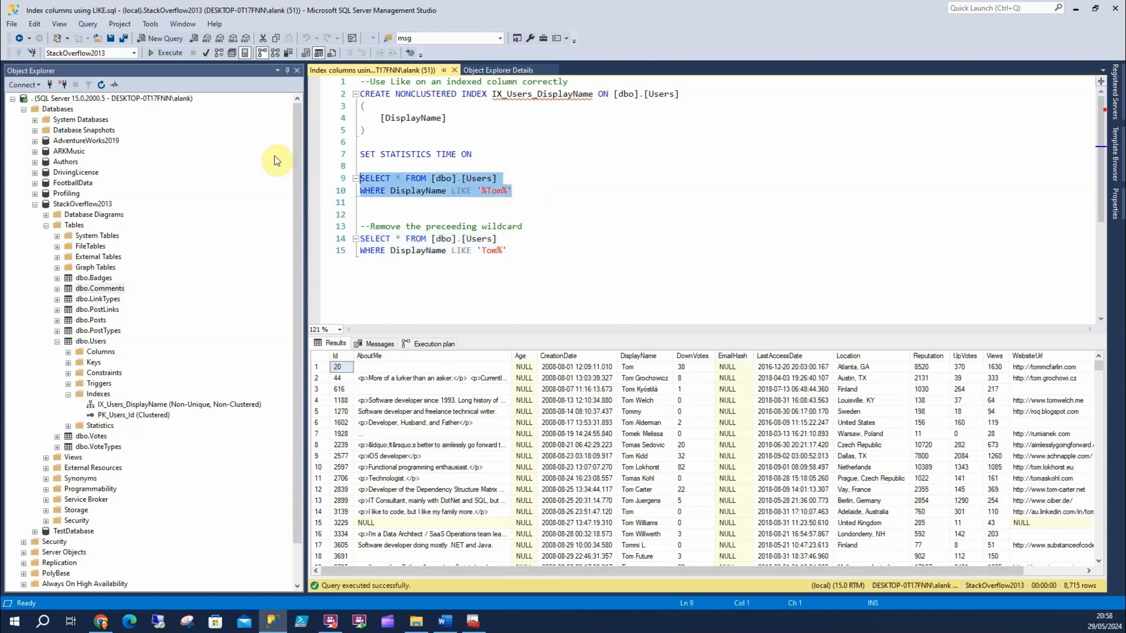
{"action": "left_click", "coordinate": [170, 53]}
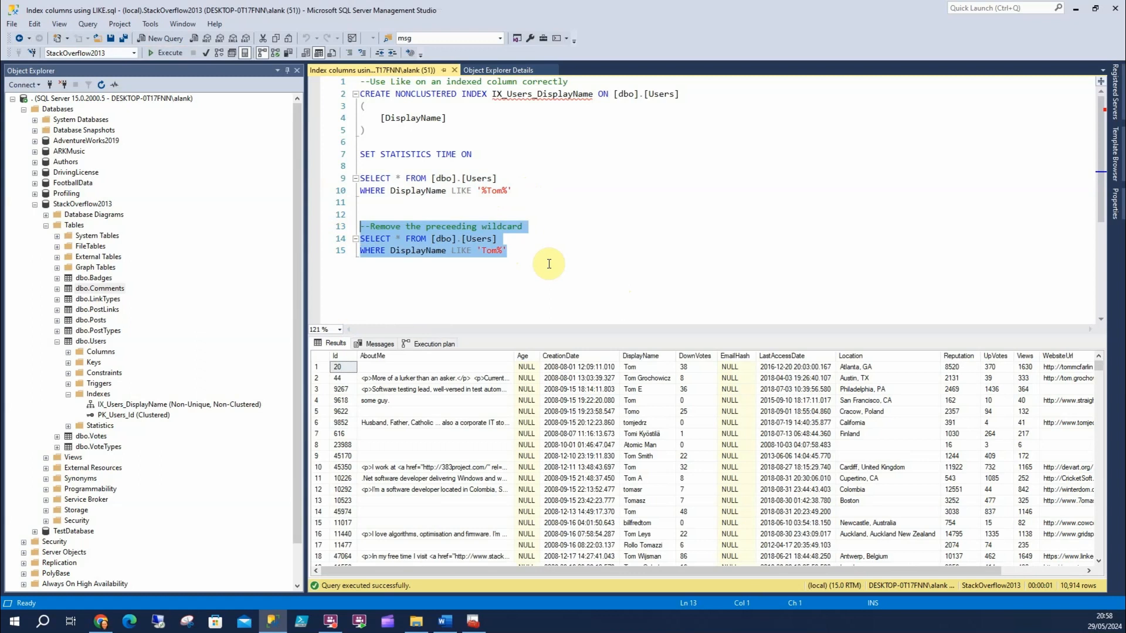
{"action": "mouse_move", "coordinate": [485, 250]}
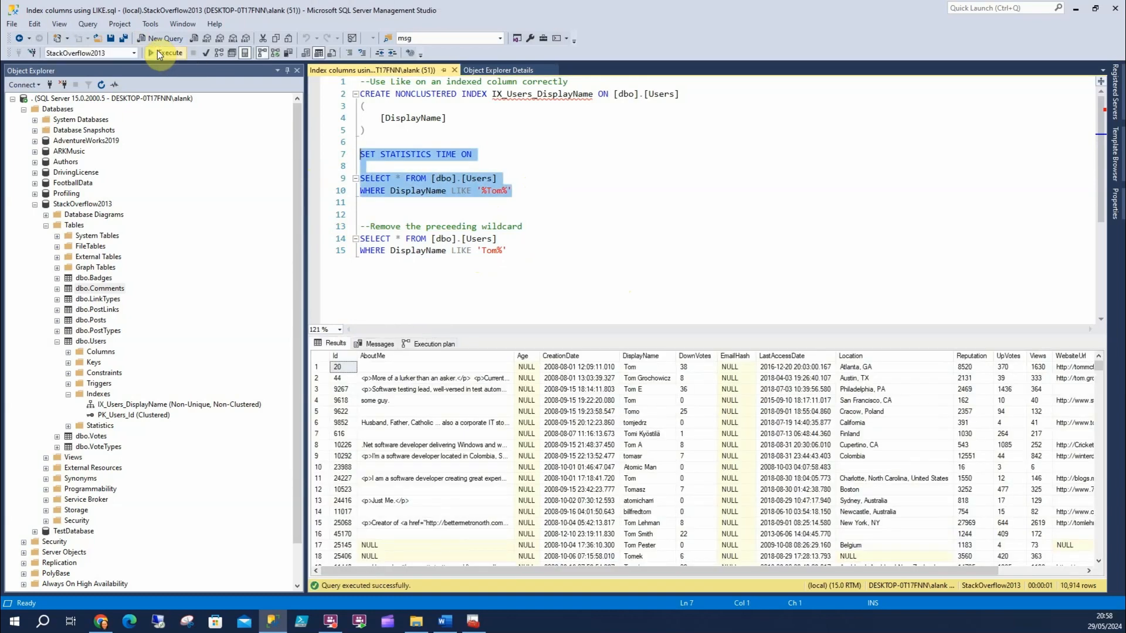
Compare timing statistics: '%Tom%' takes 885 ms elapsed versus 276 ms for 'Tom%'.
{"action": "left_click", "coordinate": [377, 343]}
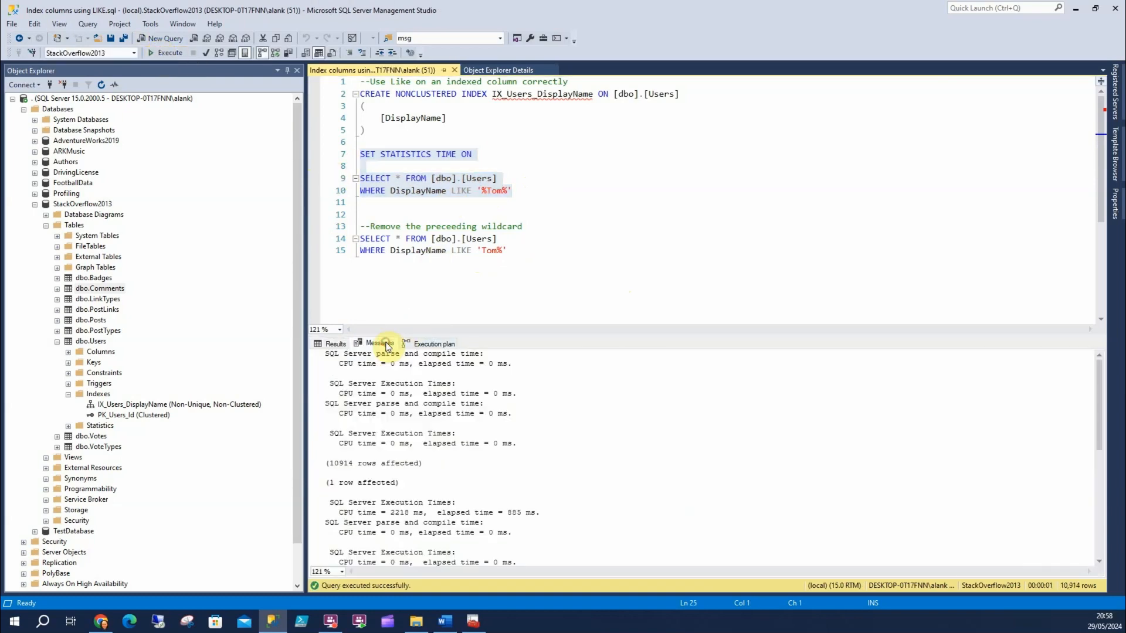
{"action": "scroll", "scroll_direction": "down", "scroll_amount": 3}
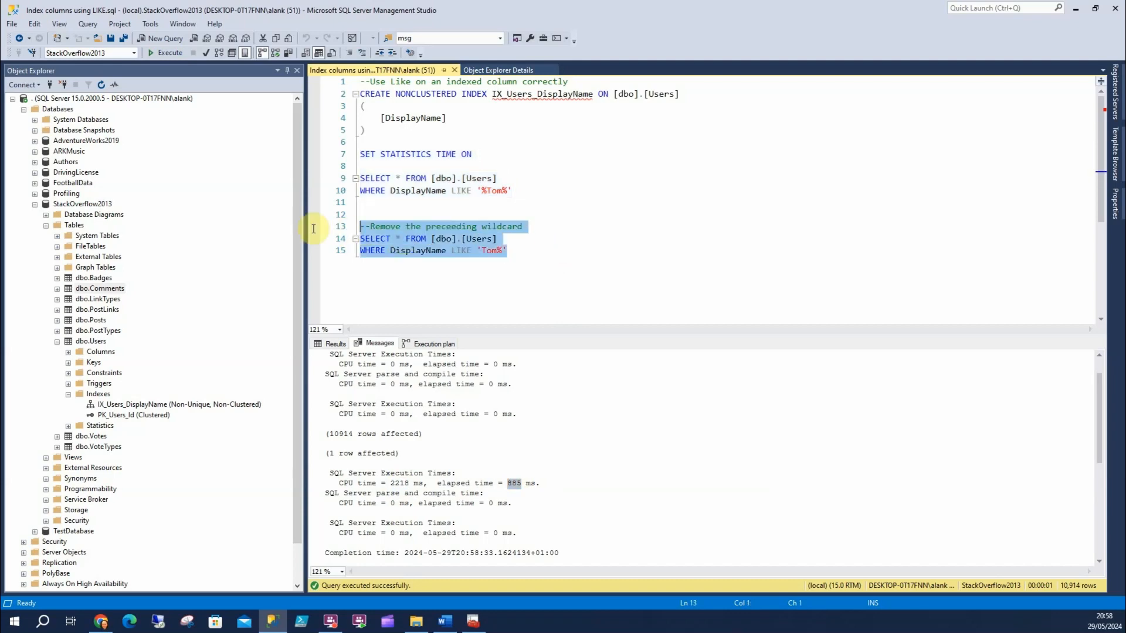
{"action": "mouse_move", "coordinate": [273, 189]}
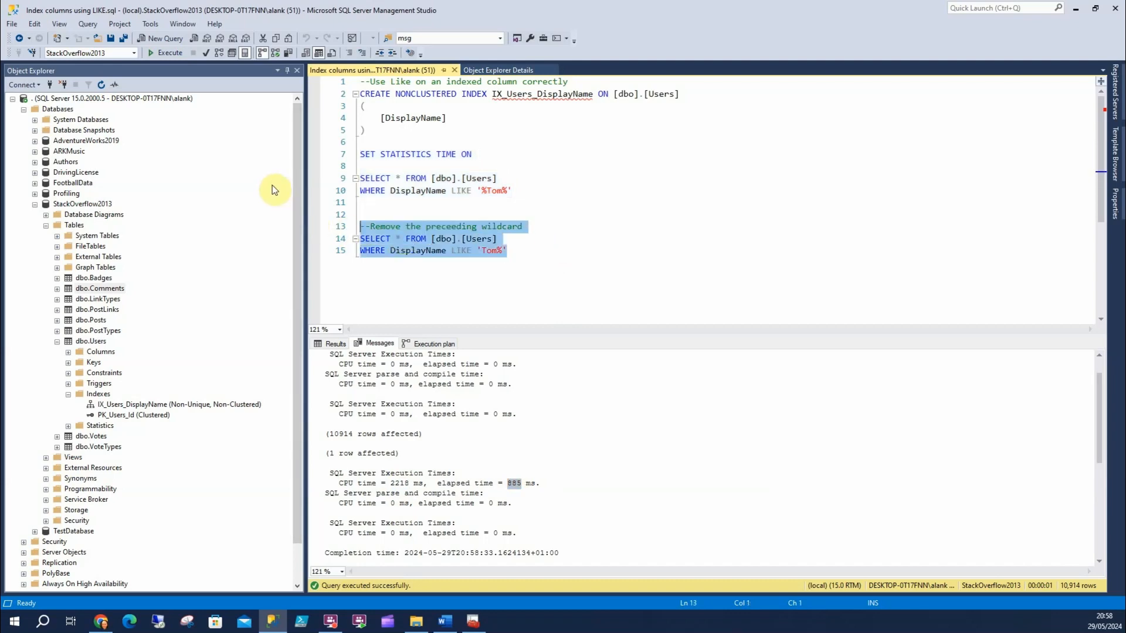
{"action": "left_click", "coordinate": [165, 52]}
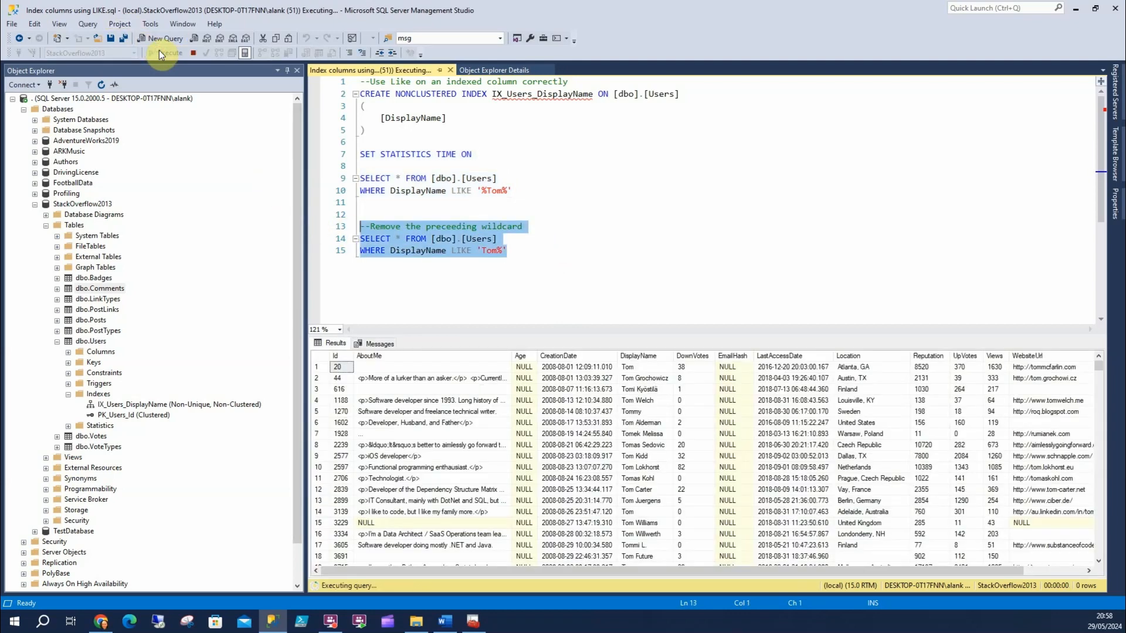
{"action": "left_click", "coordinate": [165, 52]}
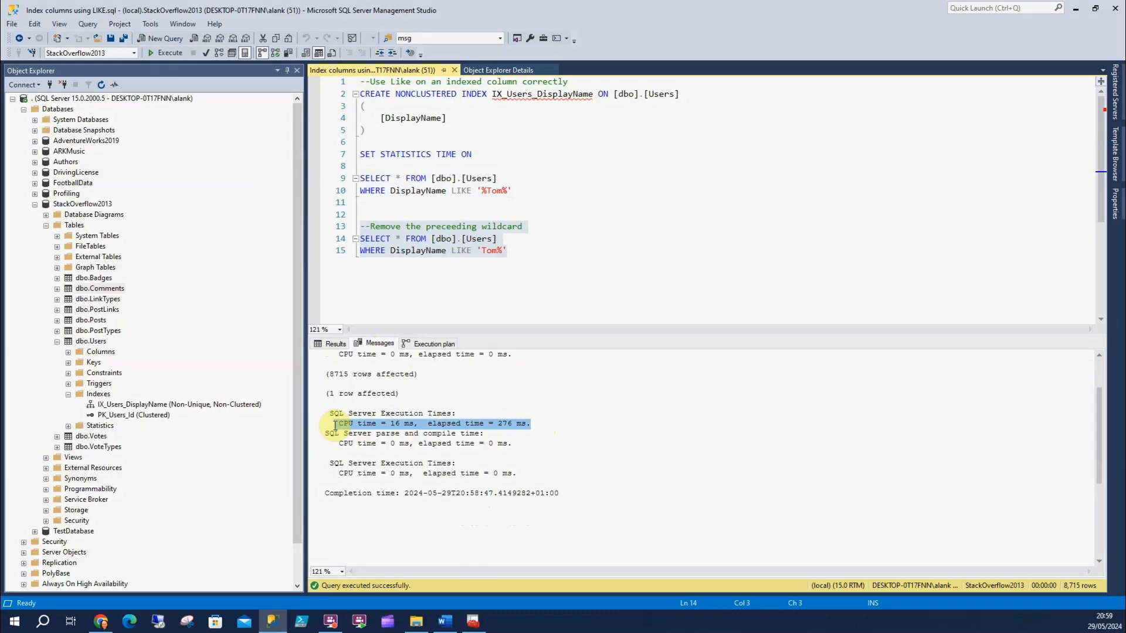
{"action": "left_click", "coordinate": [496, 70]}
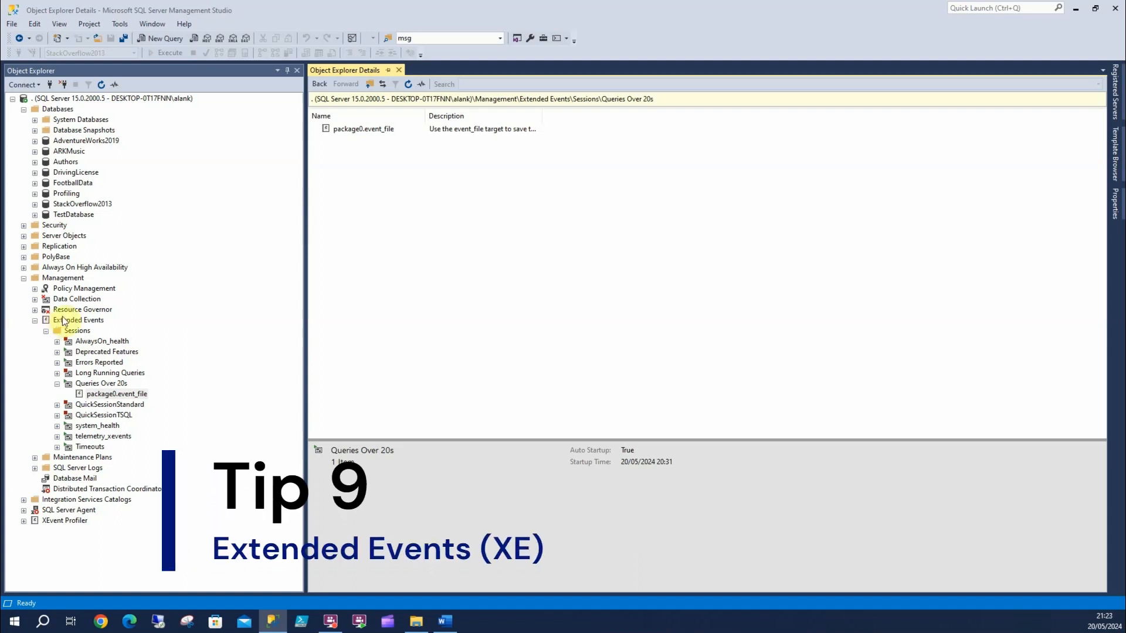
Expand the Extended Events sessions and view target data for the Queries Over 20s event_file.
{"action": "left_click", "coordinate": [78, 320]}
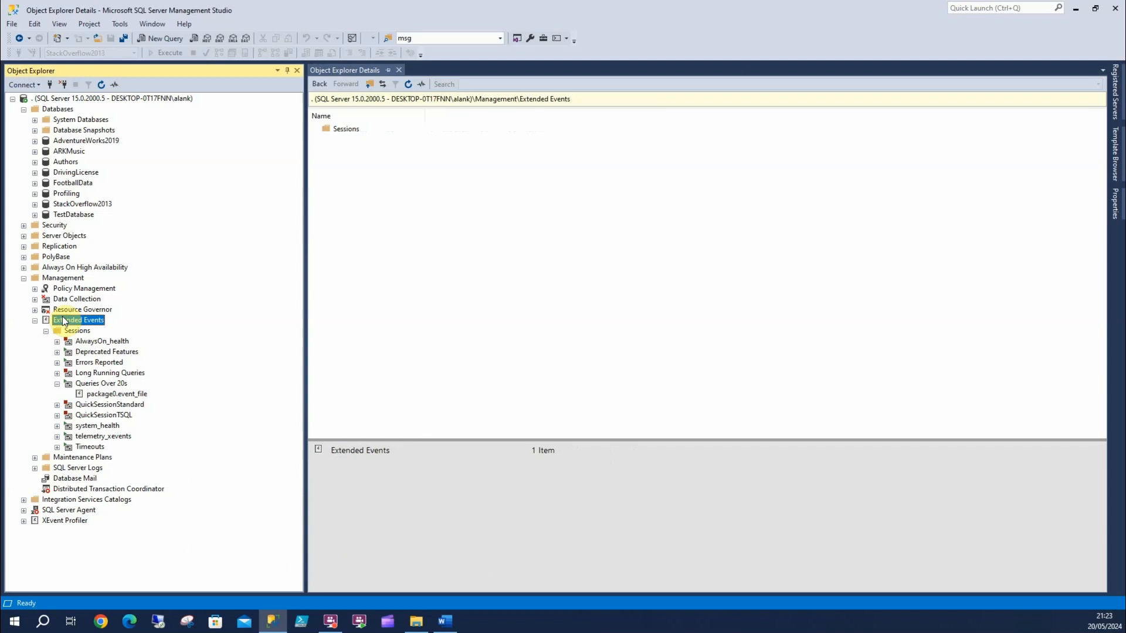
{"action": "left_click", "coordinate": [100, 383]}
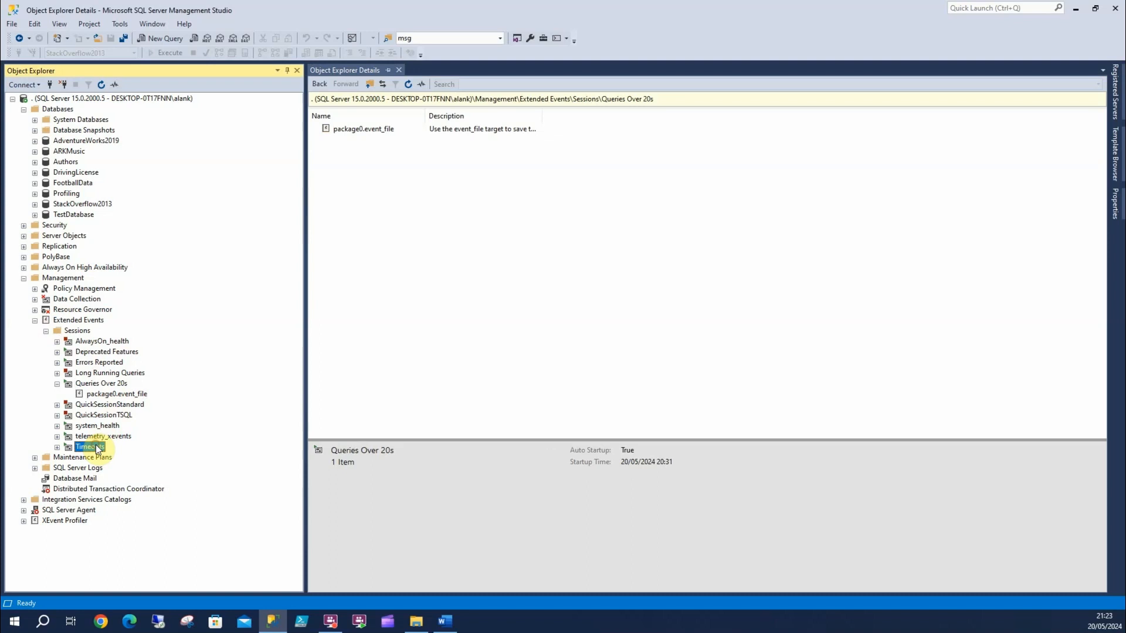
{"action": "left_click", "coordinate": [86, 446]}
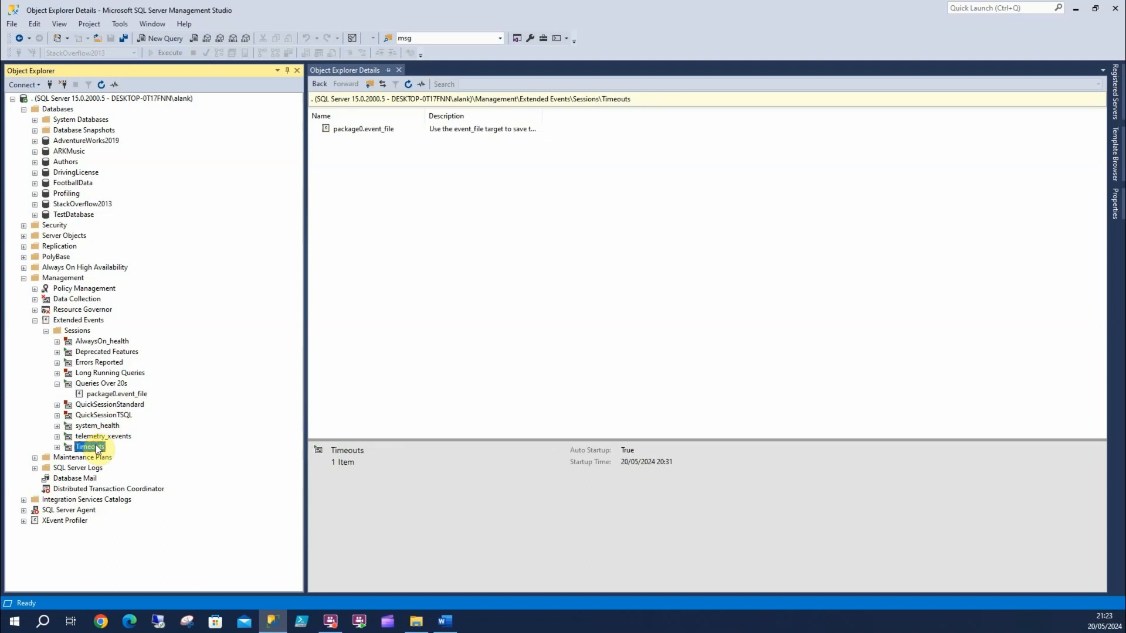
{"action": "right_click", "coordinate": [116, 394]}
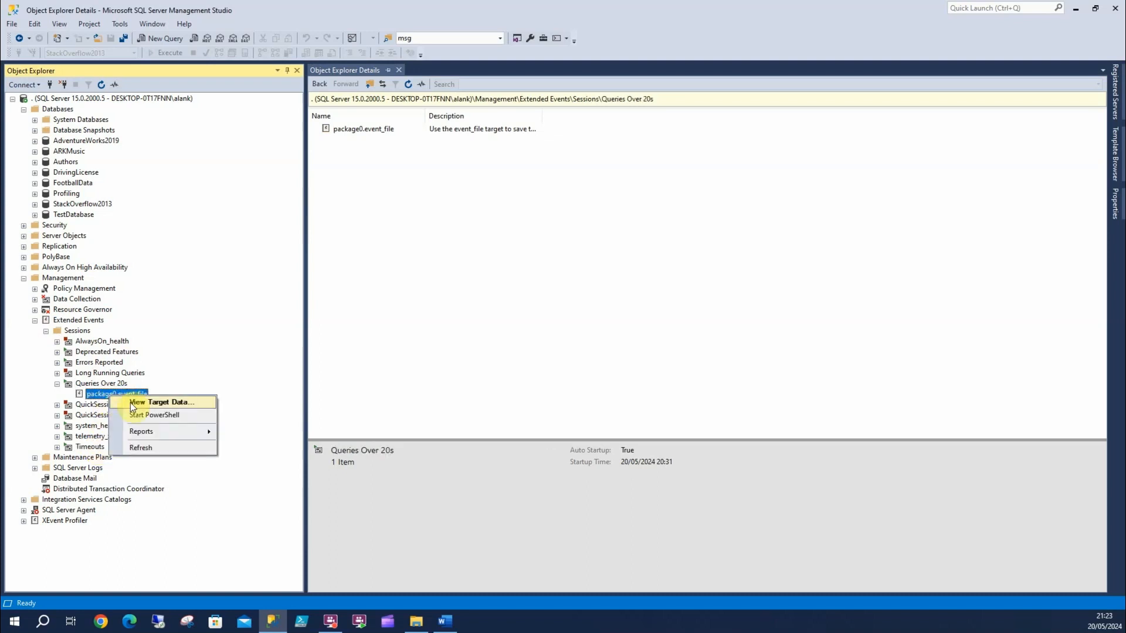
{"action": "left_click", "coordinate": [160, 401]}
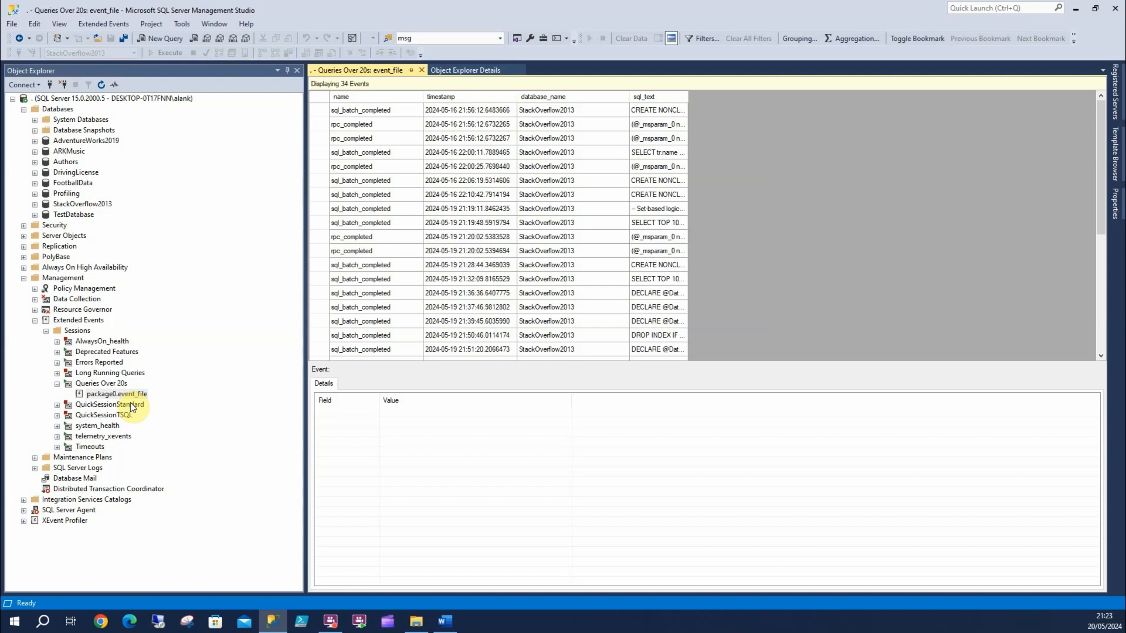
Inspect the update, SELECT TOP 10000 and SELECT TOP 100000 events, including the aborted one's 260,306 logical reads.
{"action": "scroll", "scroll_direction": "down", "scroll_amount": 3}
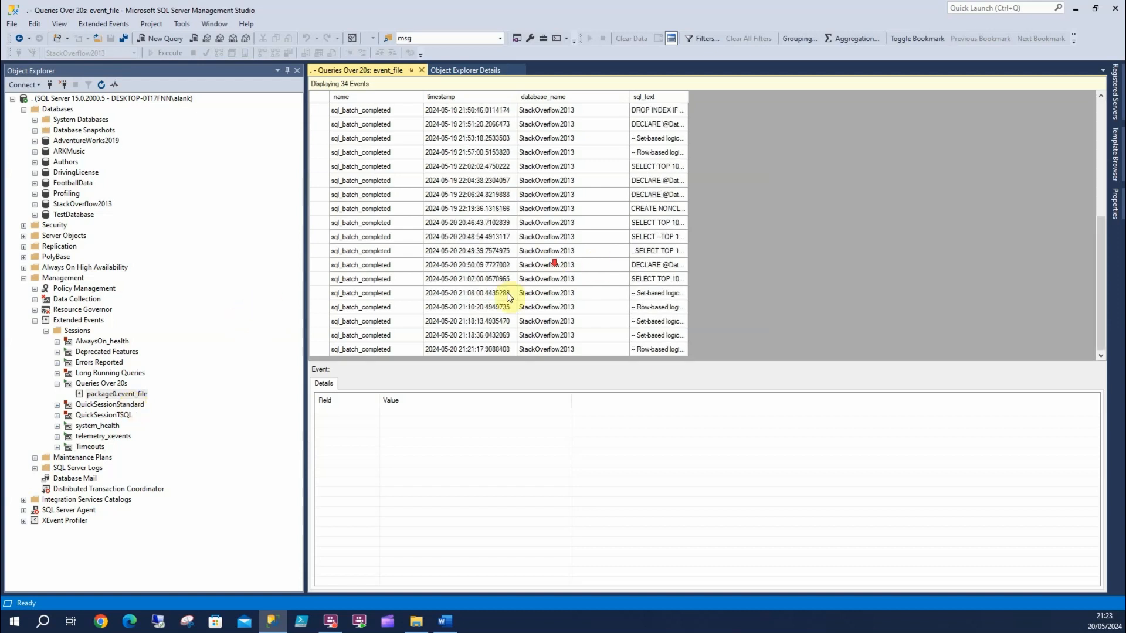
{"action": "left_click", "coordinate": [467, 293]}
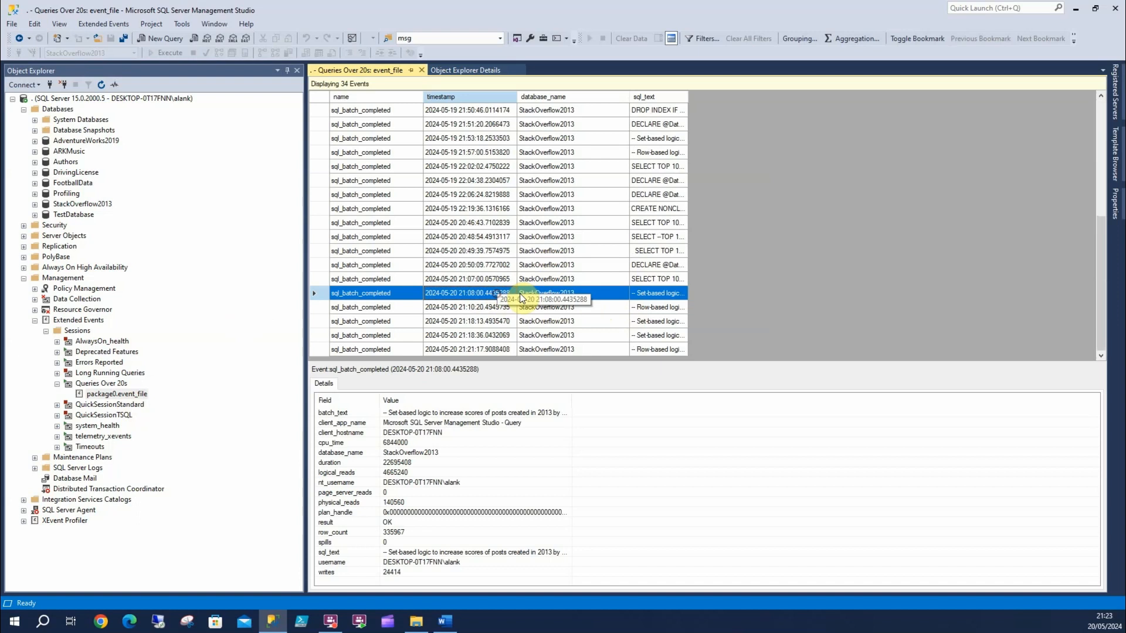
{"action": "left_click", "coordinate": [466, 278]}
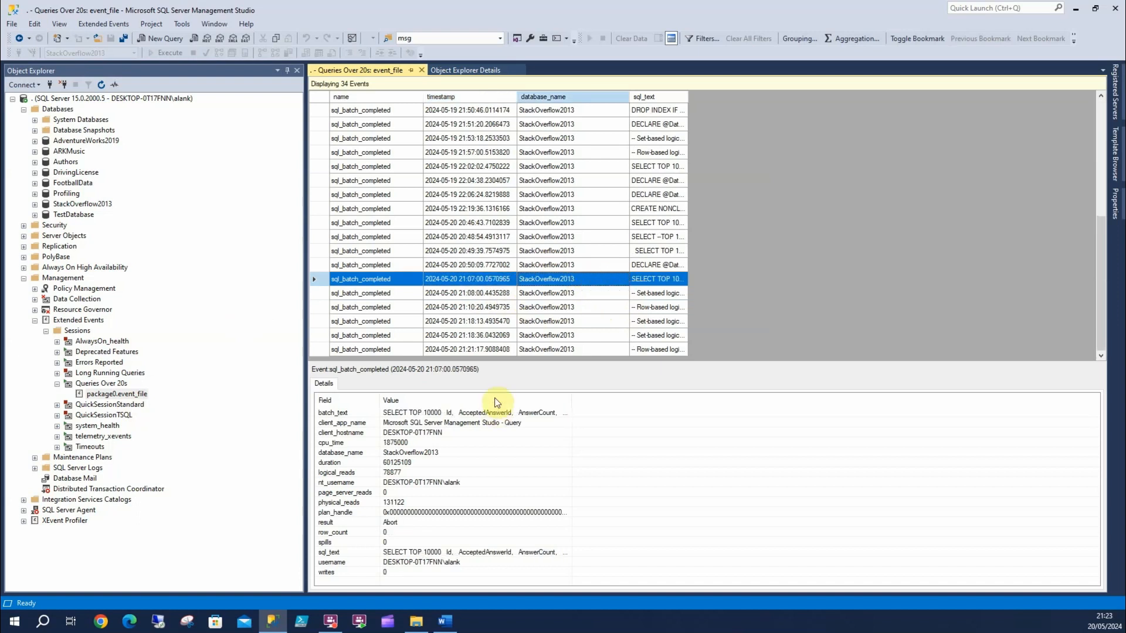
{"action": "mouse_move", "coordinate": [409, 575]}
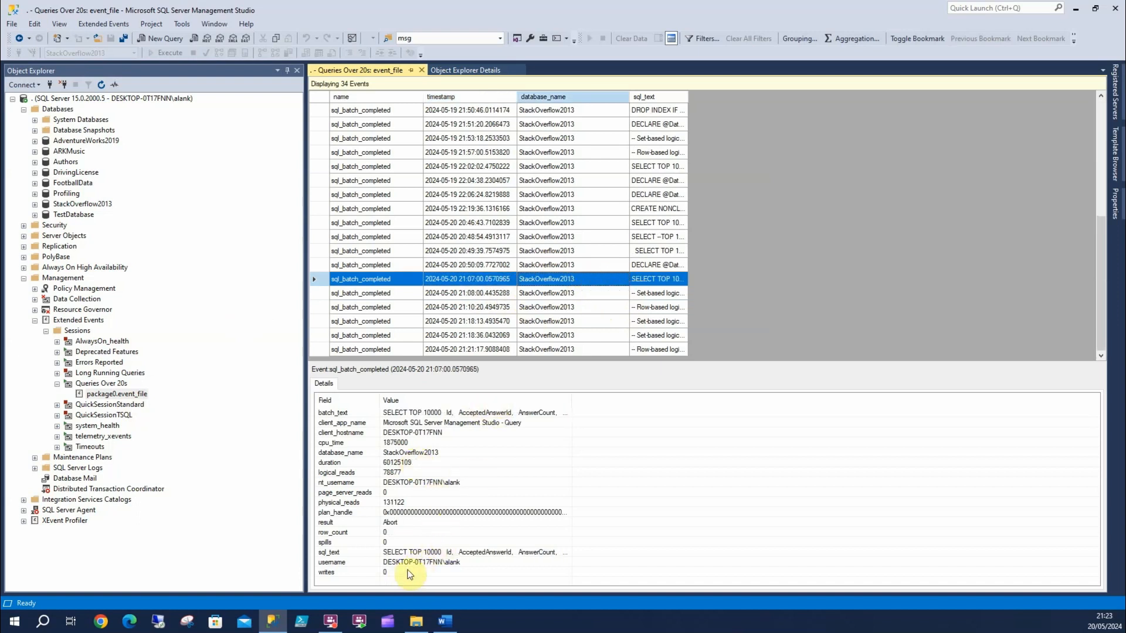
{"action": "left_click", "coordinate": [329, 553]}
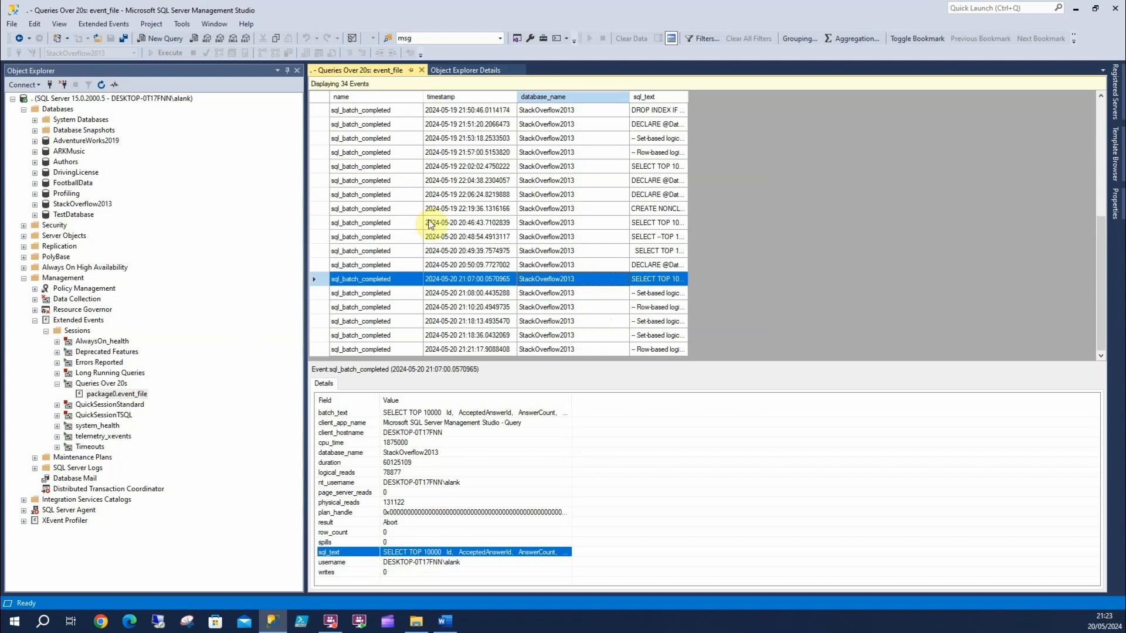
{"action": "mouse_move", "coordinate": [605, 243]}
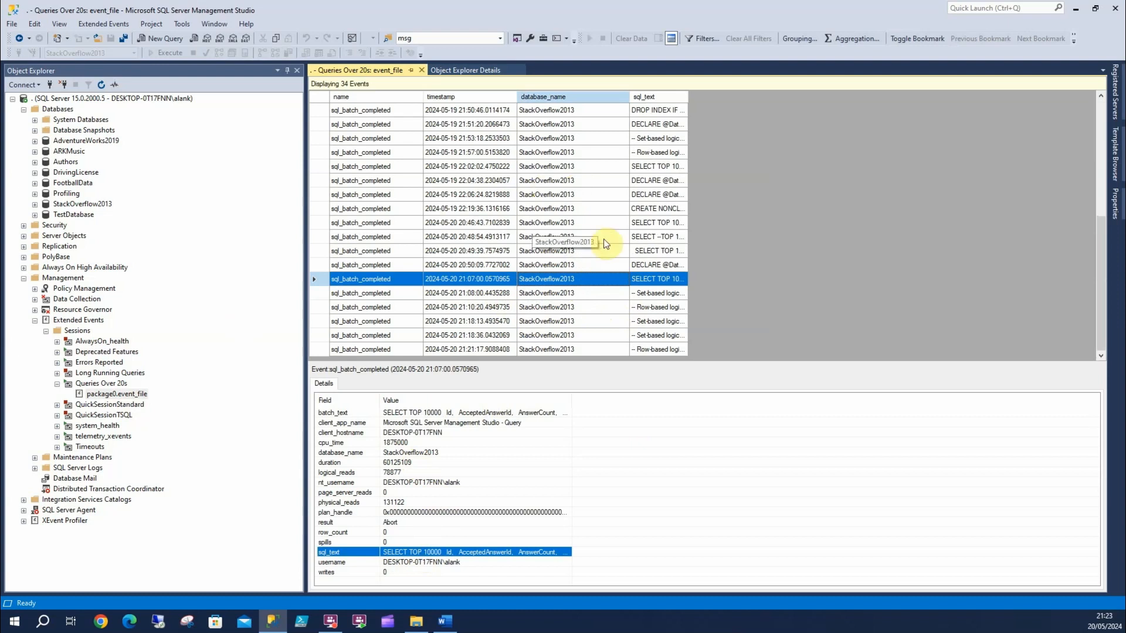
{"action": "left_click", "coordinate": [467, 251]}
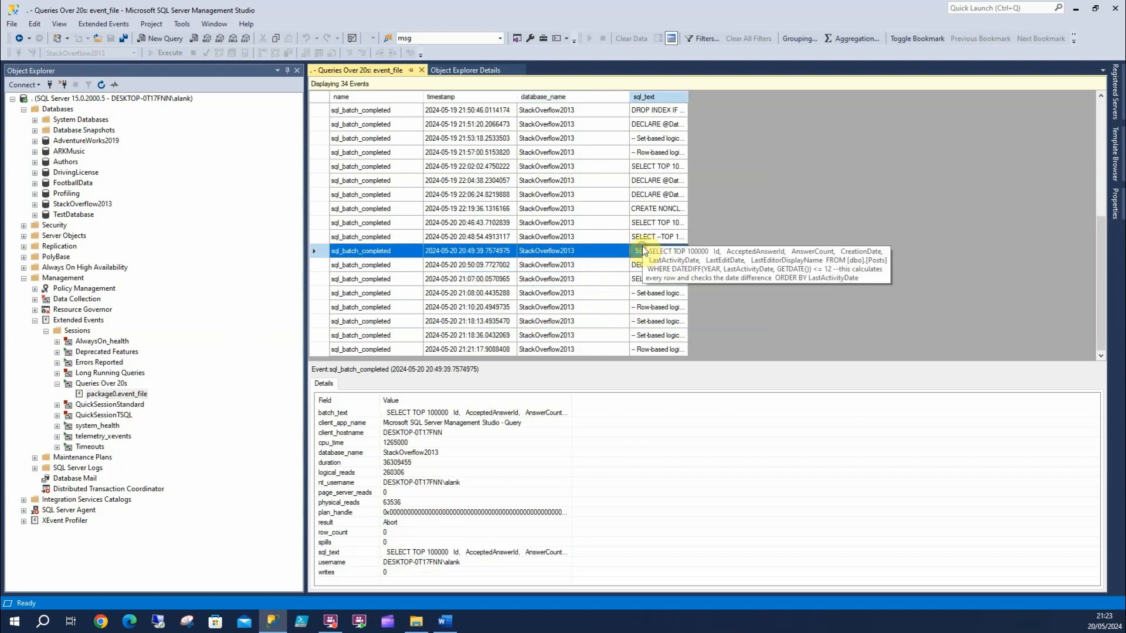
{"action": "mouse_move", "coordinate": [448, 472]}
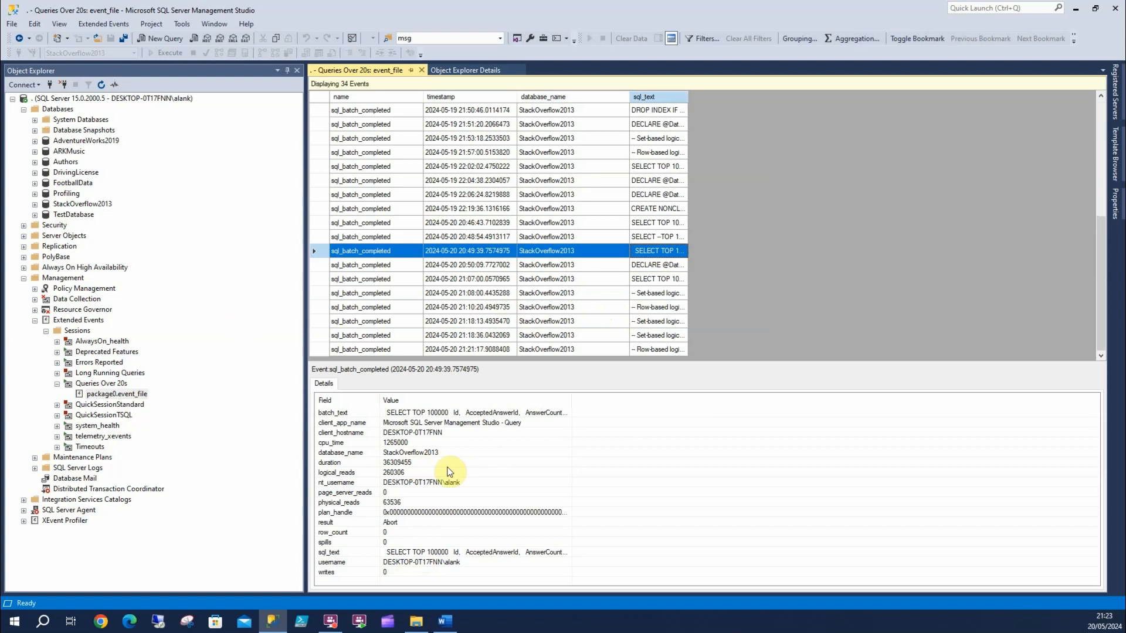